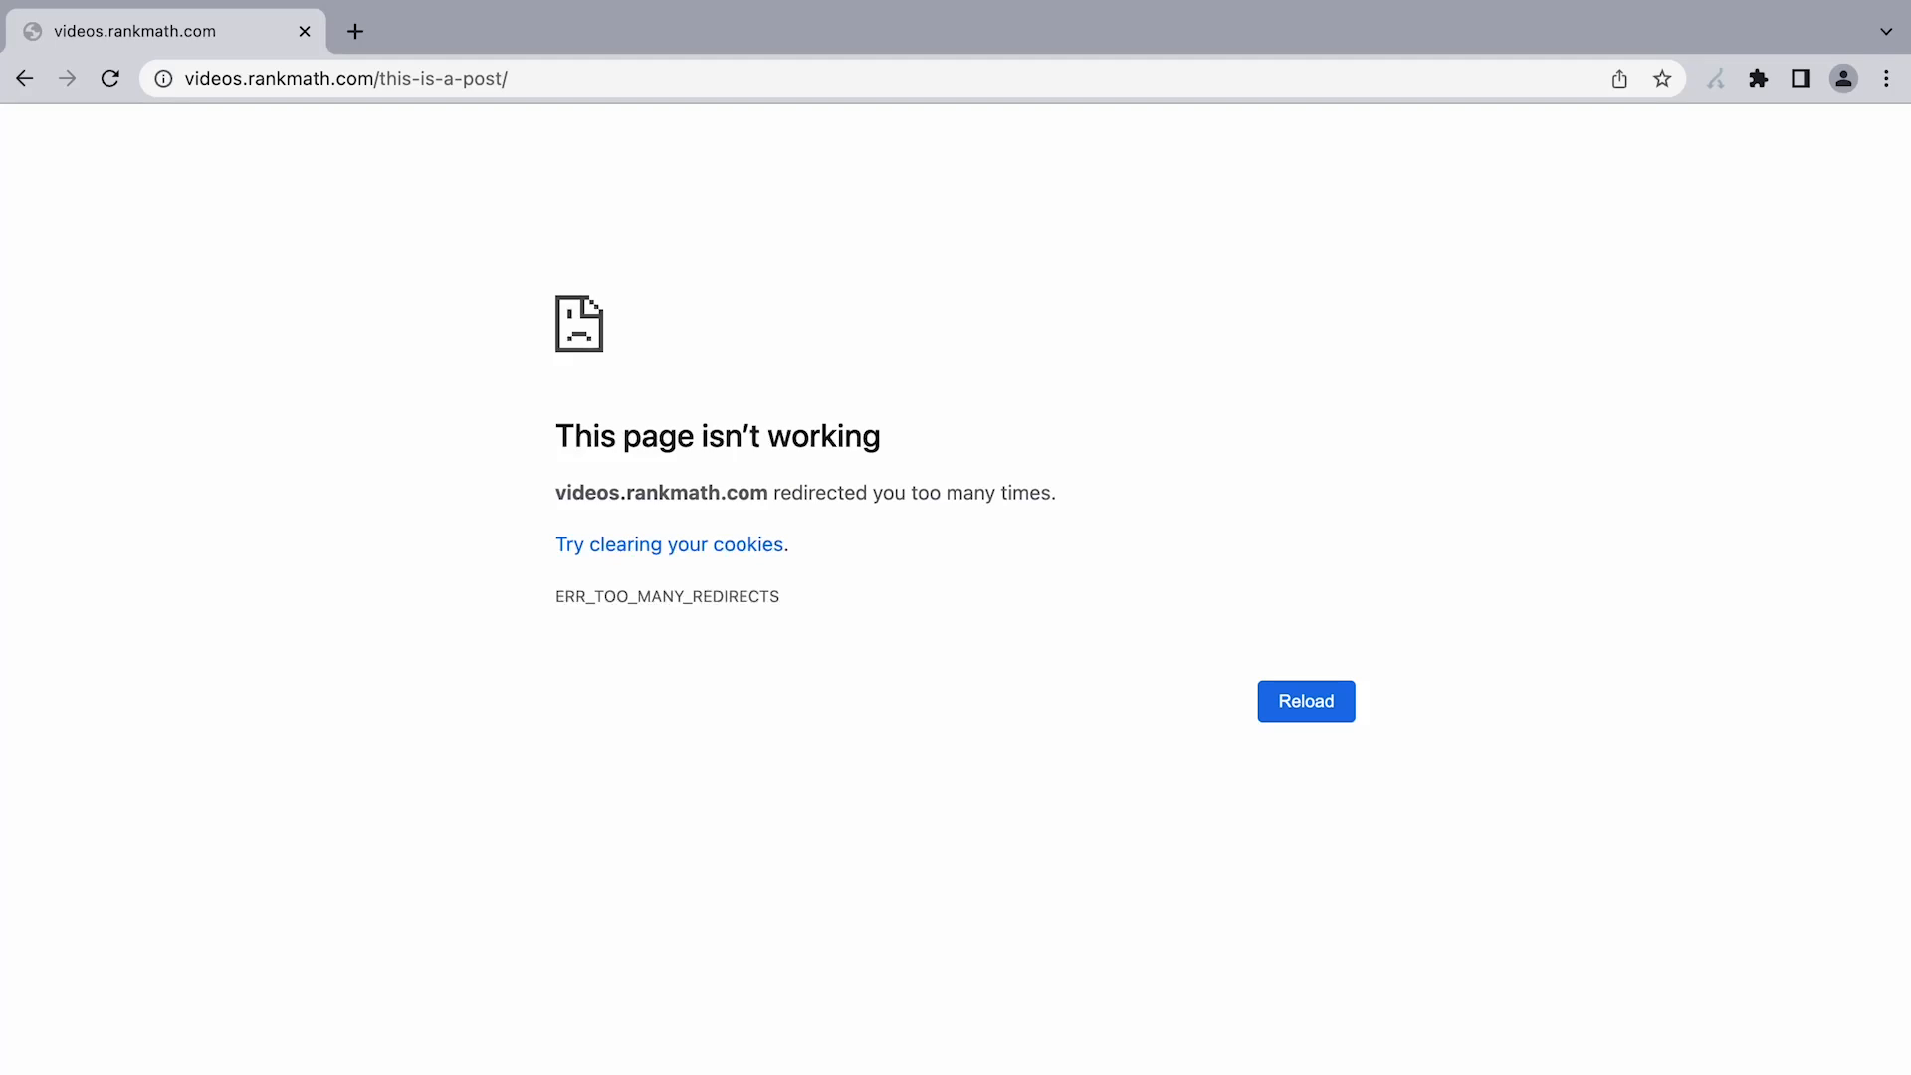
mouse_move(1741, 130)
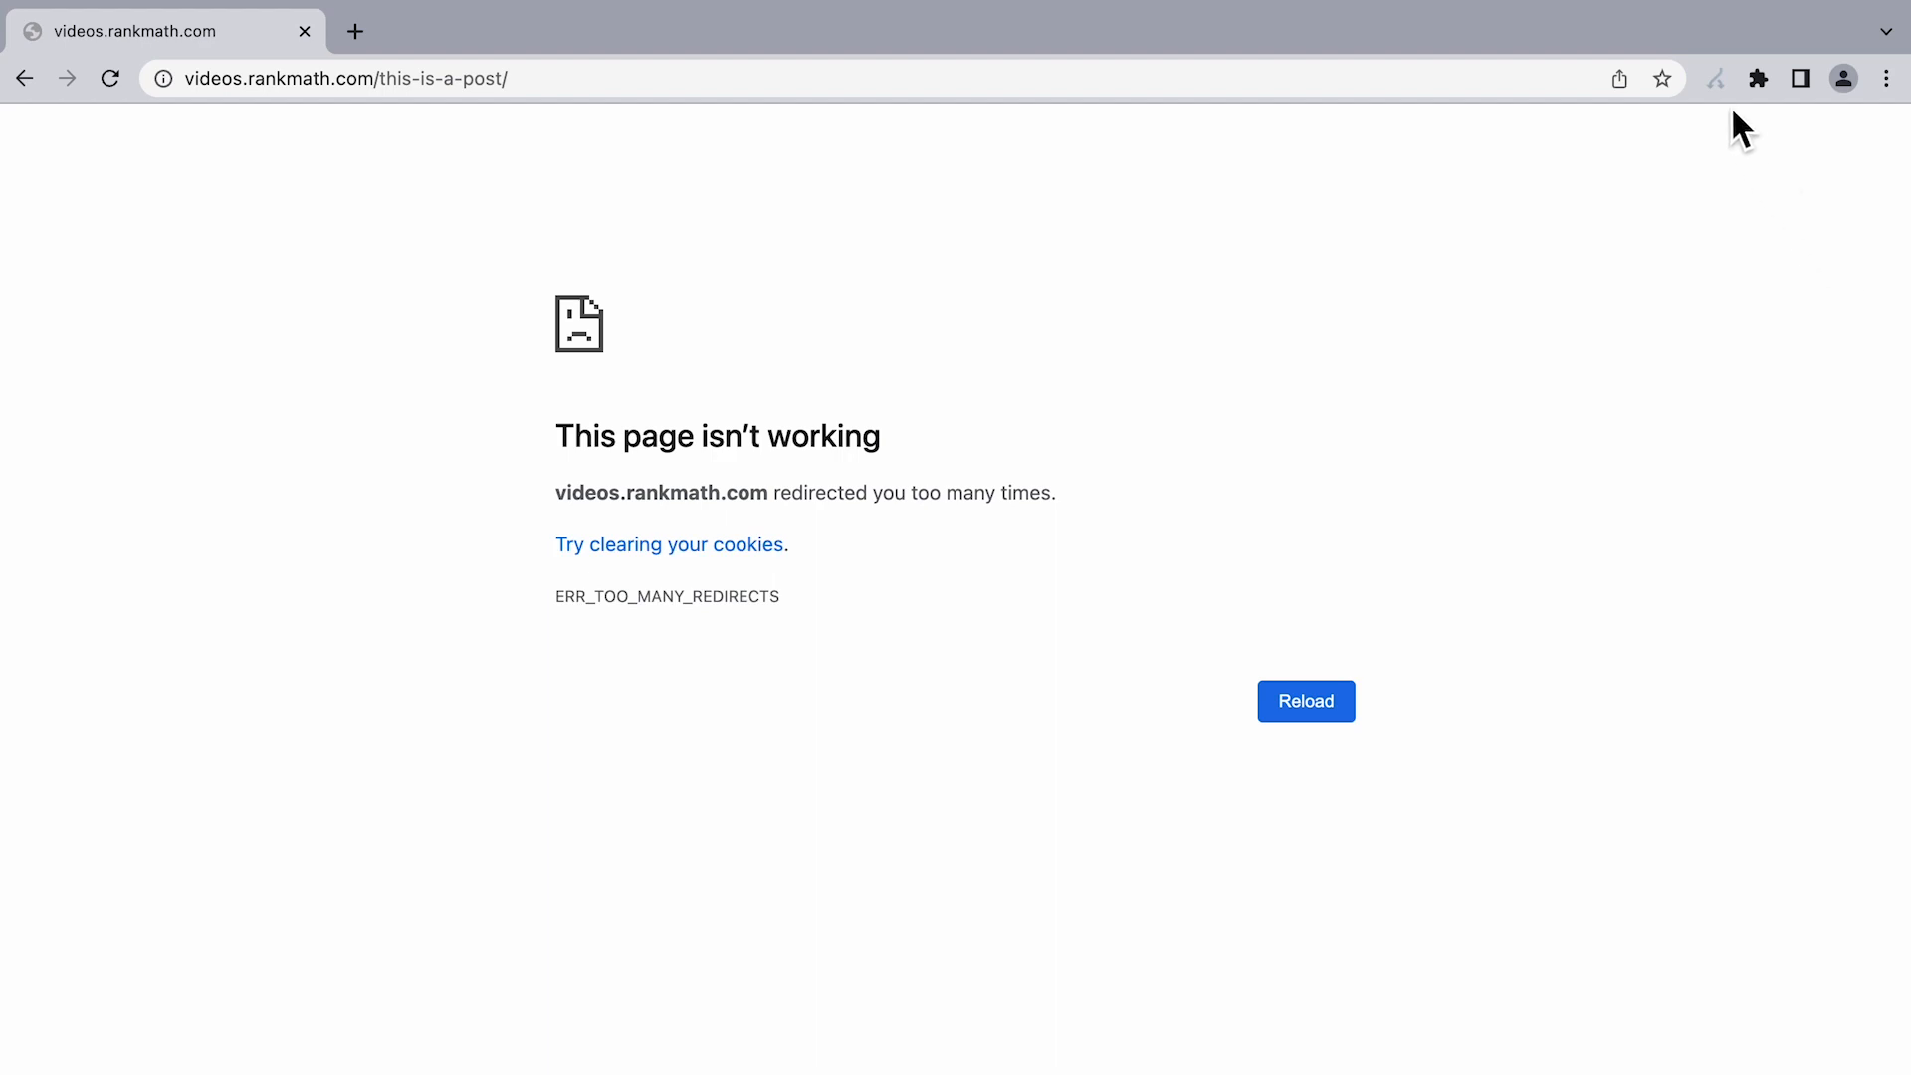
Step: Leave the redirect error page and open a new Chrome window on google.com
click(1714, 77)
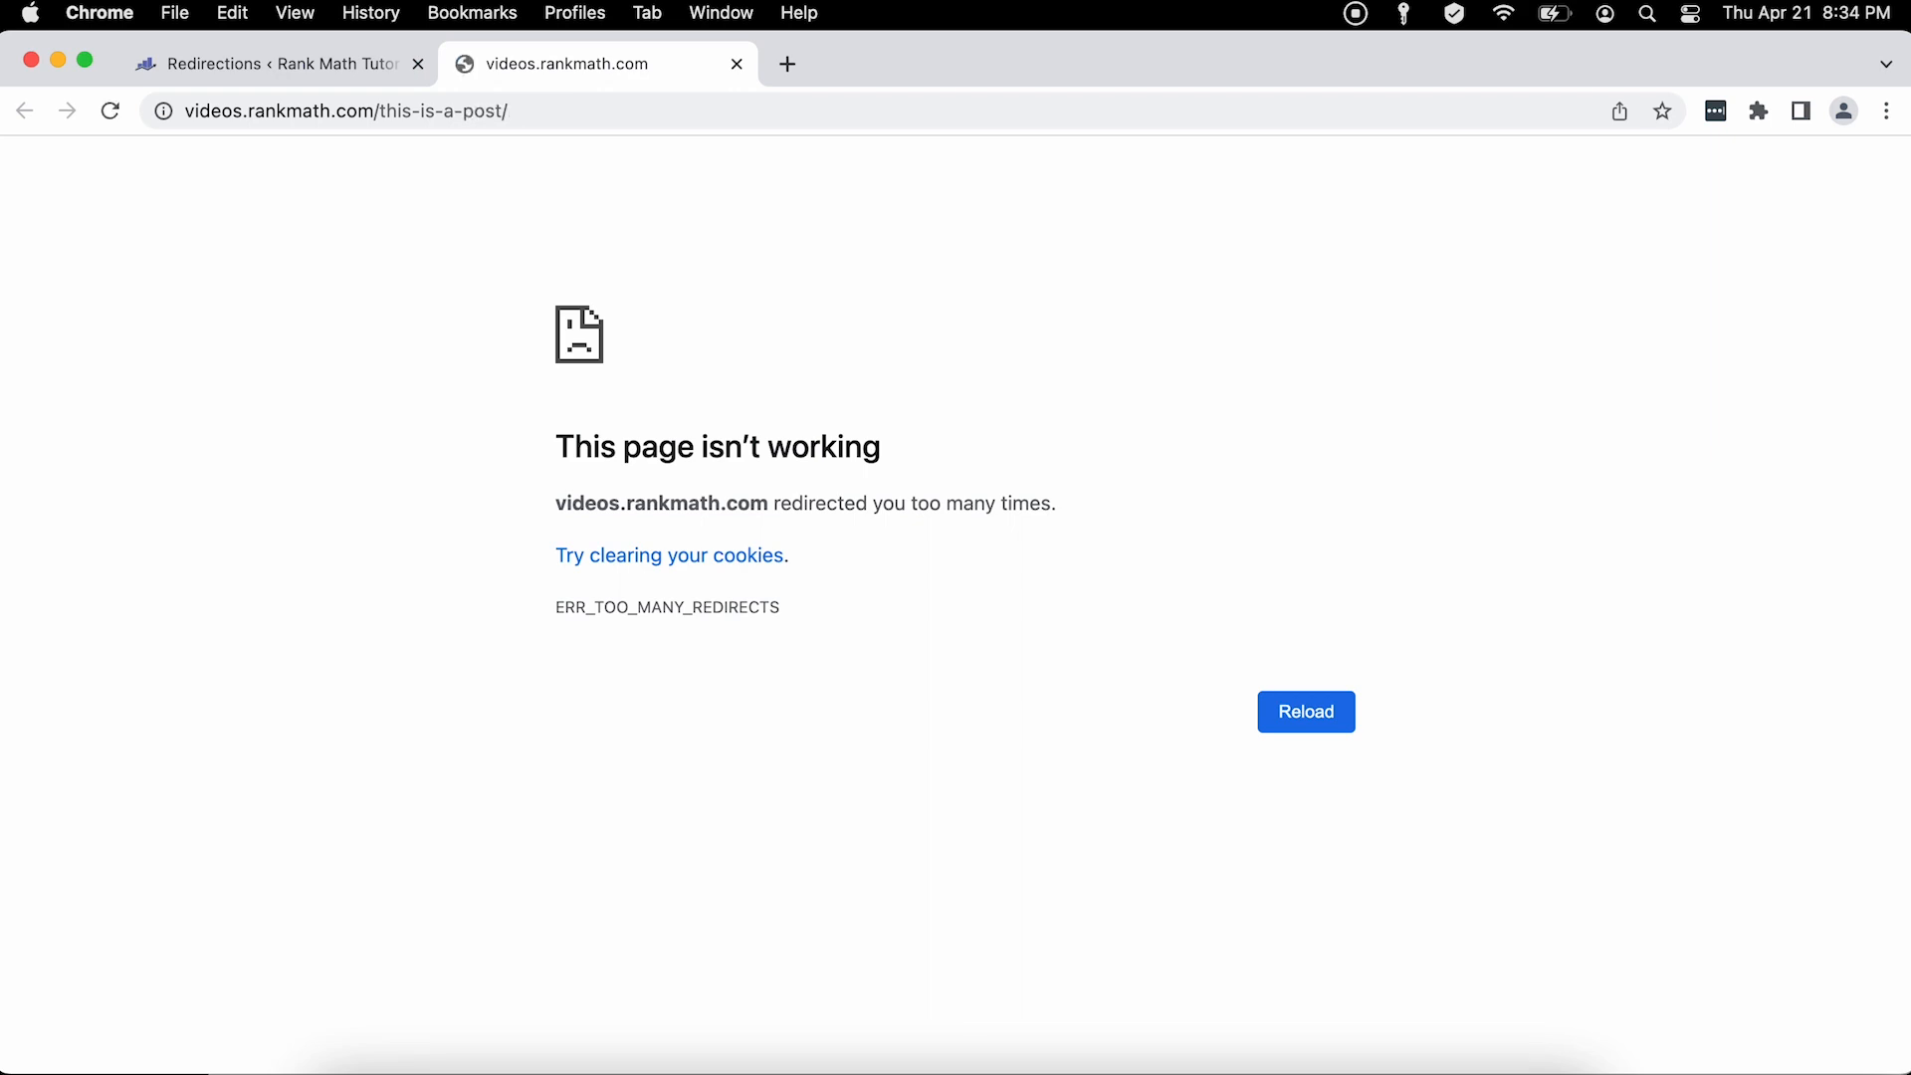
mouse_move(112, 33)
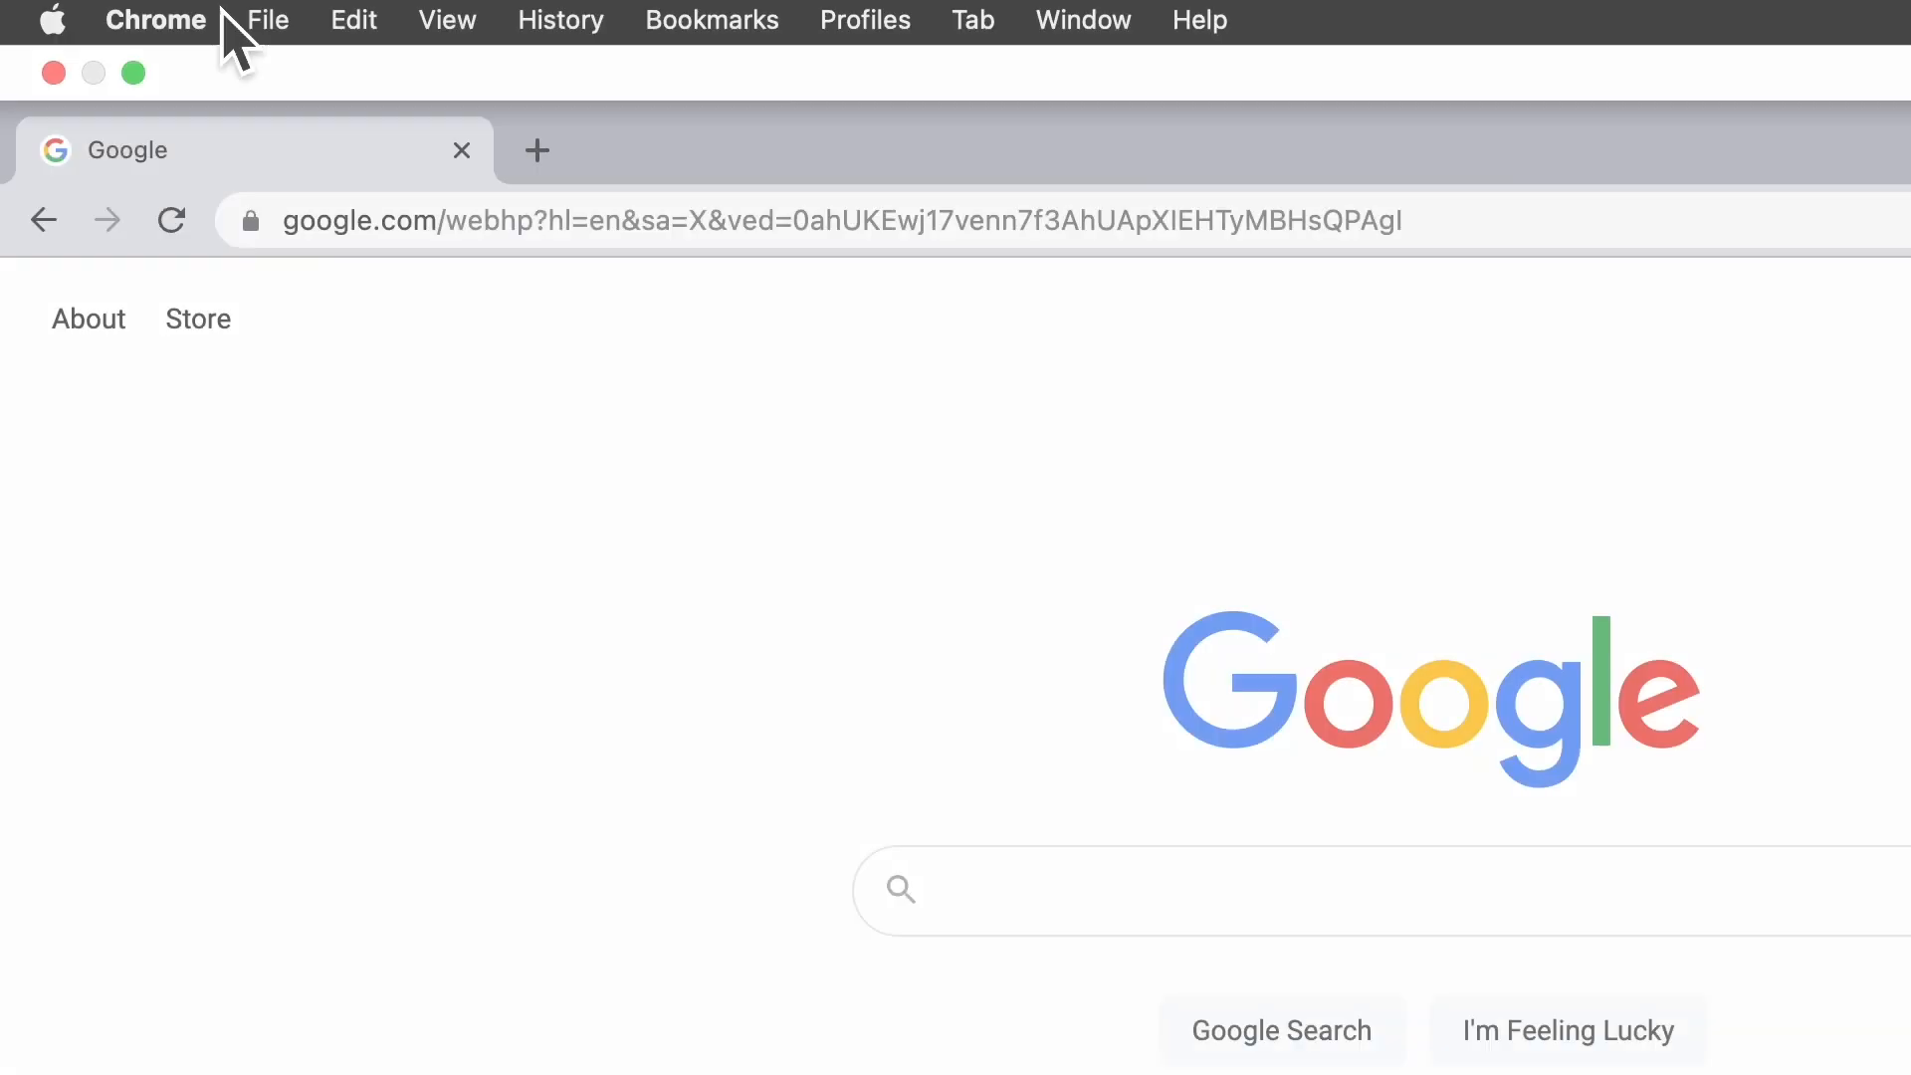
Step: Bring up Chrome's Clear browsing data options with only cookies and site data ticked
click(155, 21)
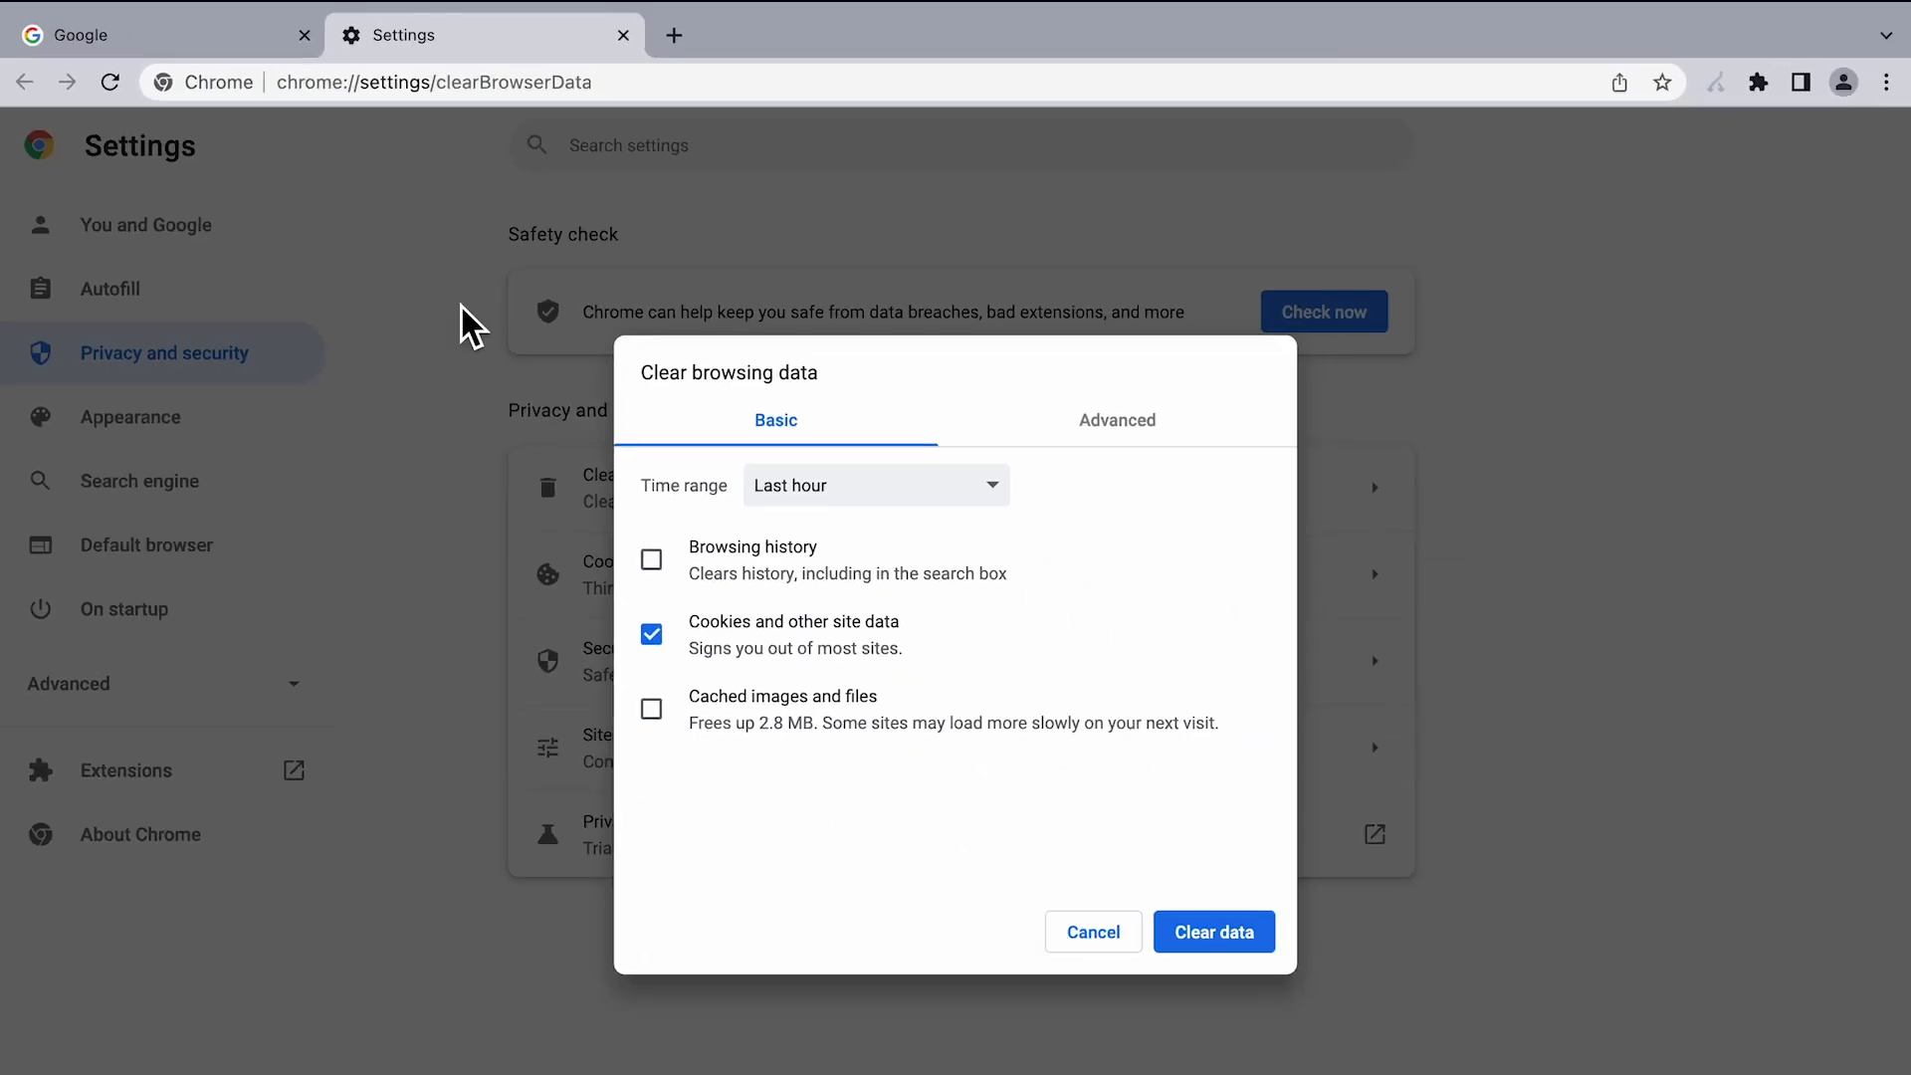
mouse_move(886, 664)
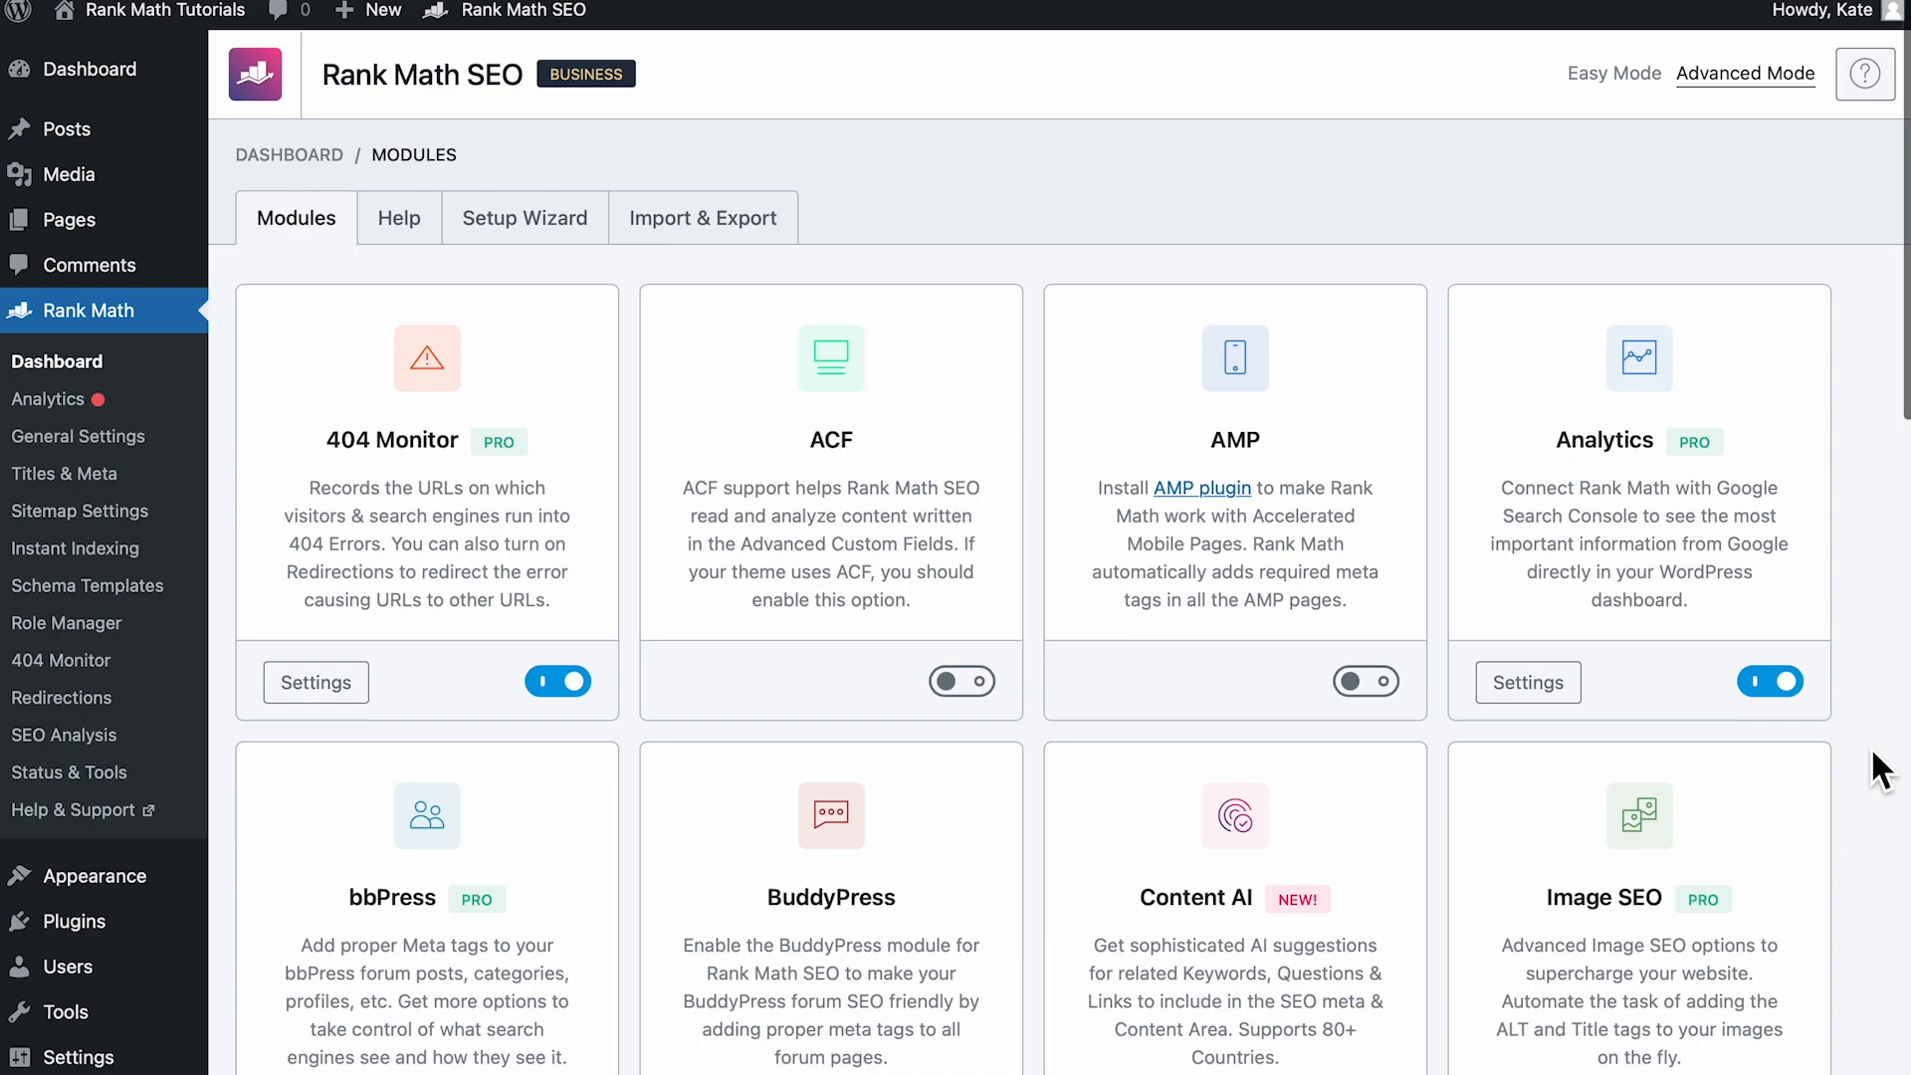
Step: Switch on Debug Redirections in Rank Math's Redirections settings, save, and reload the post
scroll(down, 3)
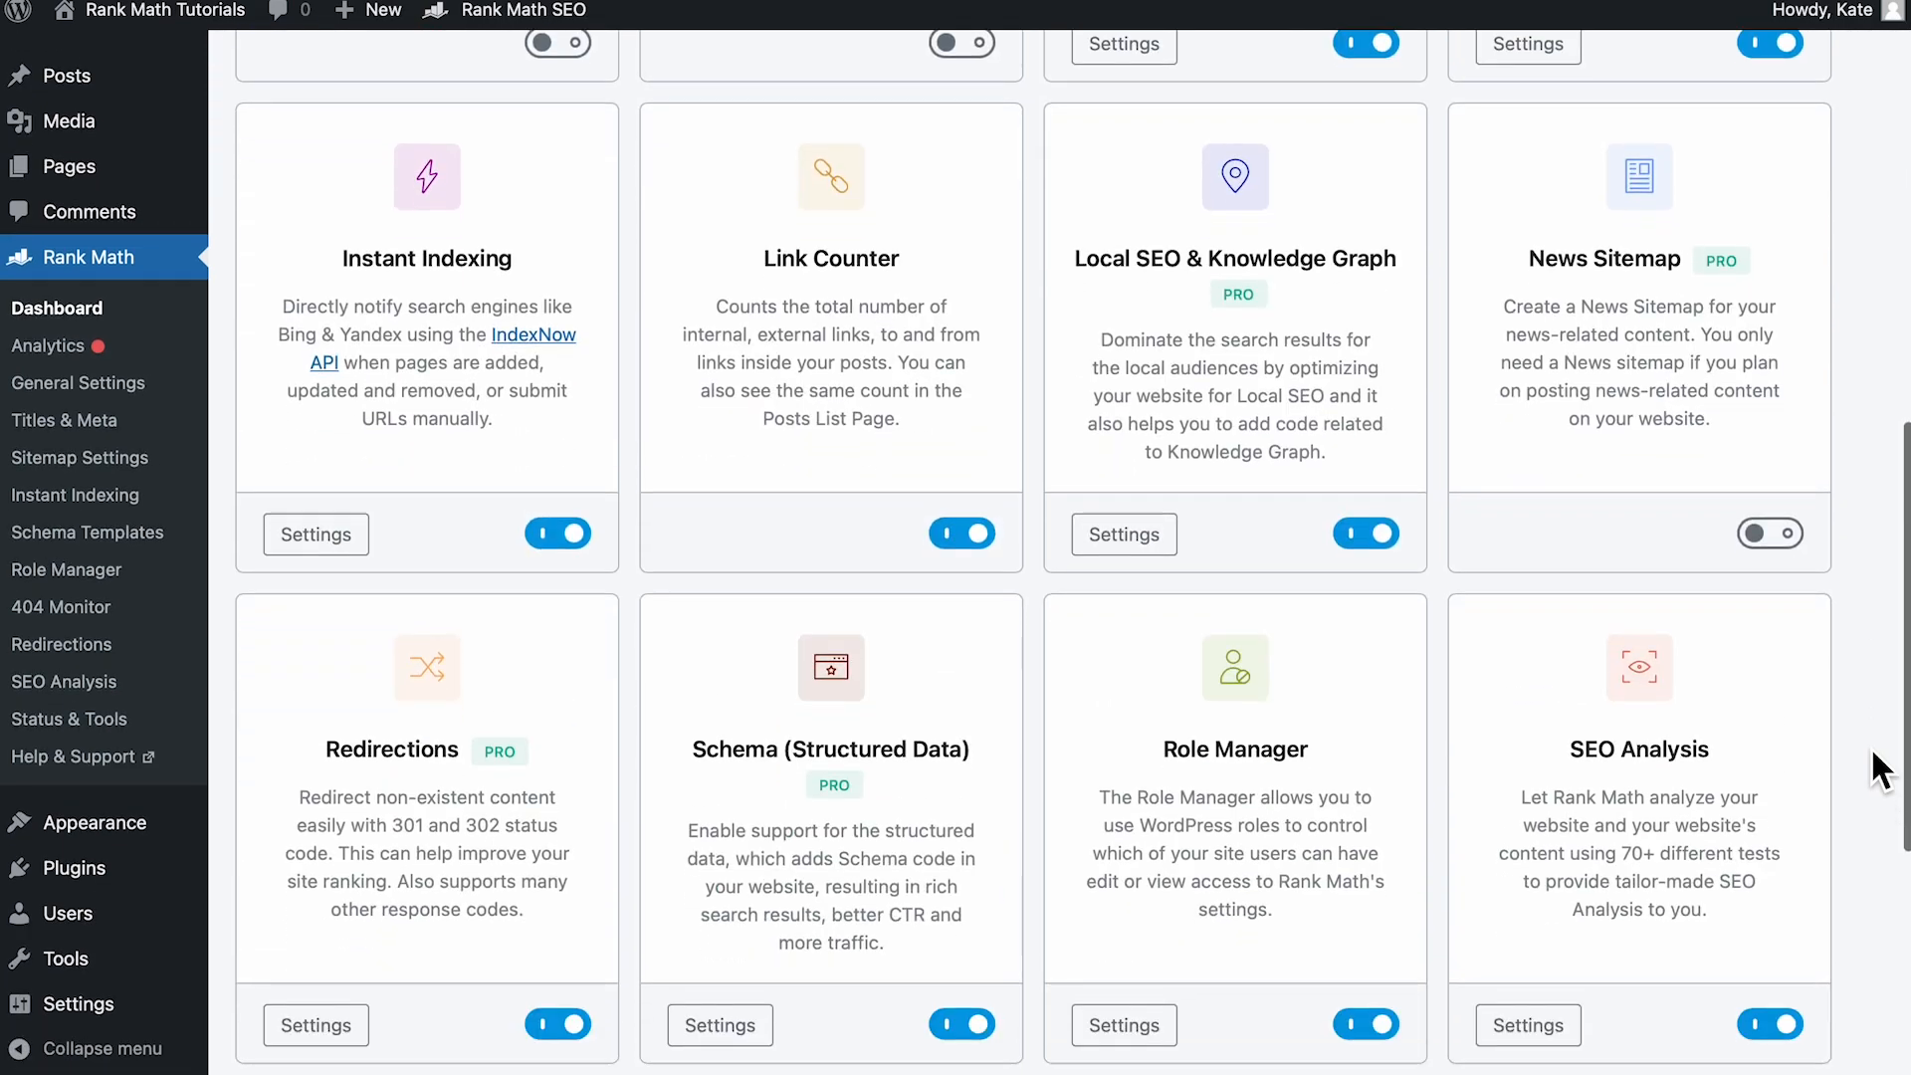
scroll(down, 3)
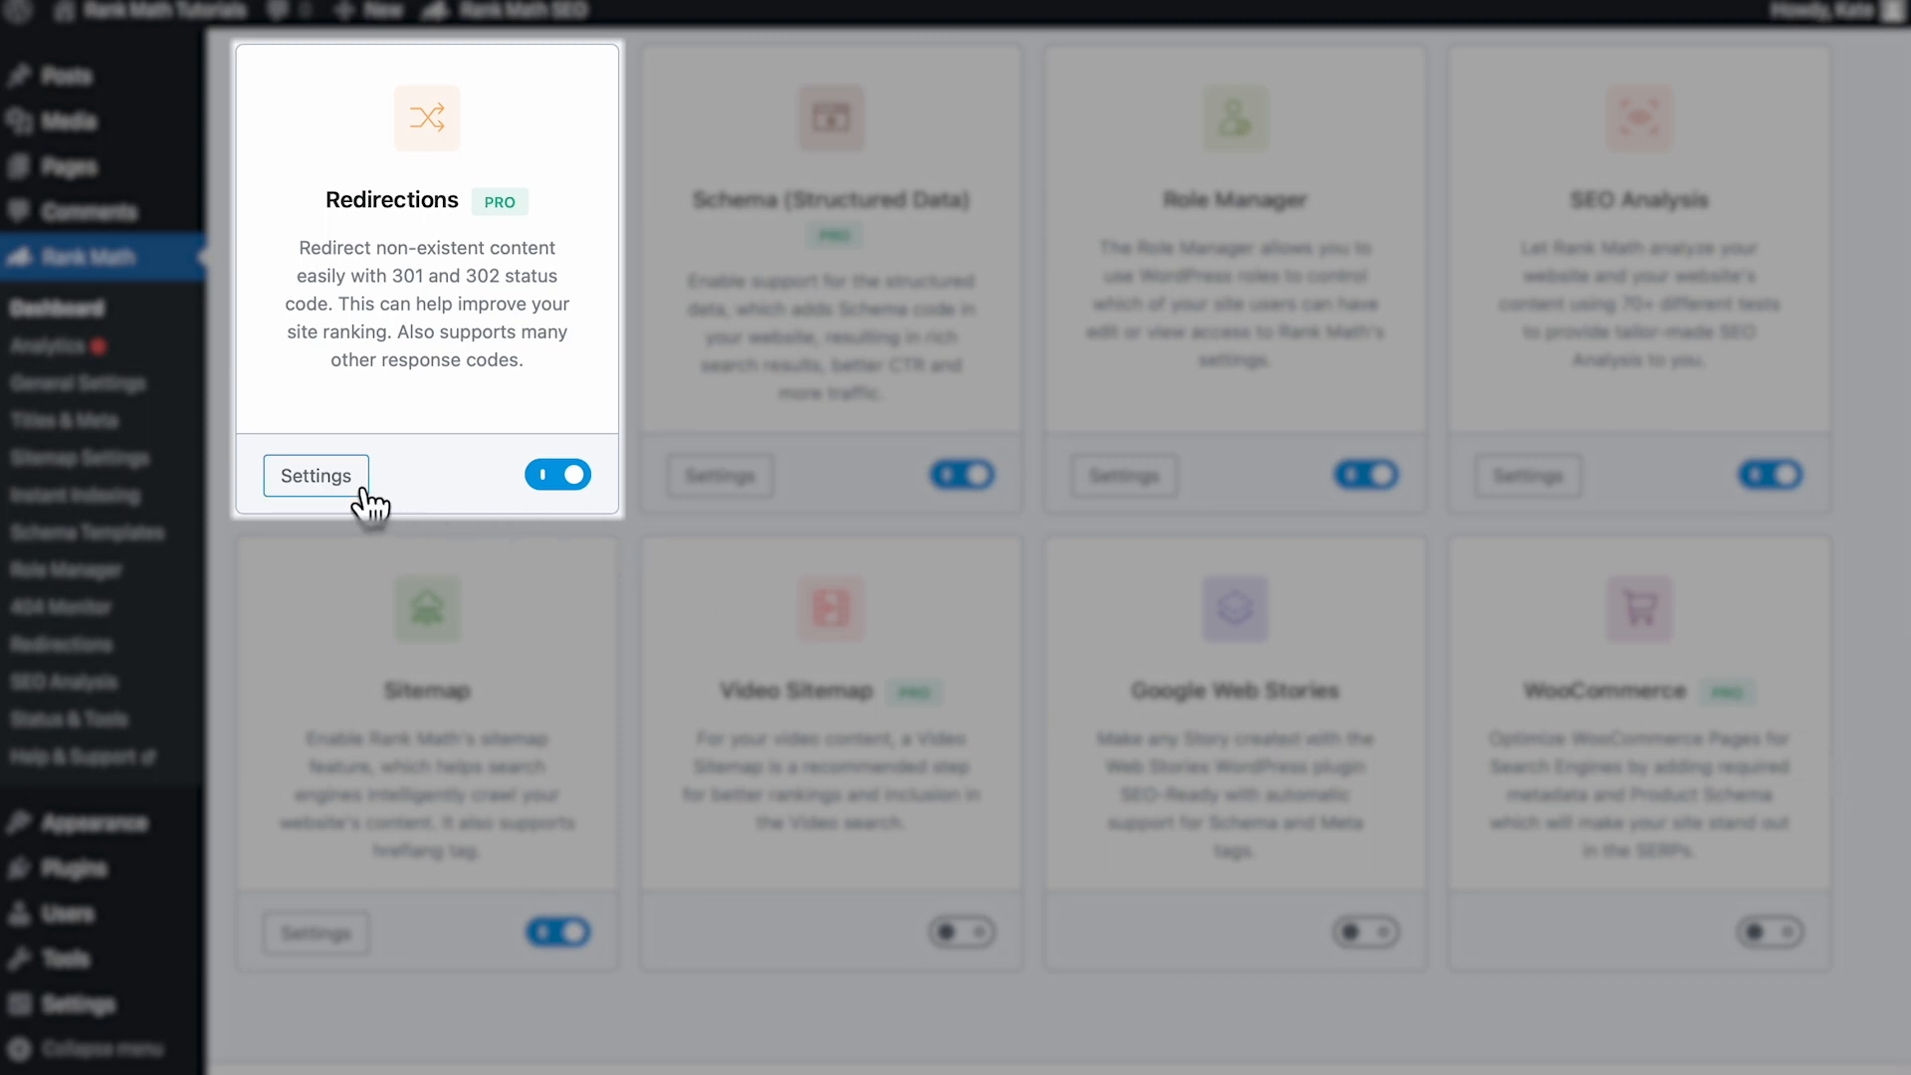
click(314, 476)
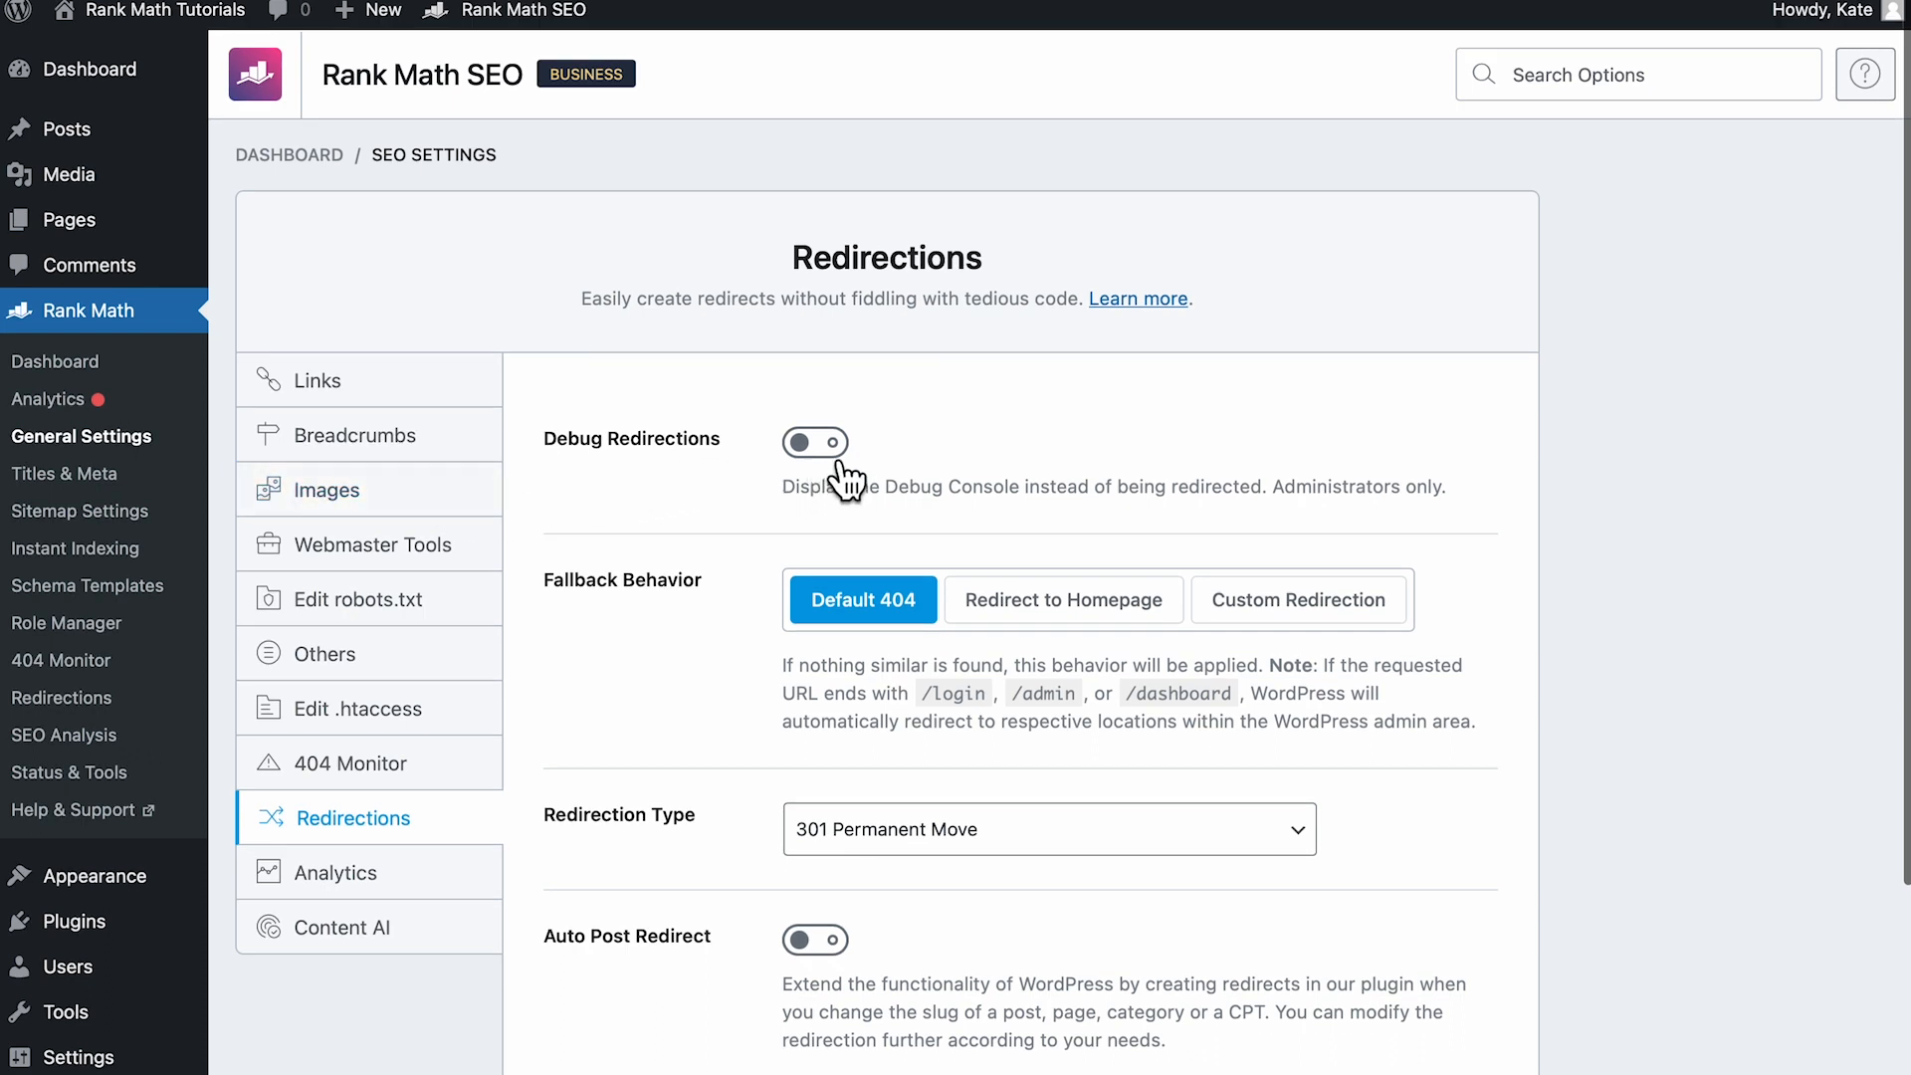
click(814, 442)
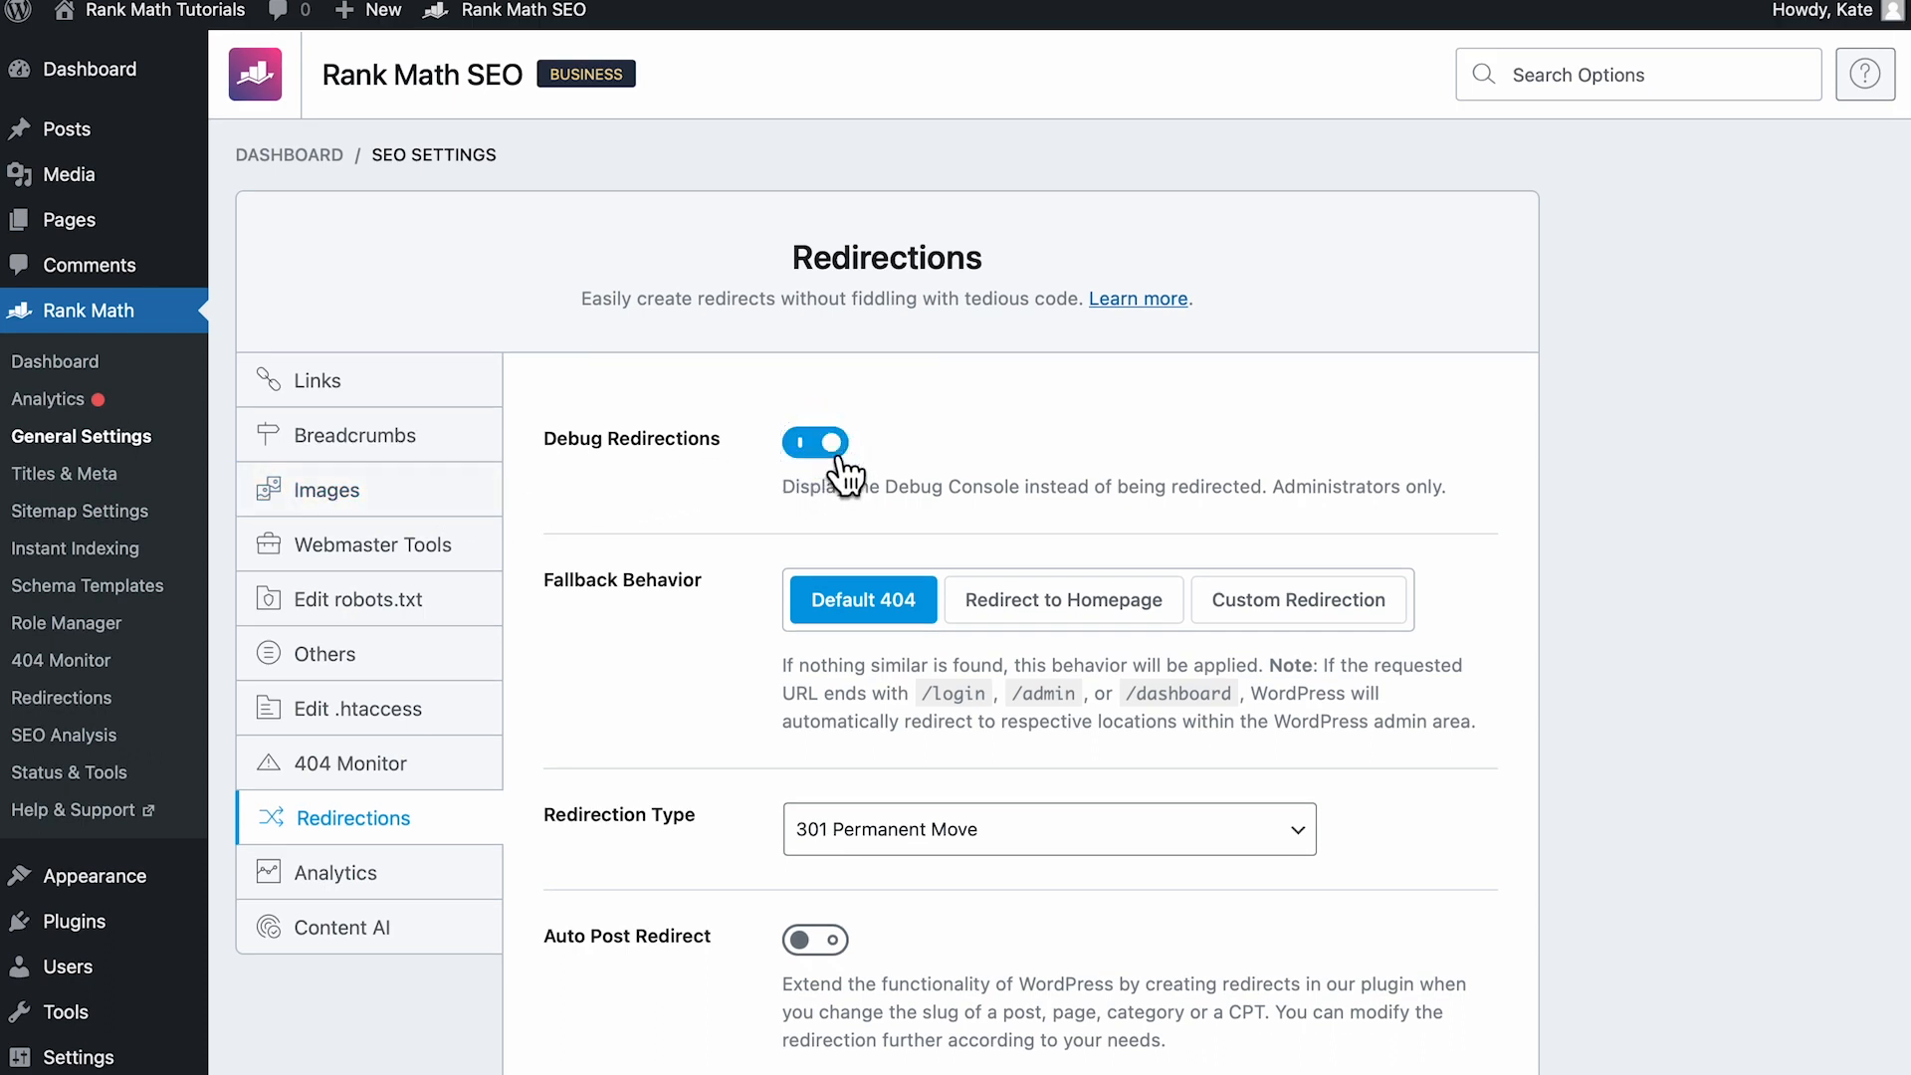
scroll(down, 3)
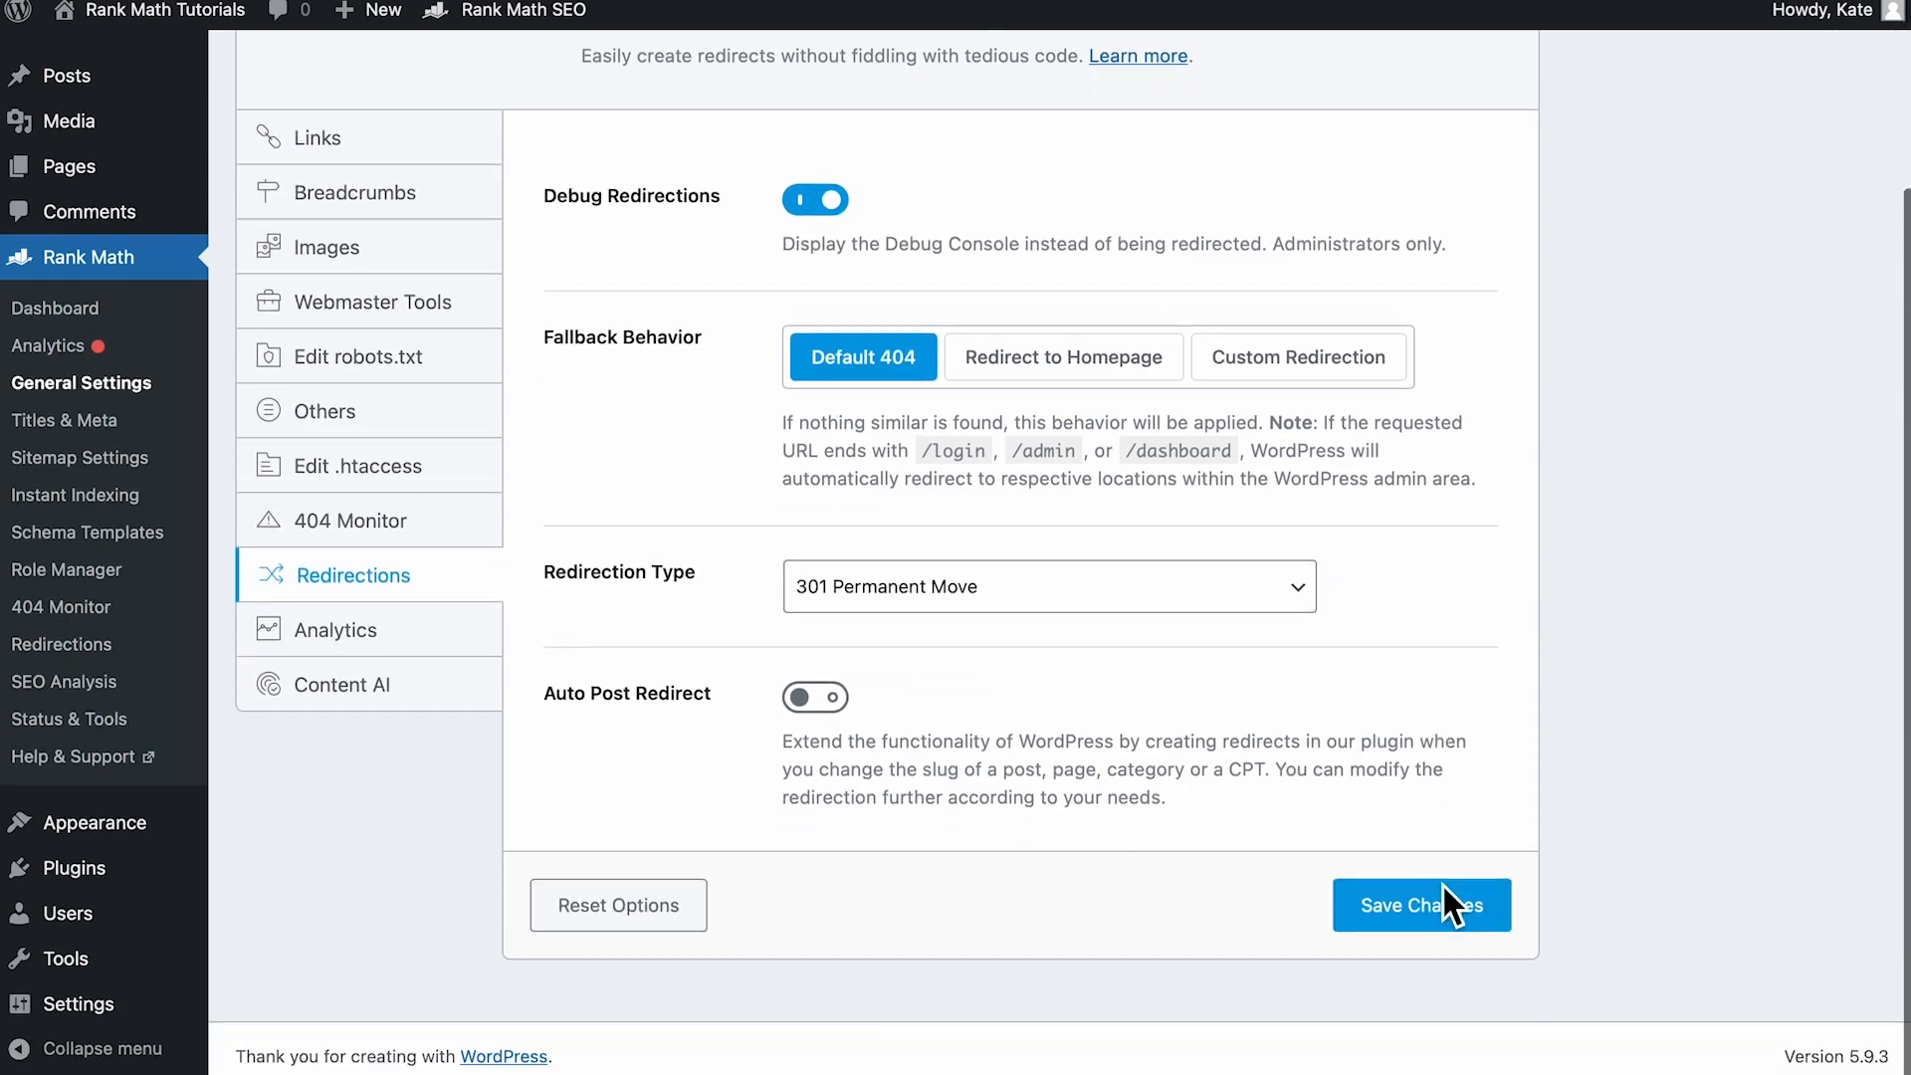
click(1421, 905)
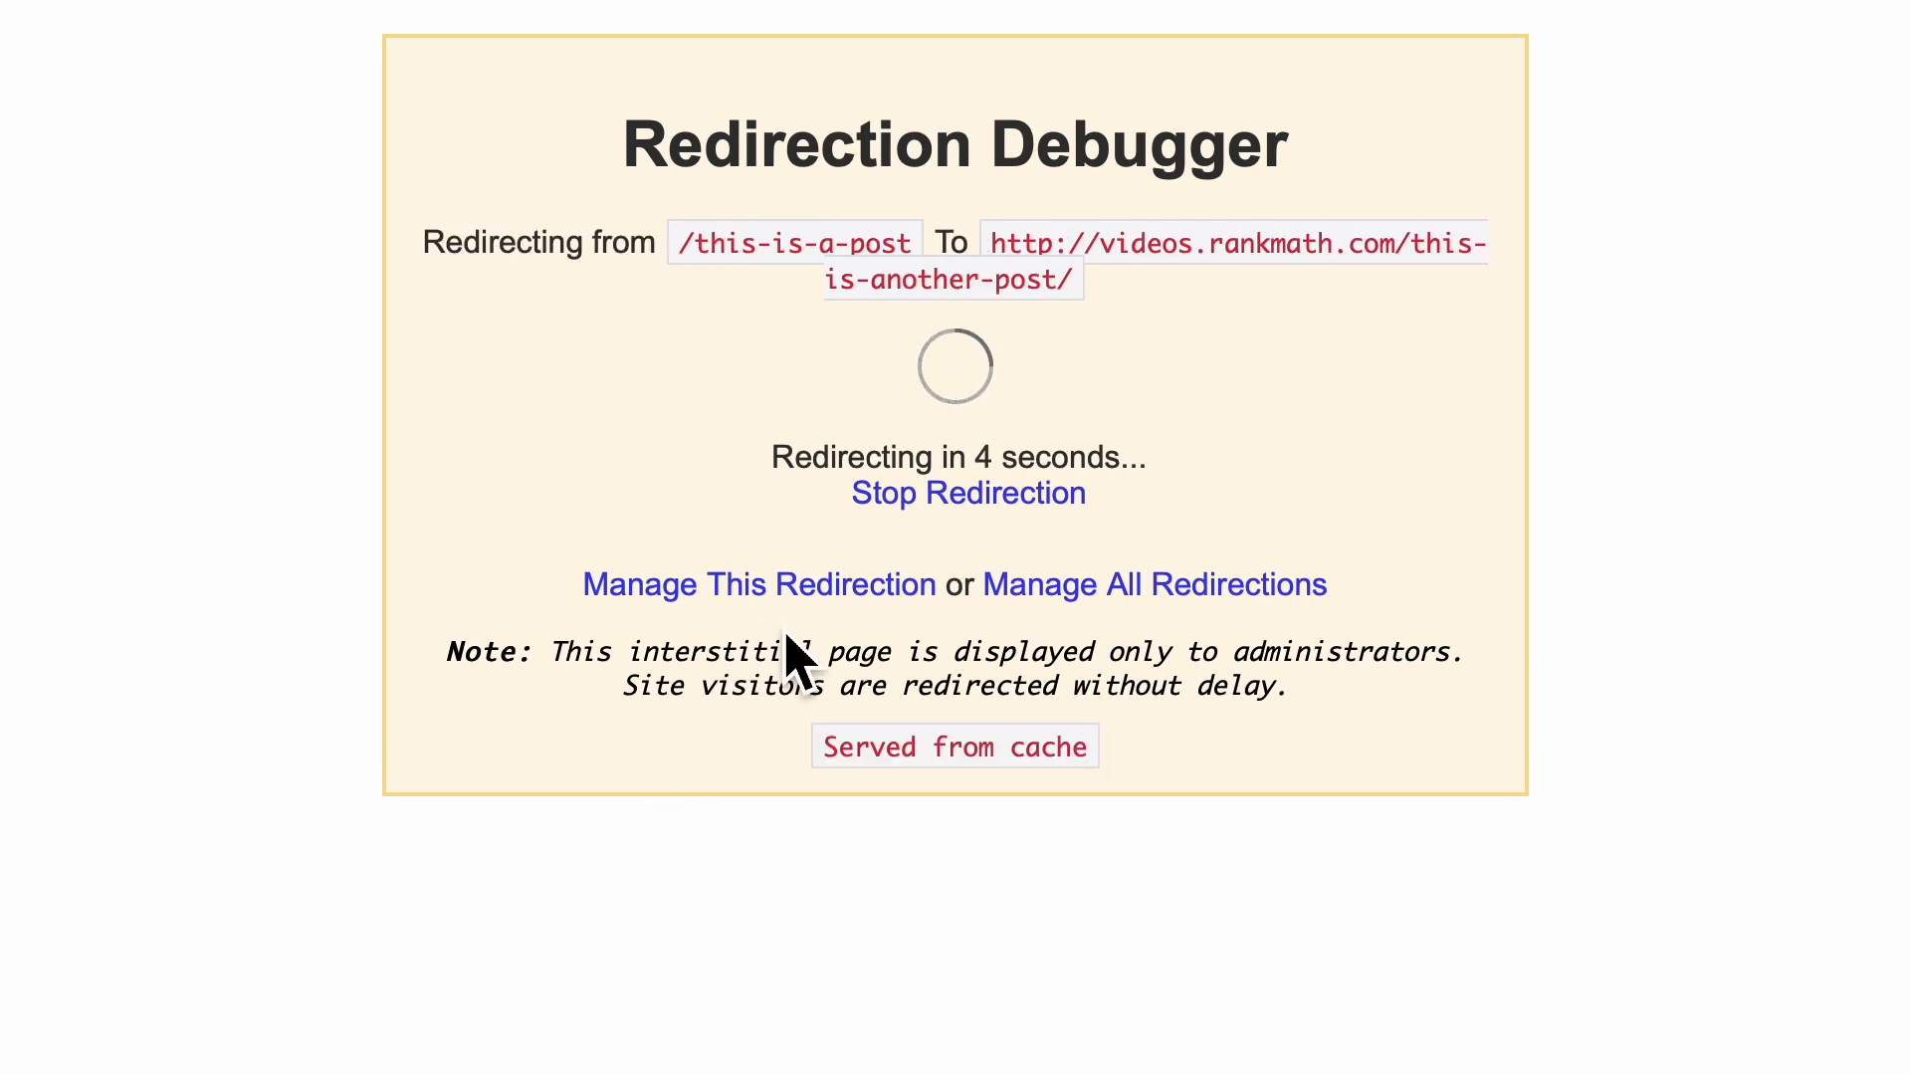
click(758, 584)
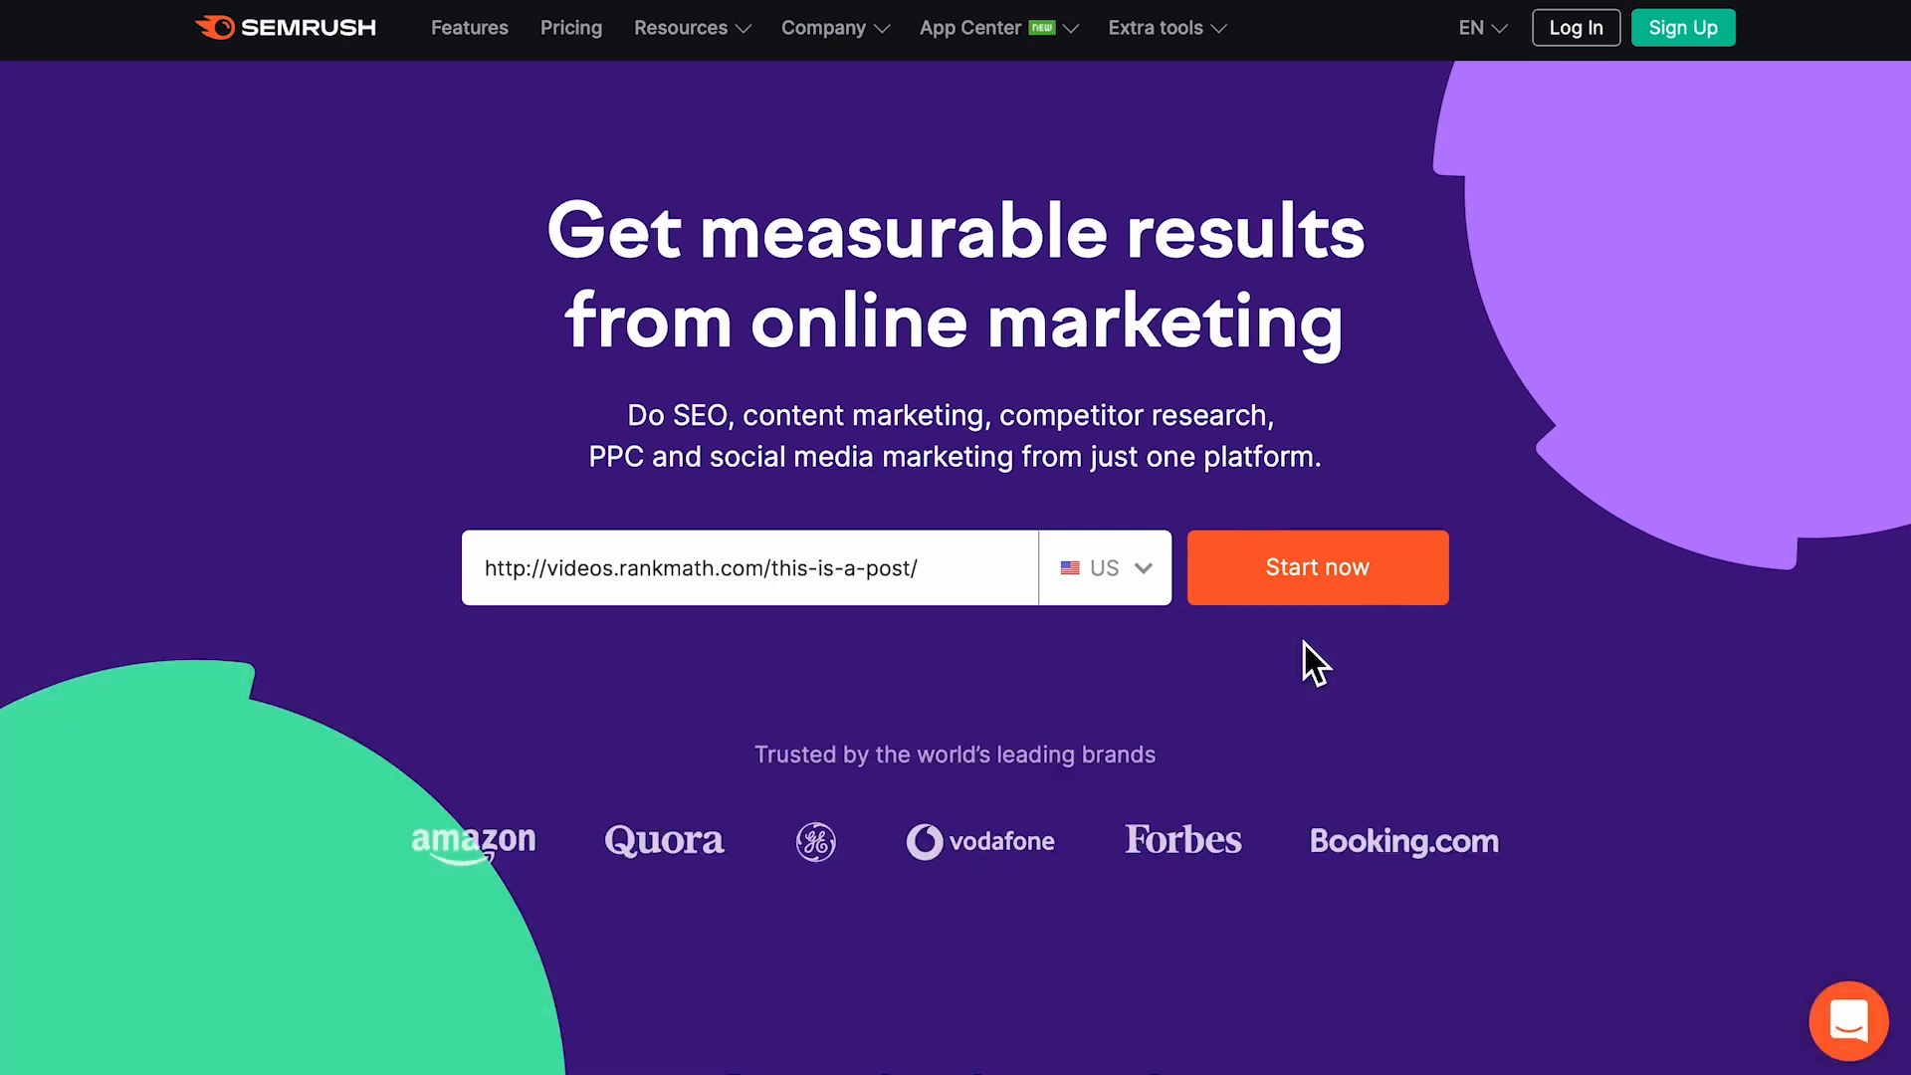
Step: Trace redirects with Redirect Path on the broken post and Serpworx on rankmath.com/blog
click(1316, 566)
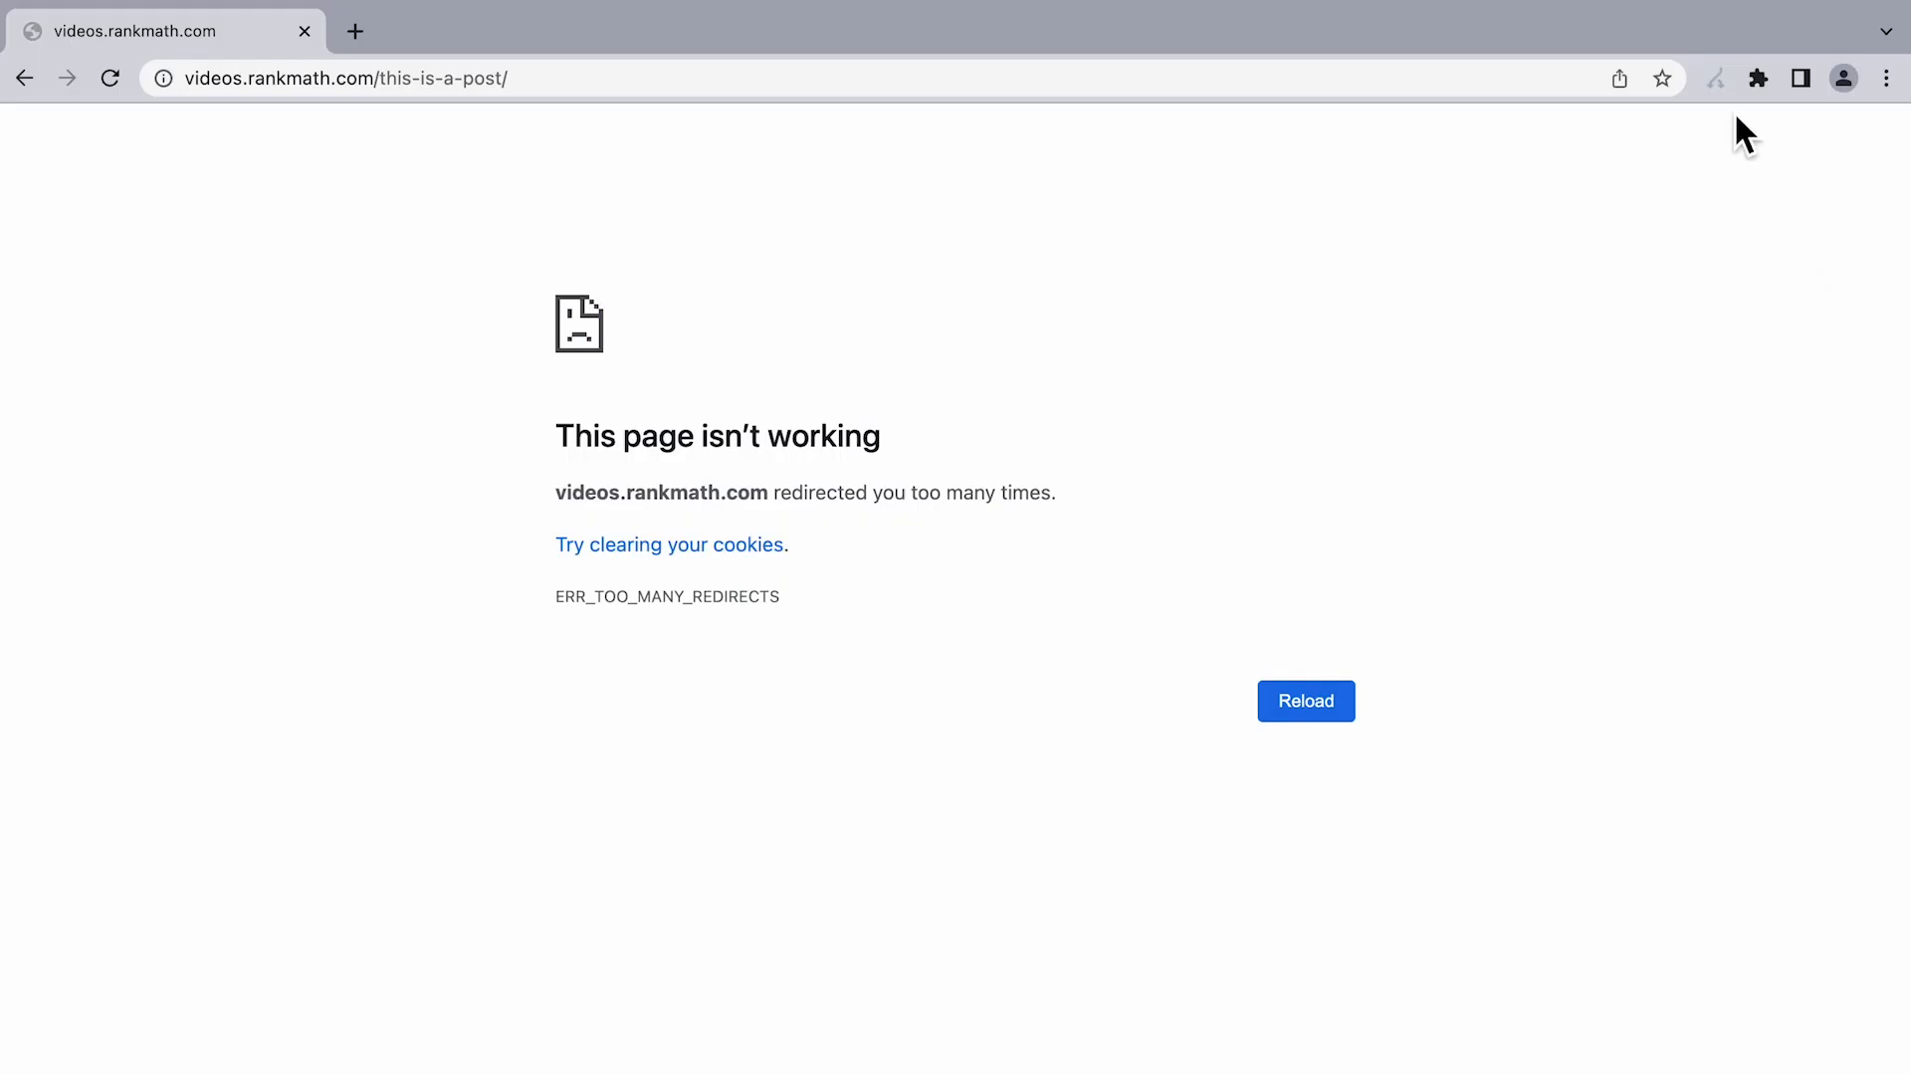
click(1713, 78)
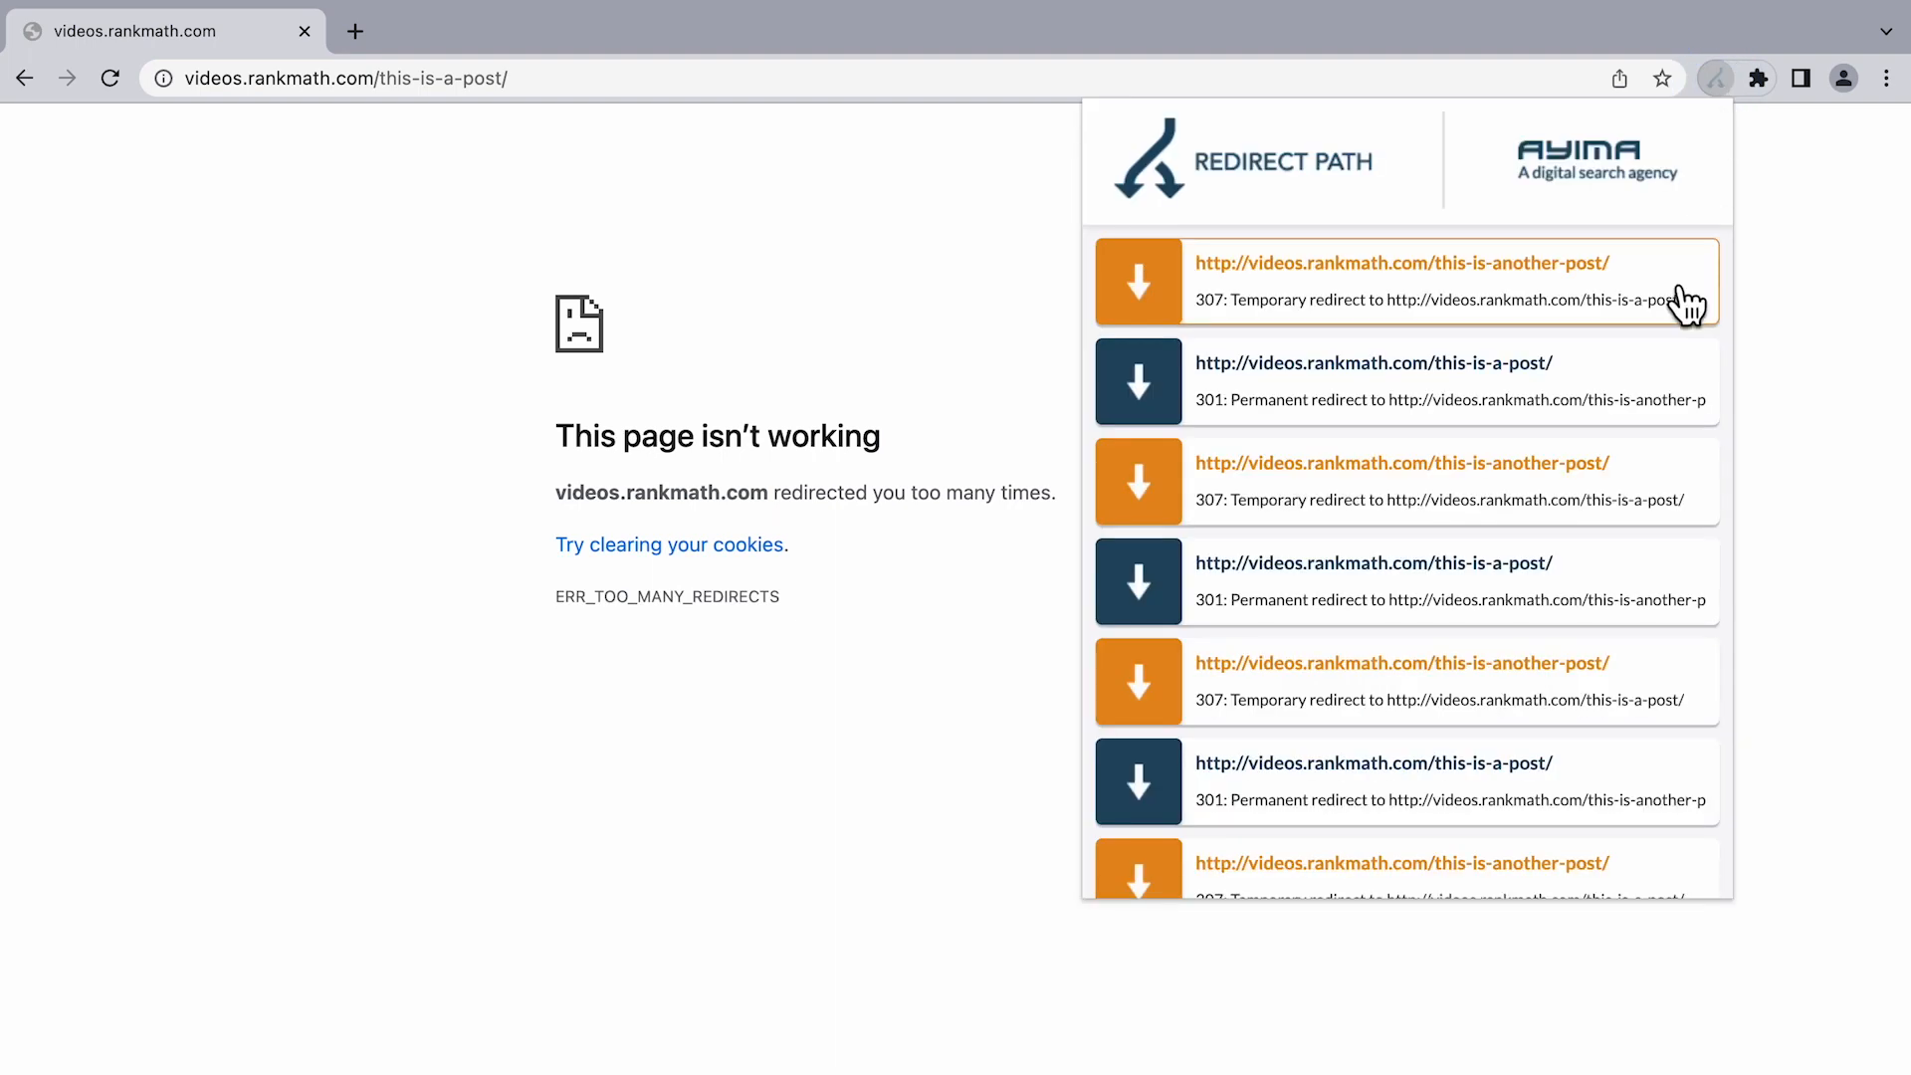
mouse_move(1727, 489)
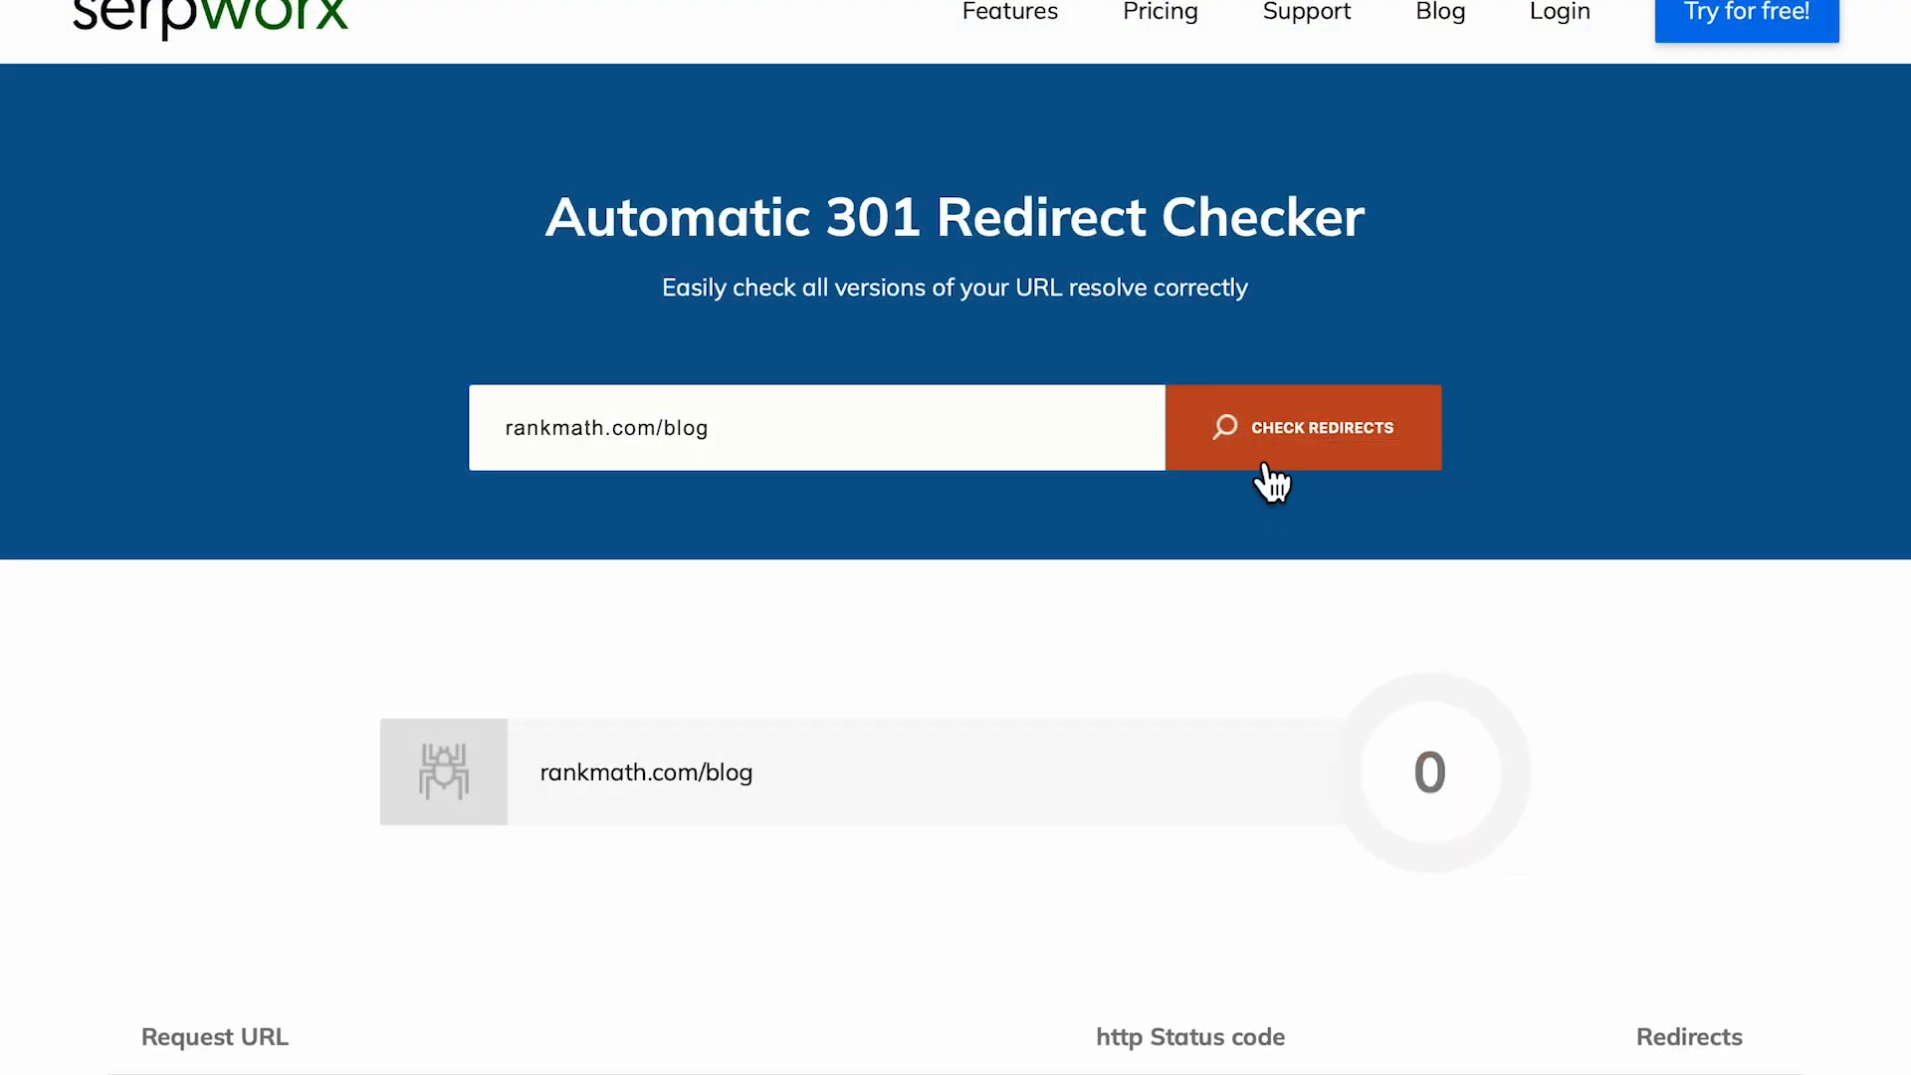
click(1303, 427)
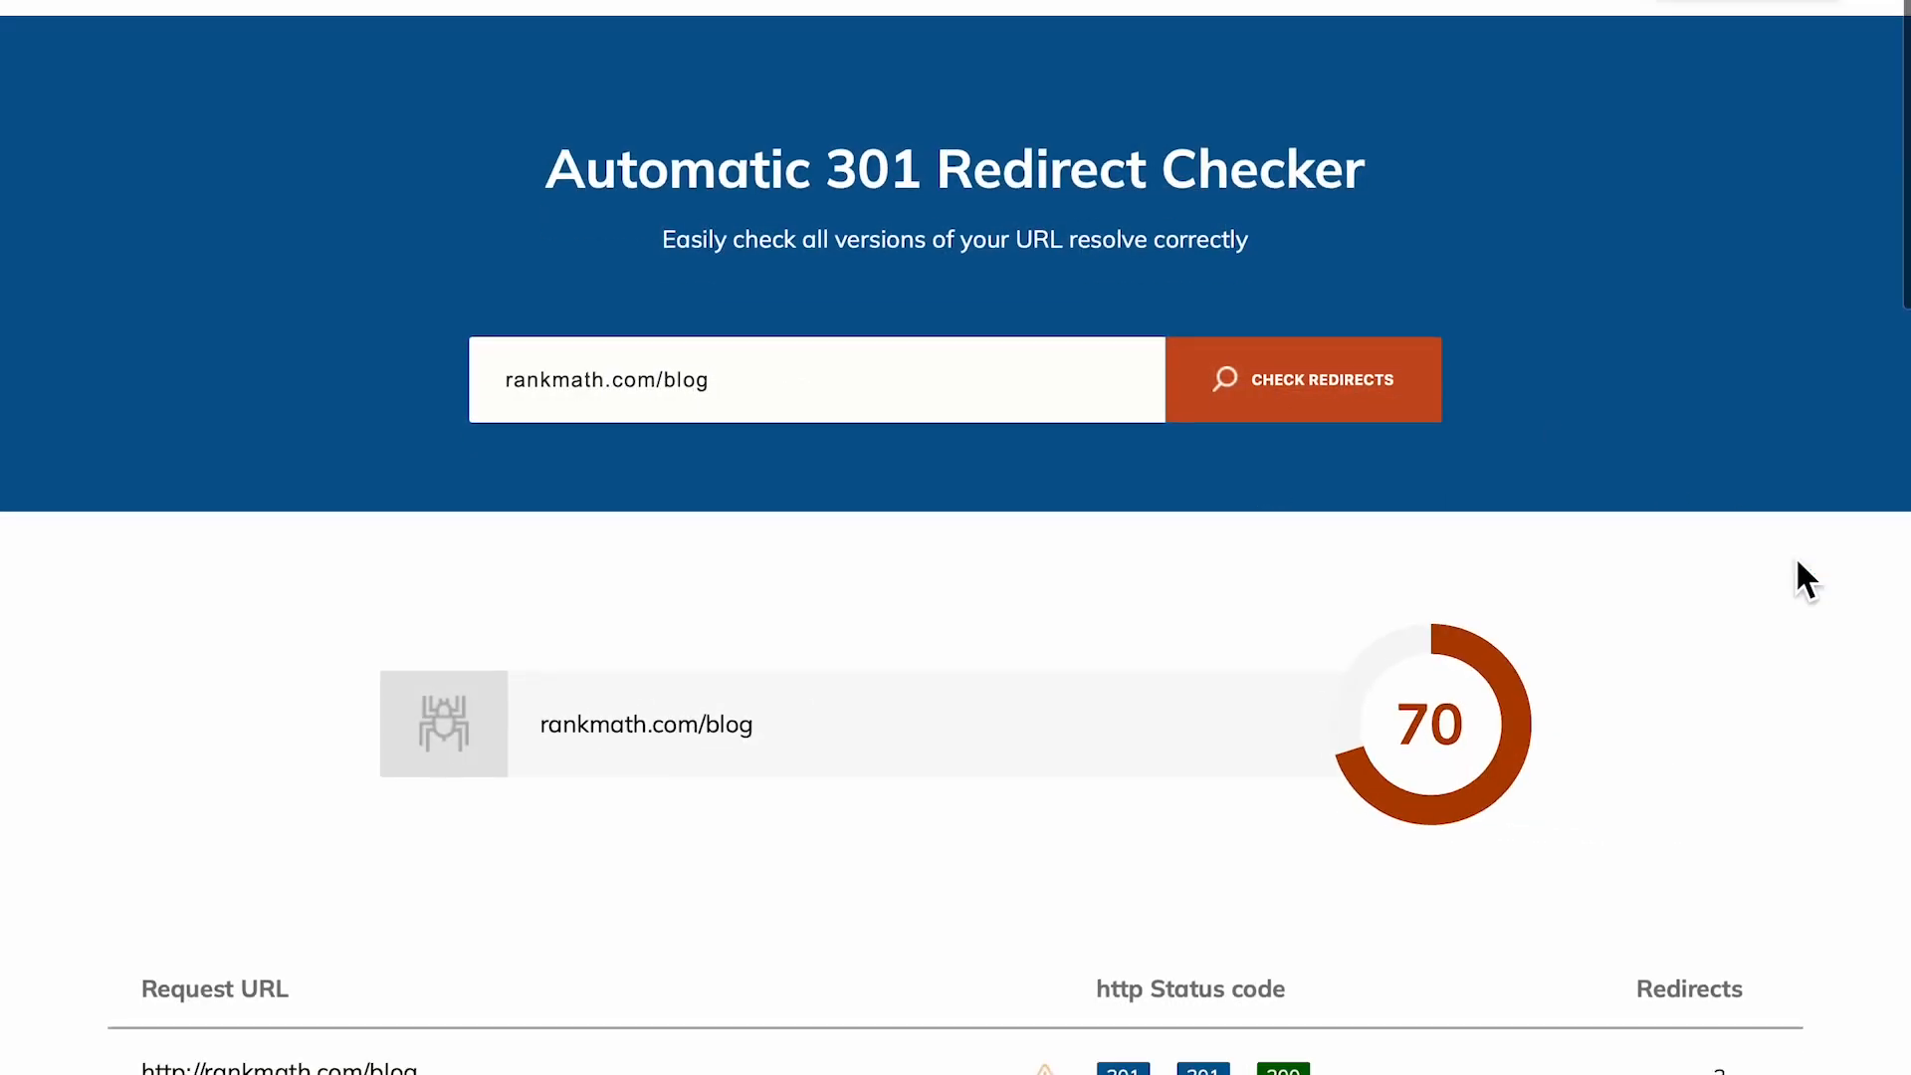
scroll(down, 3)
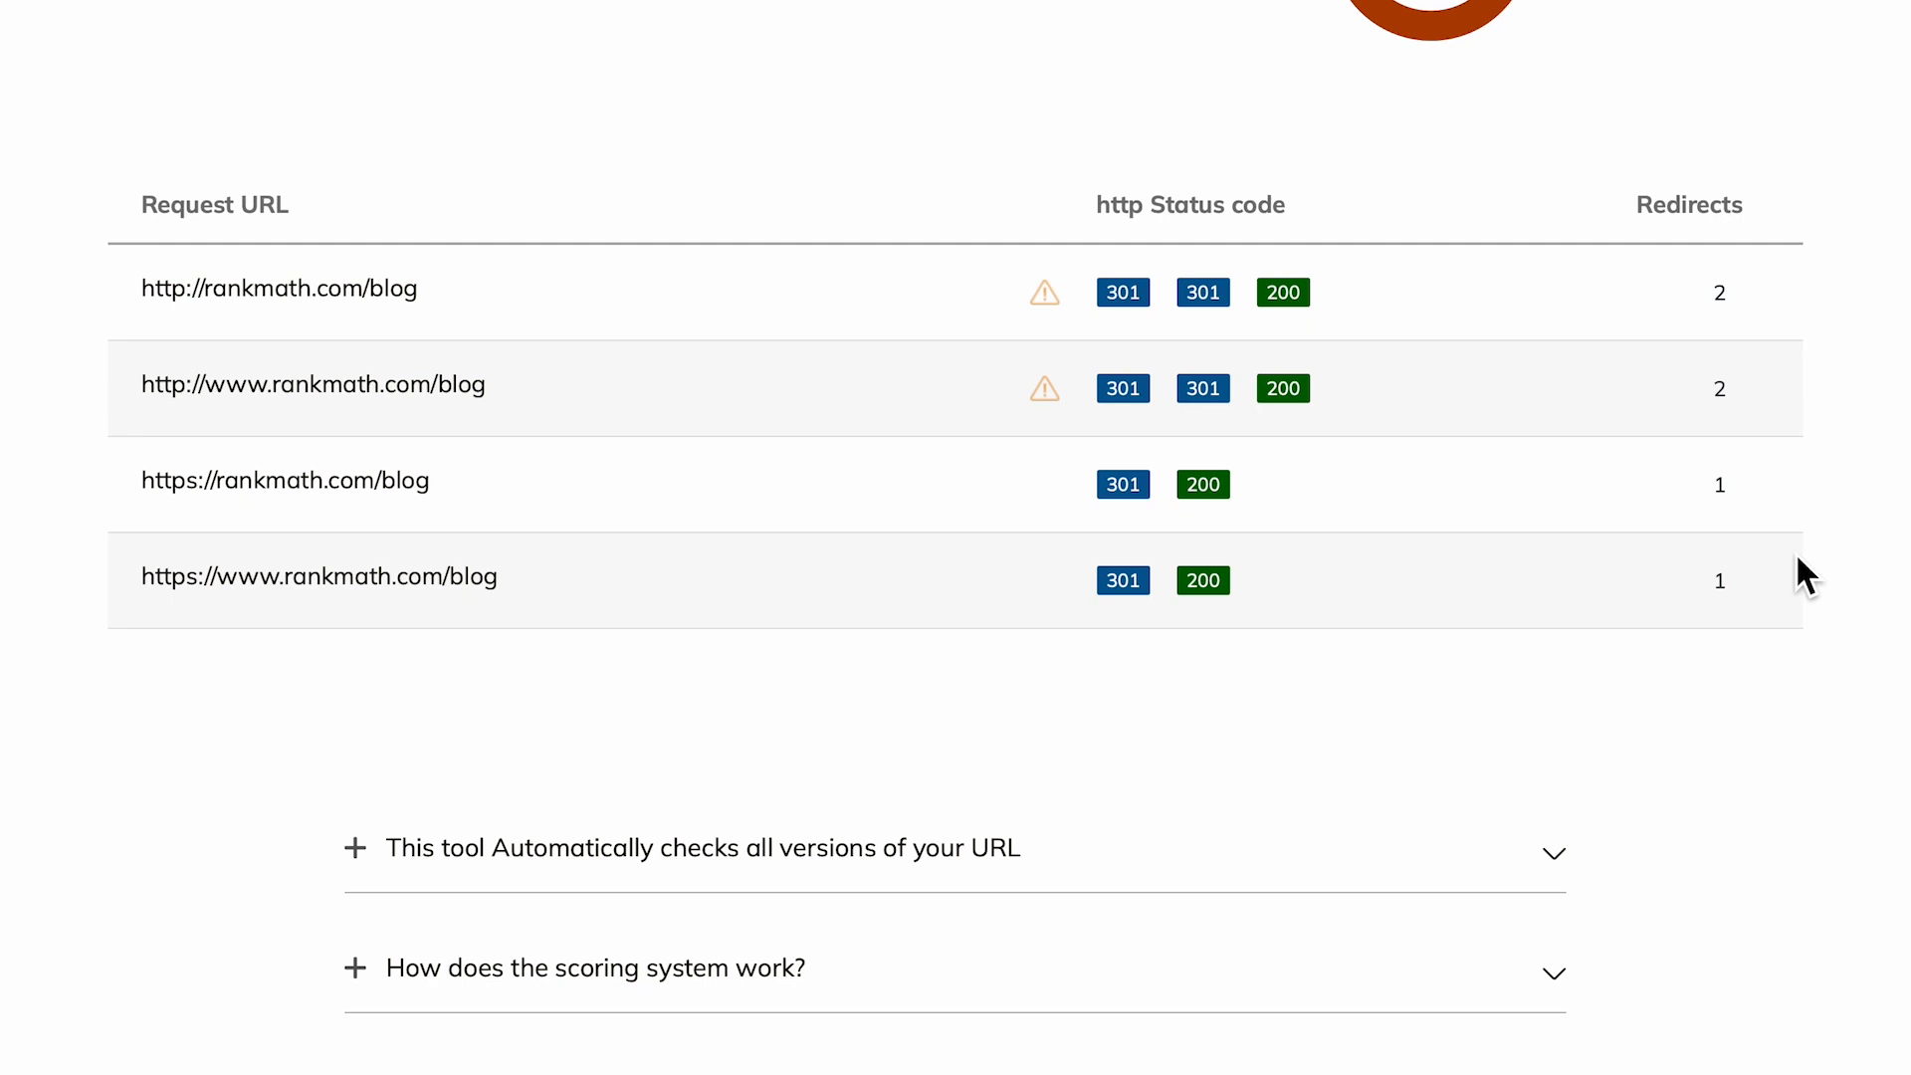
click(561, 21)
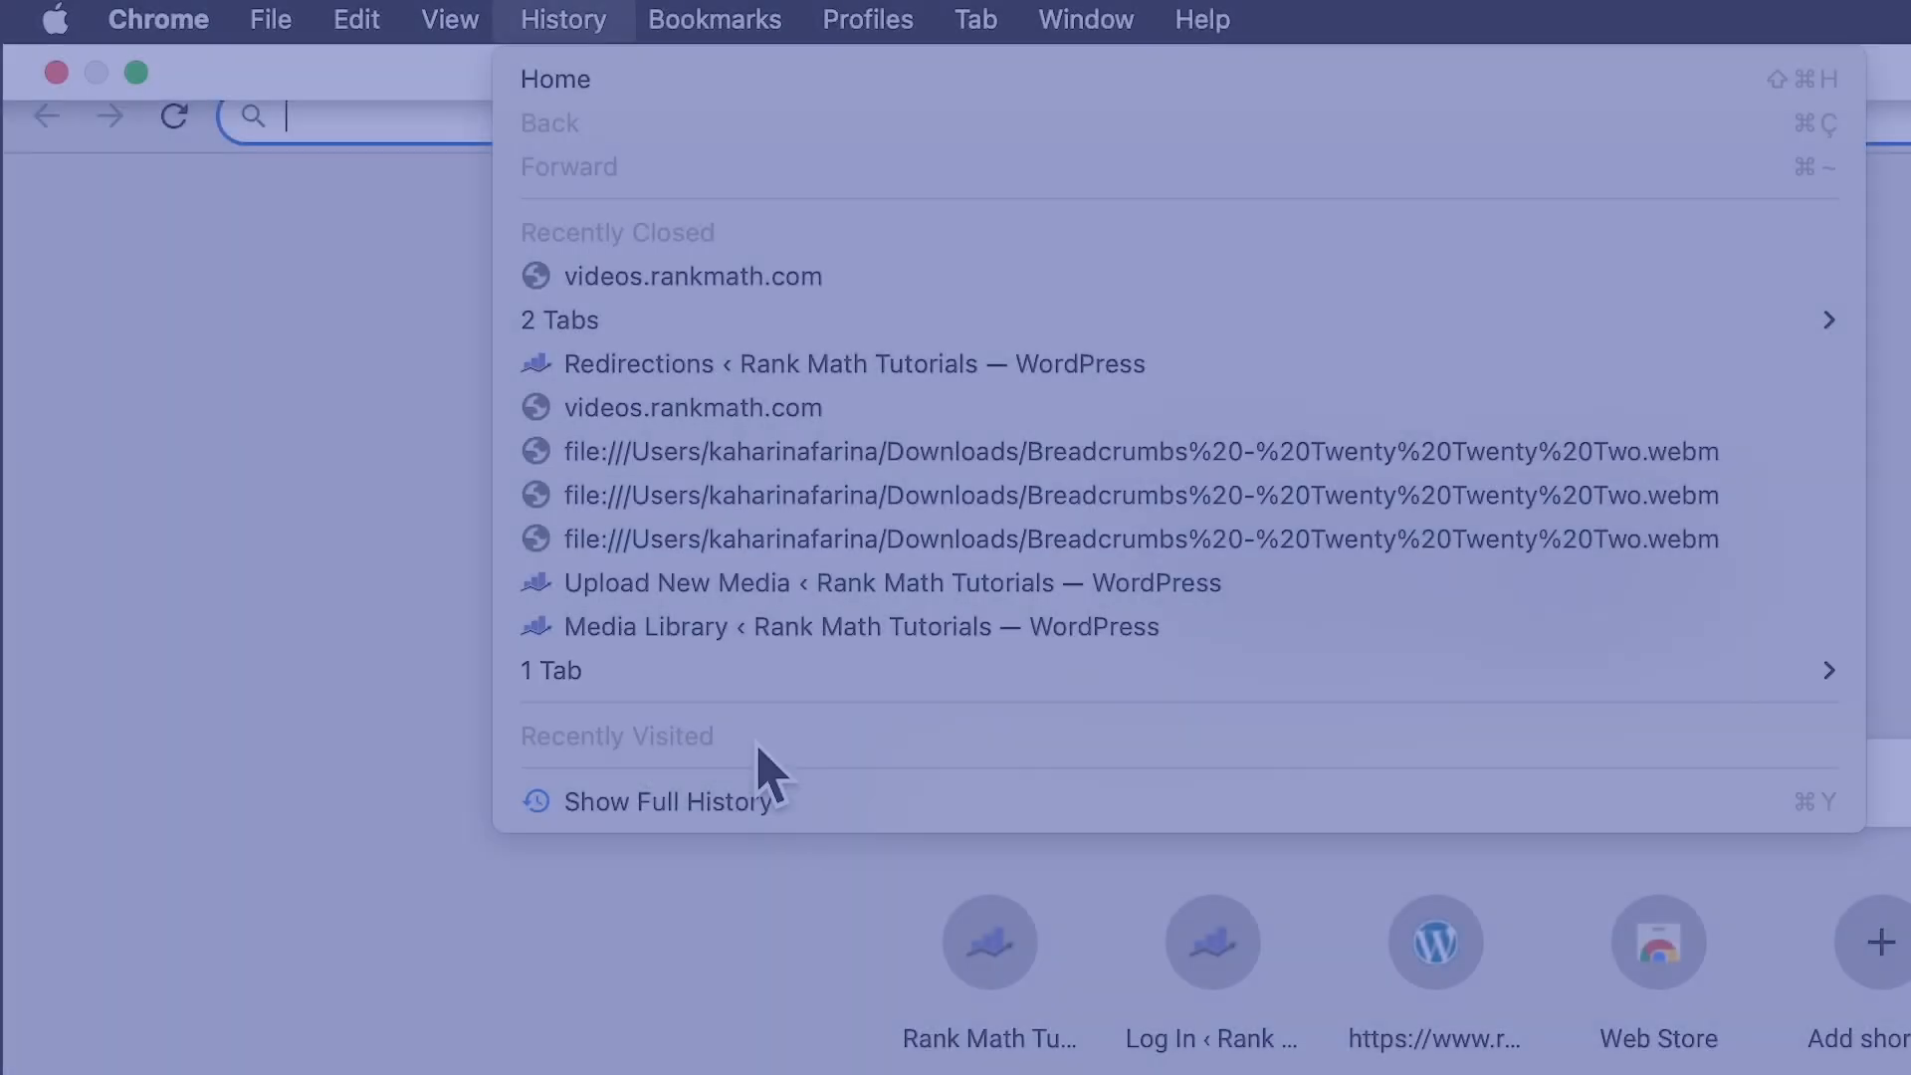
Step: From Chrome's full history, clear cookies and other site data from the last hour
click(655, 802)
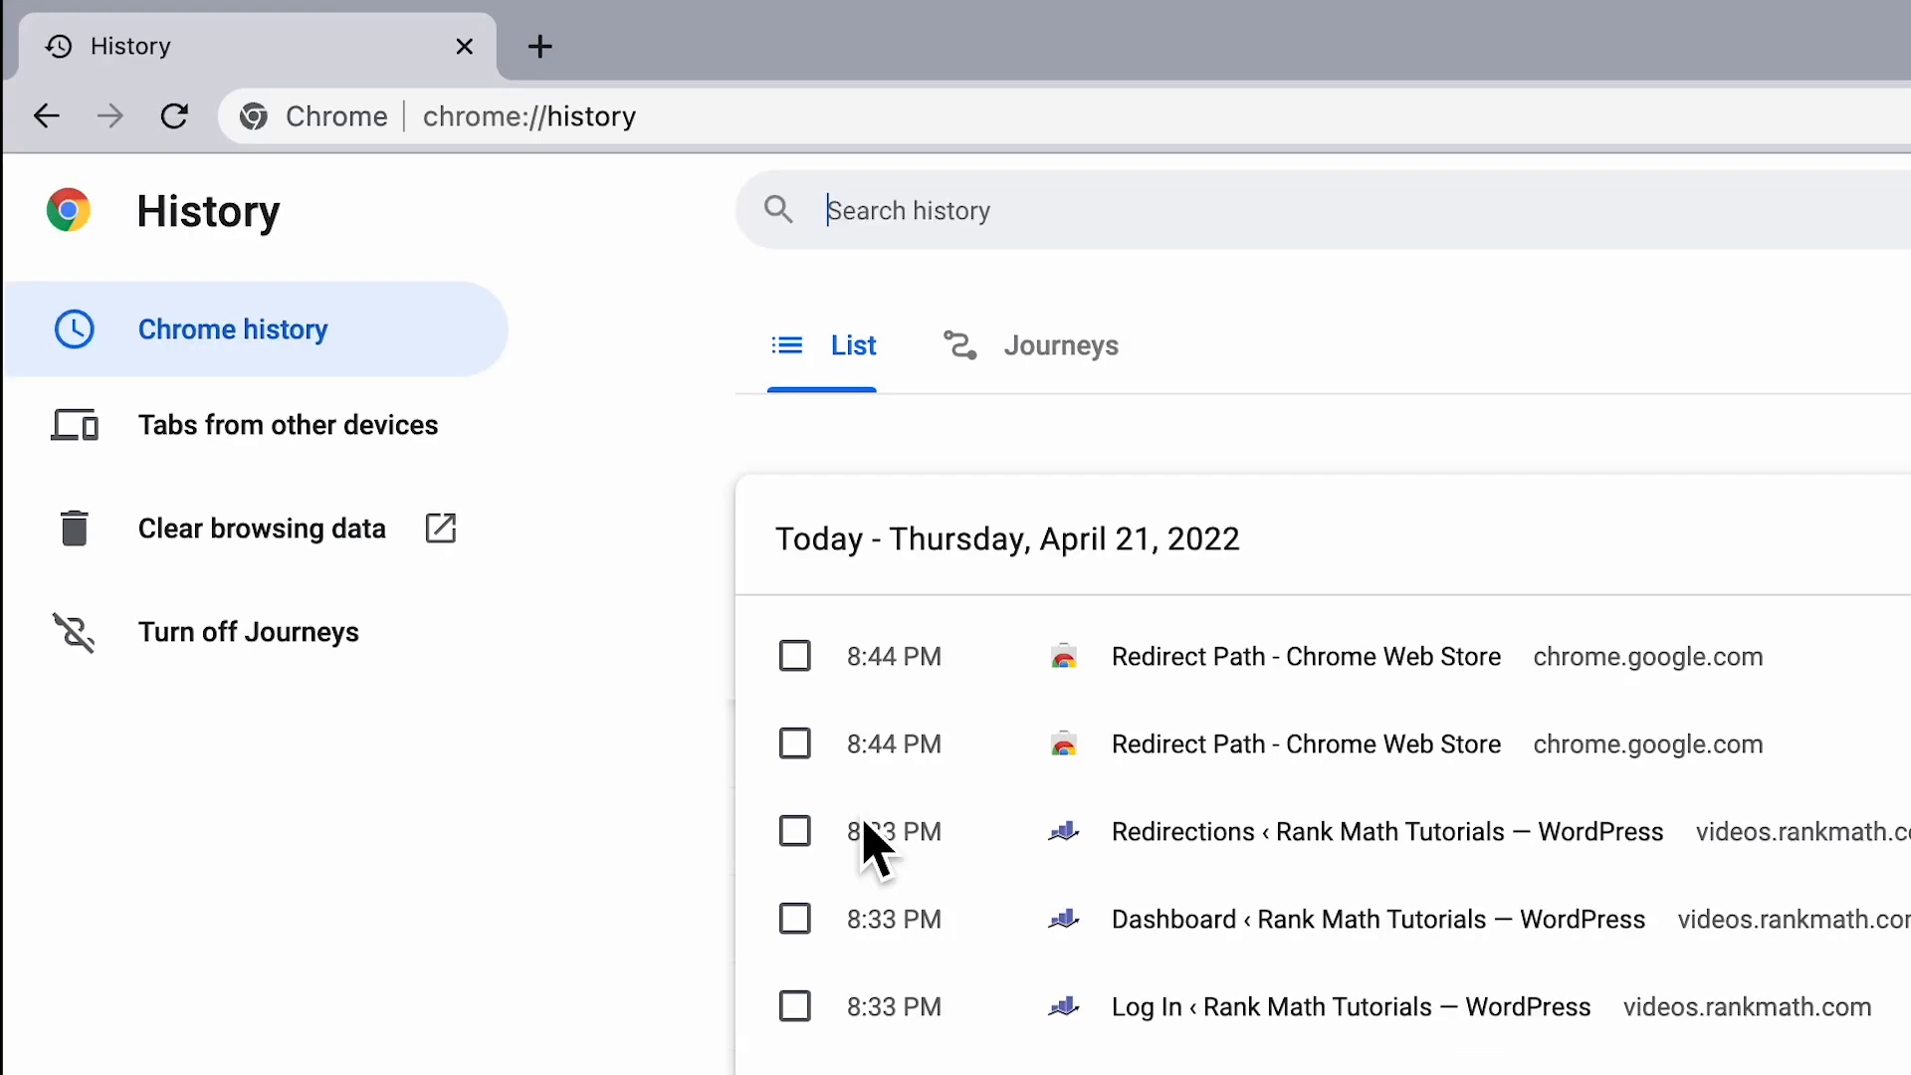
click(260, 528)
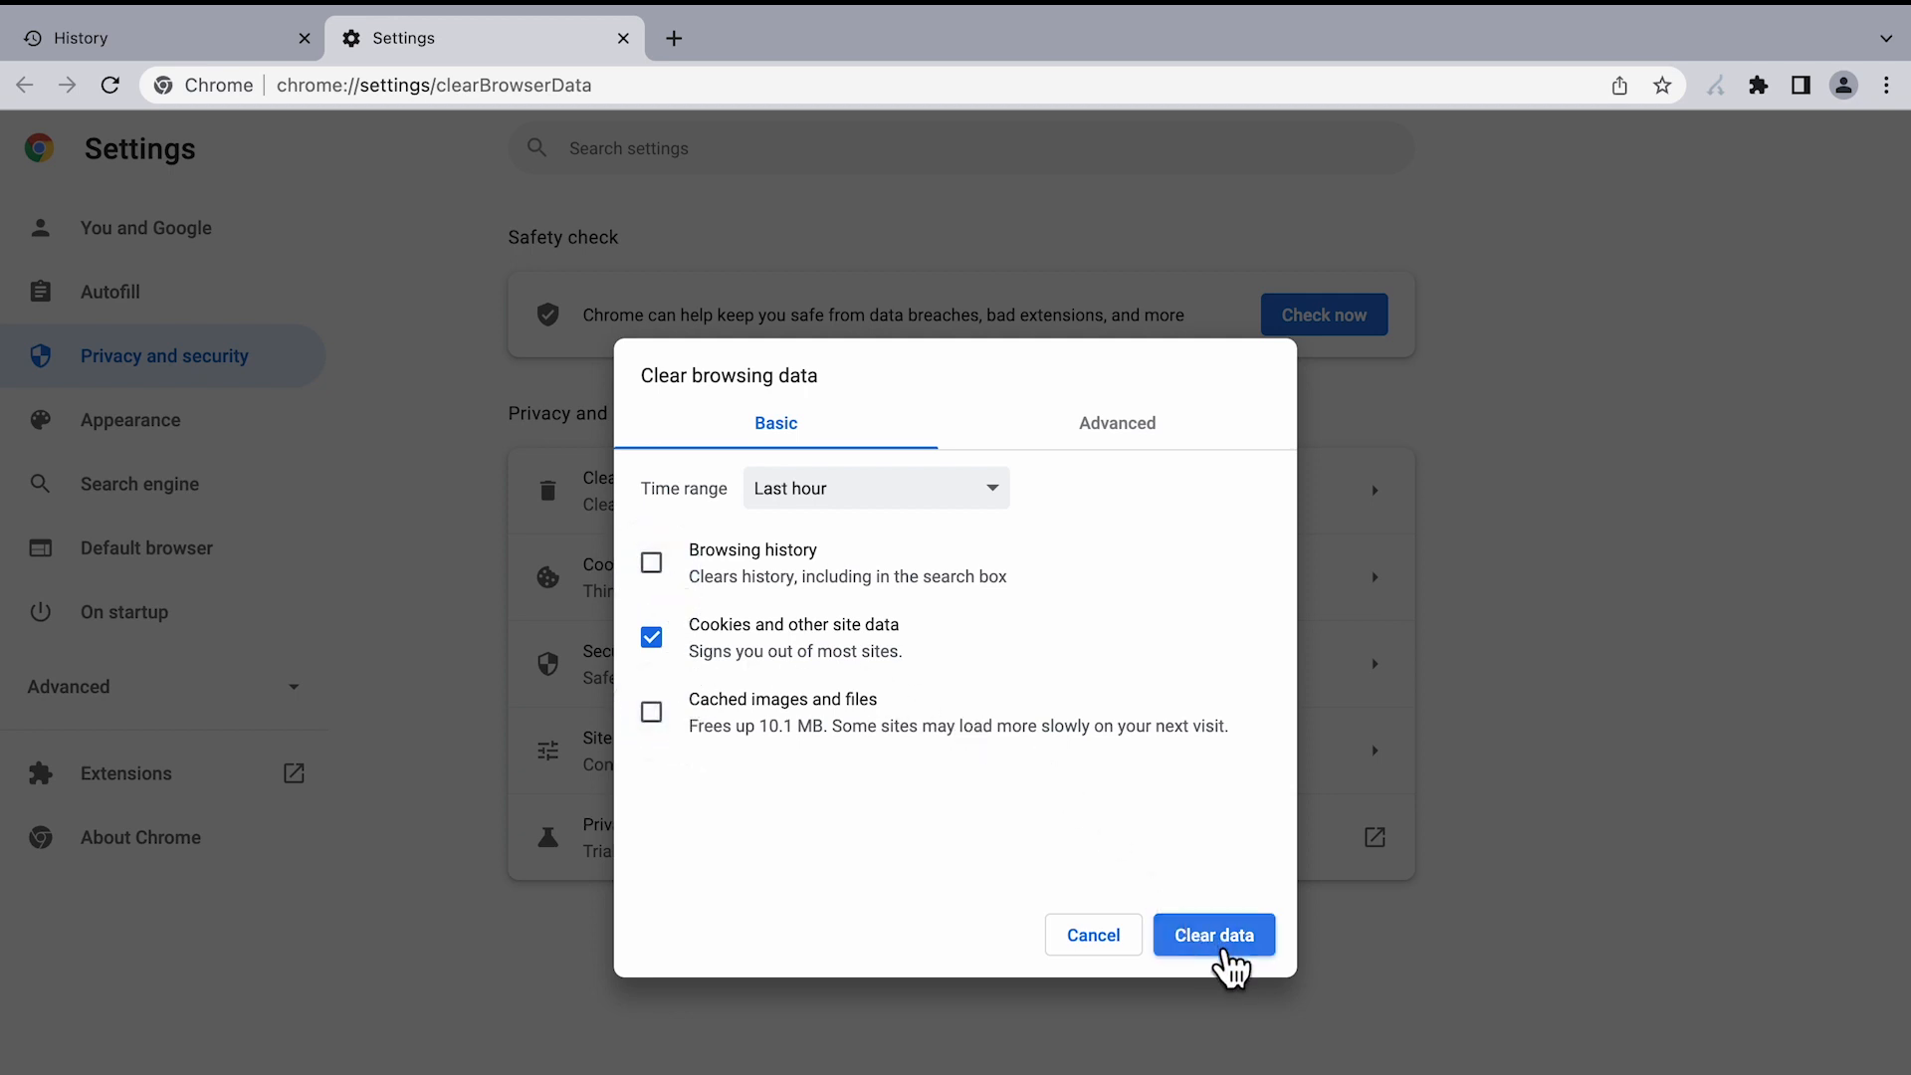
click(1211, 934)
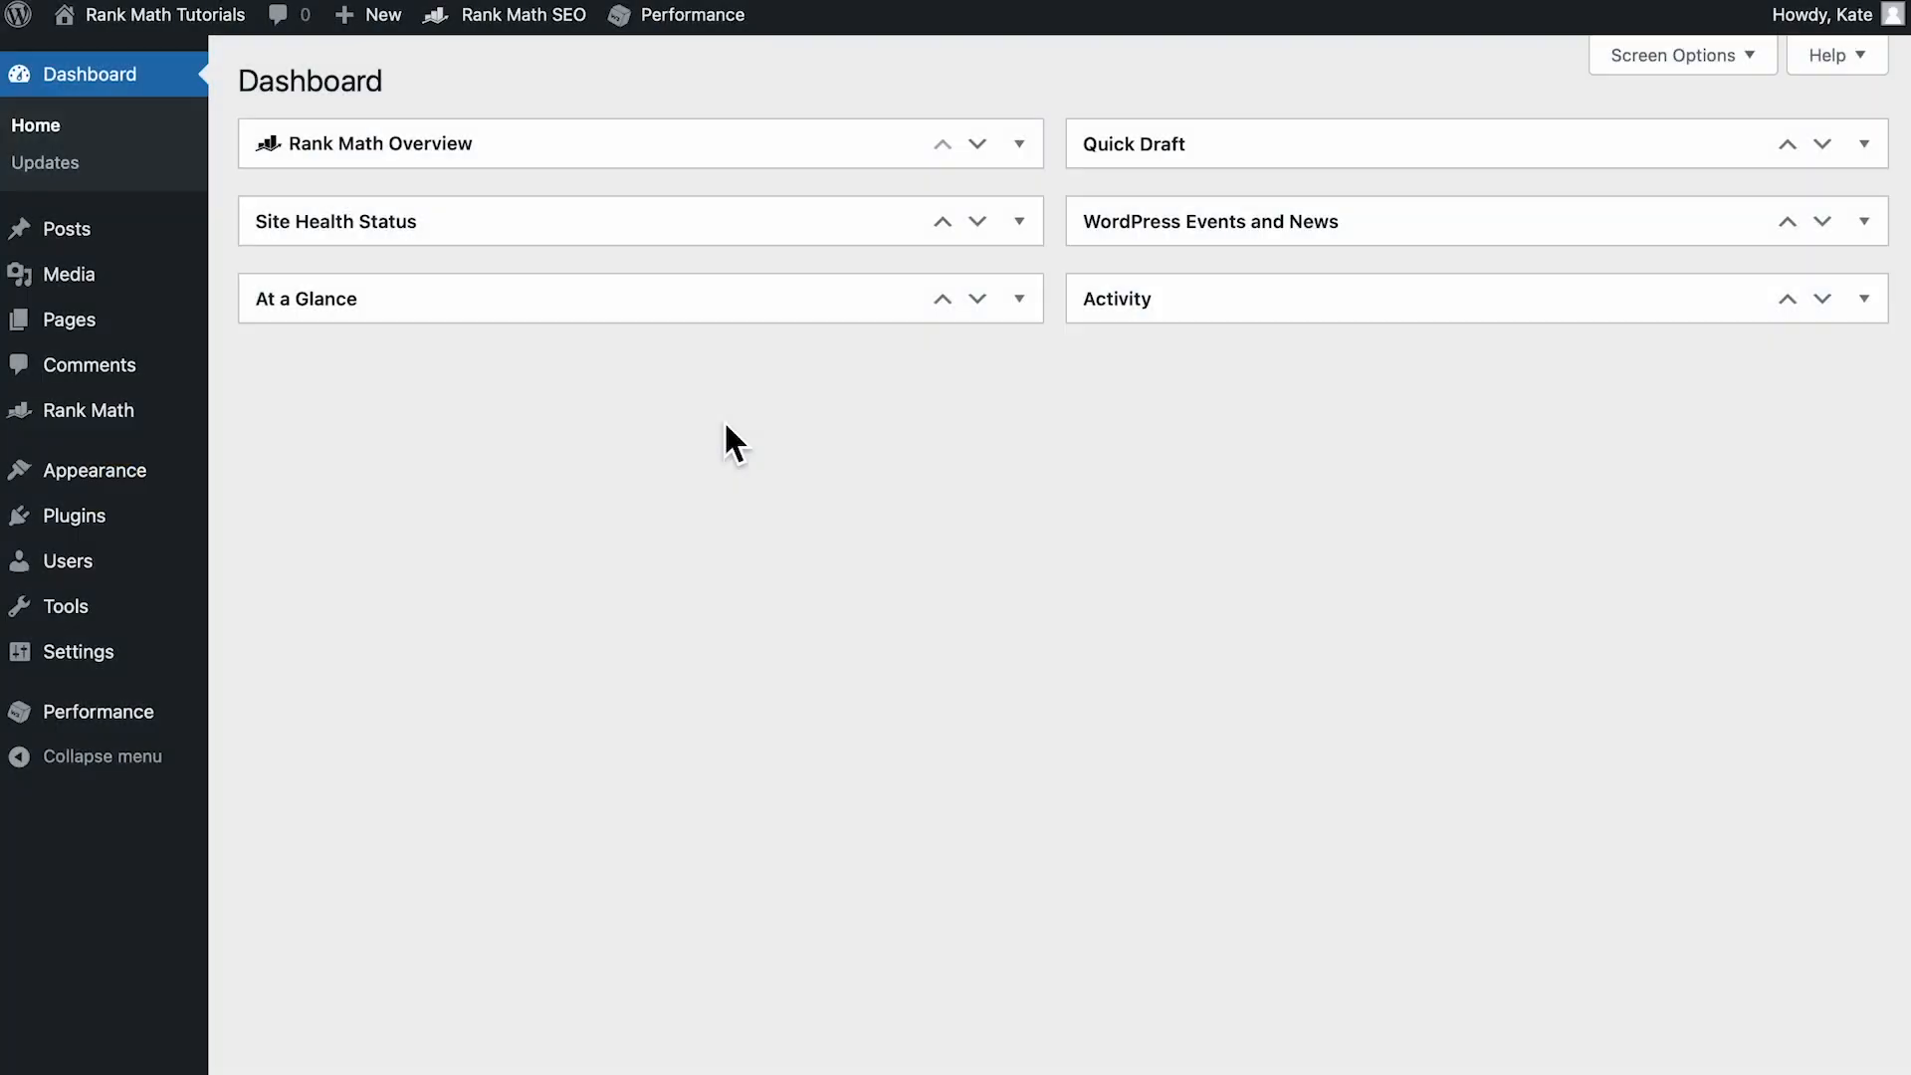
mouse_move(725, 87)
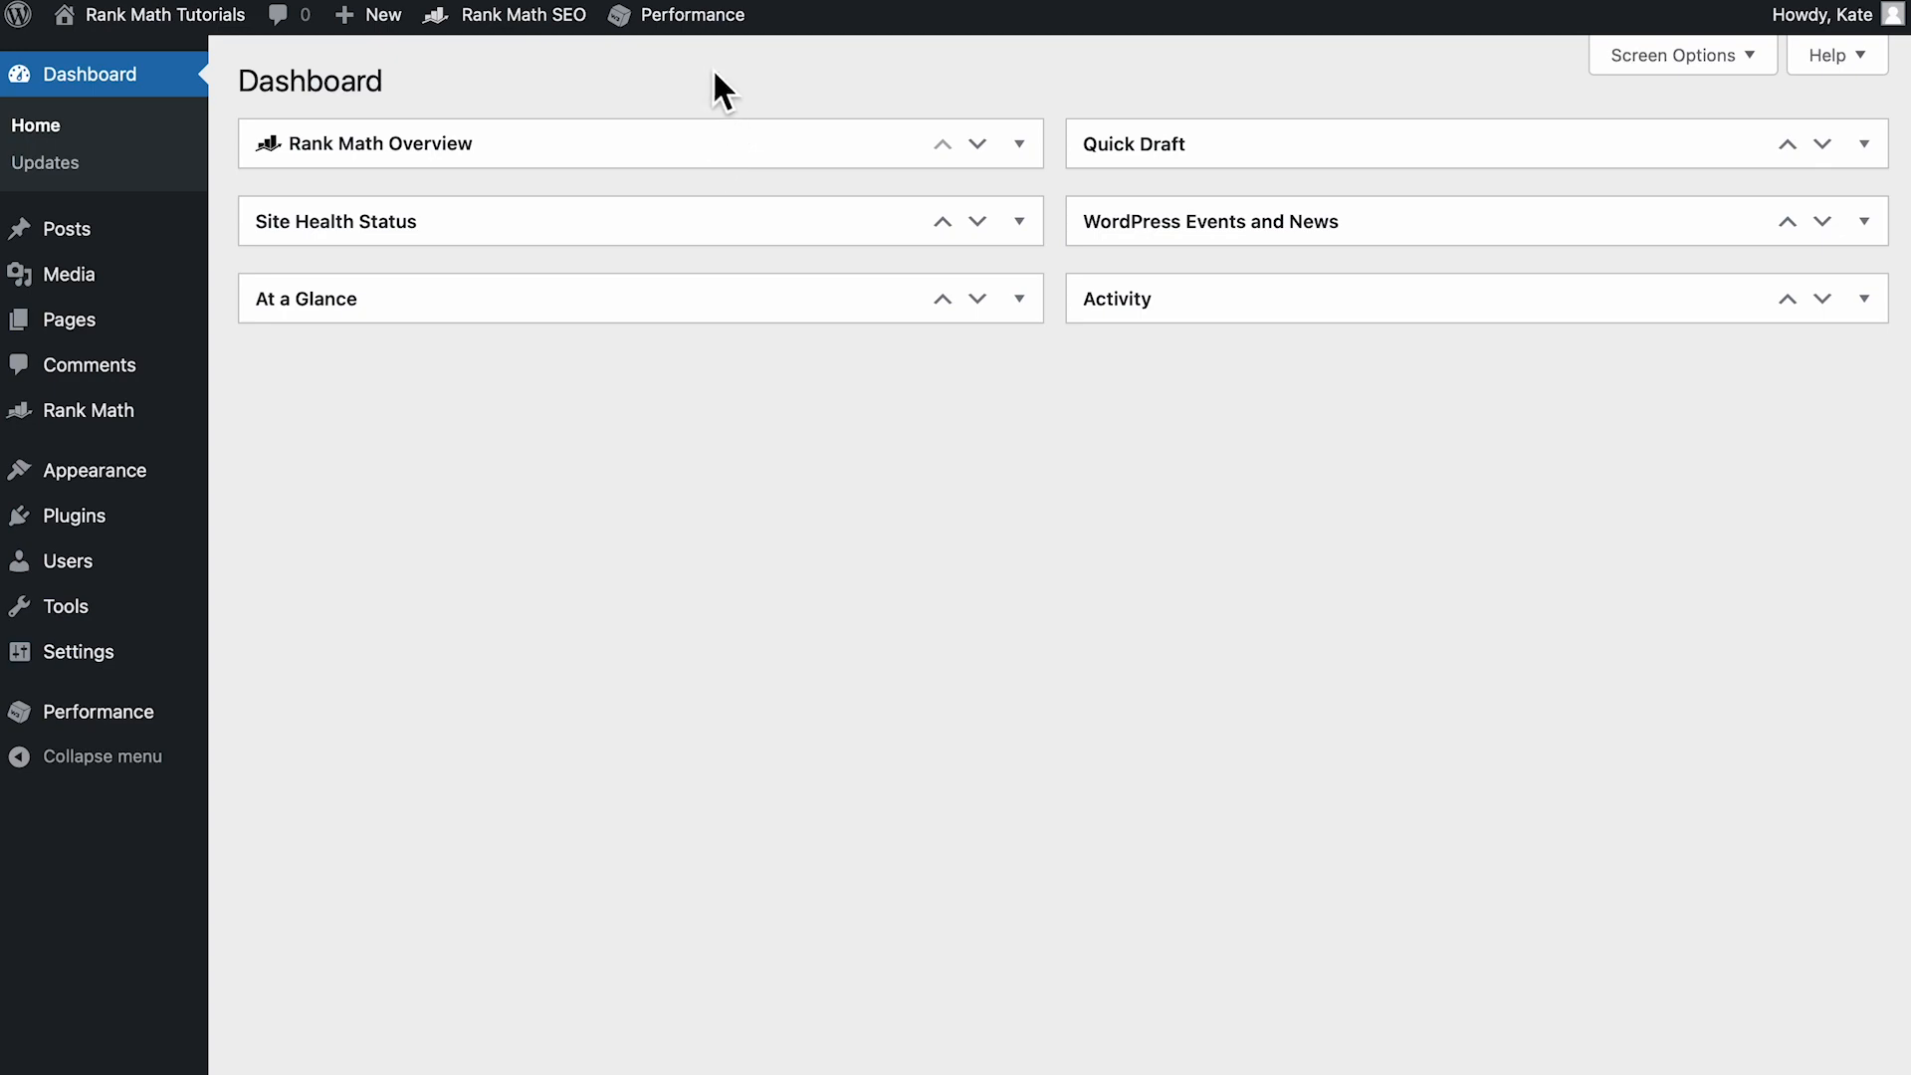
Step: Purge All Caches from the admin bar's Performance menu
click(691, 15)
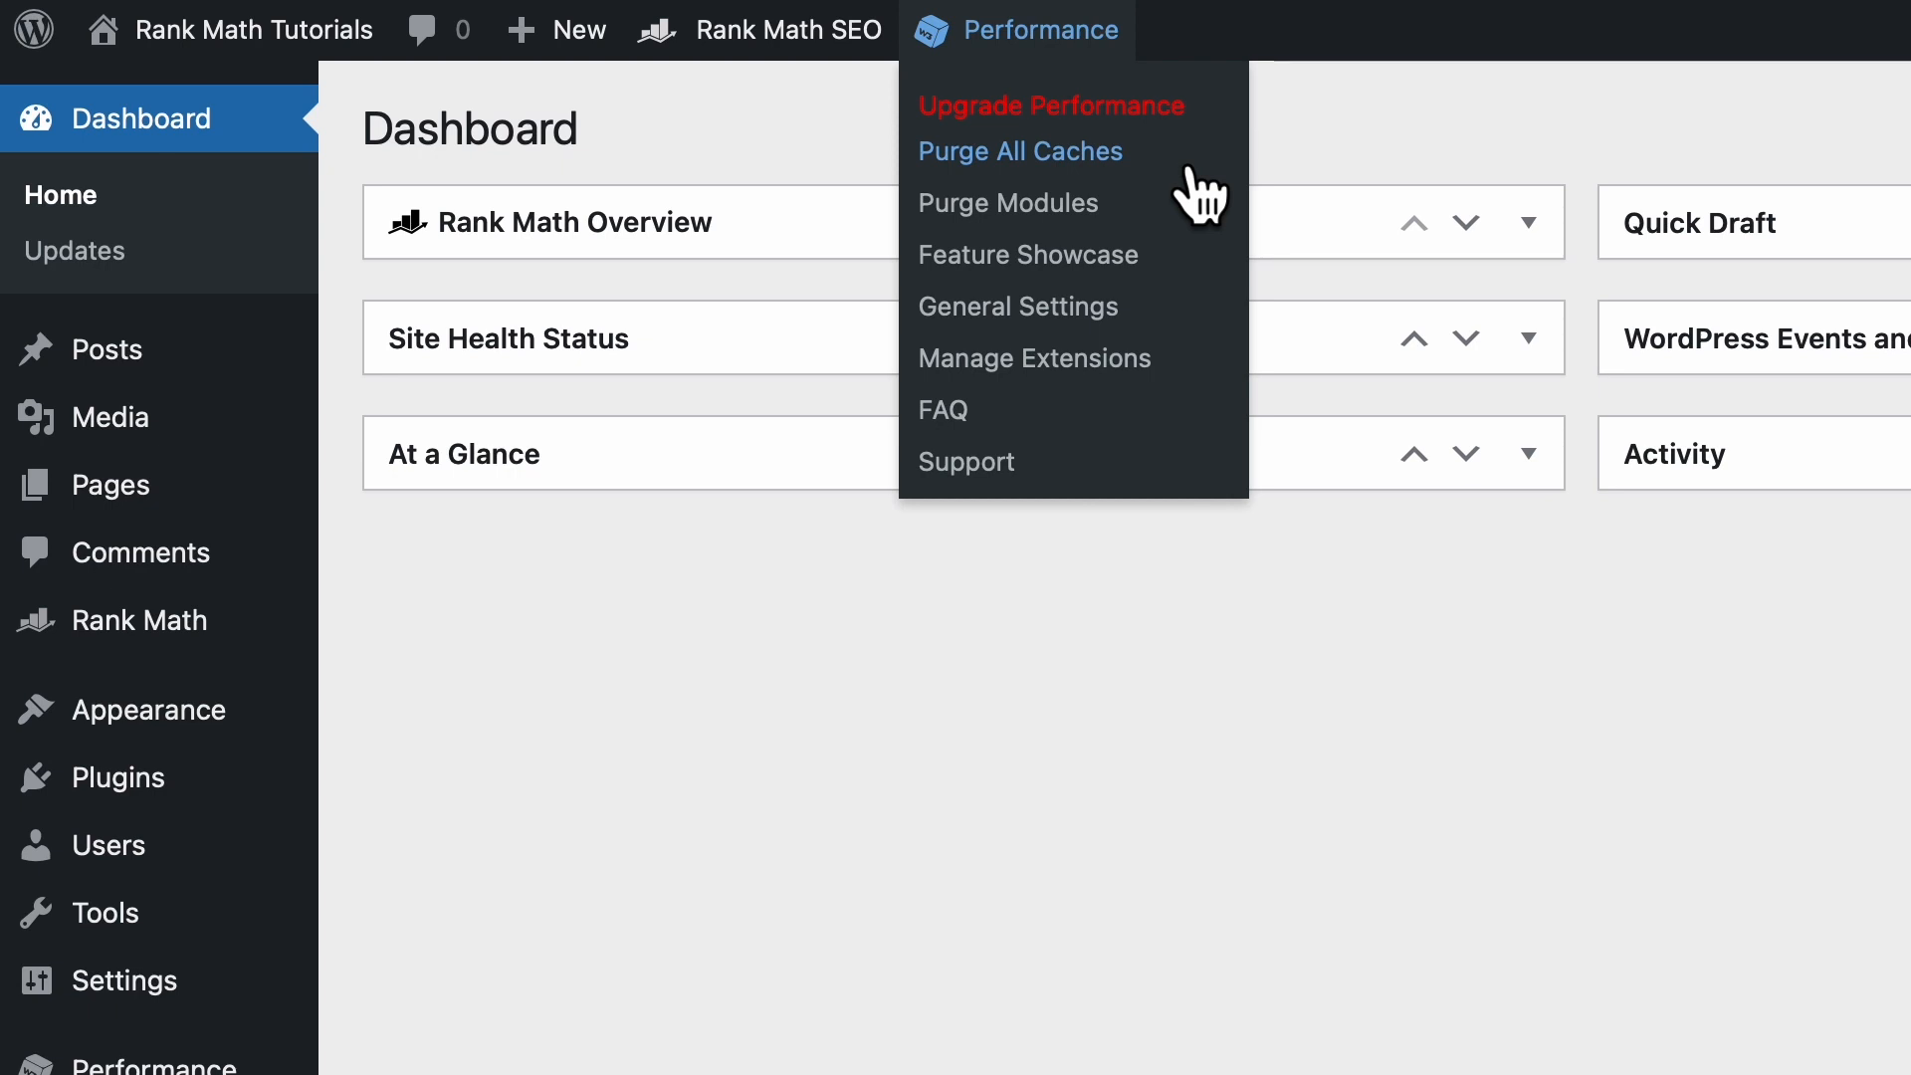
click(1020, 152)
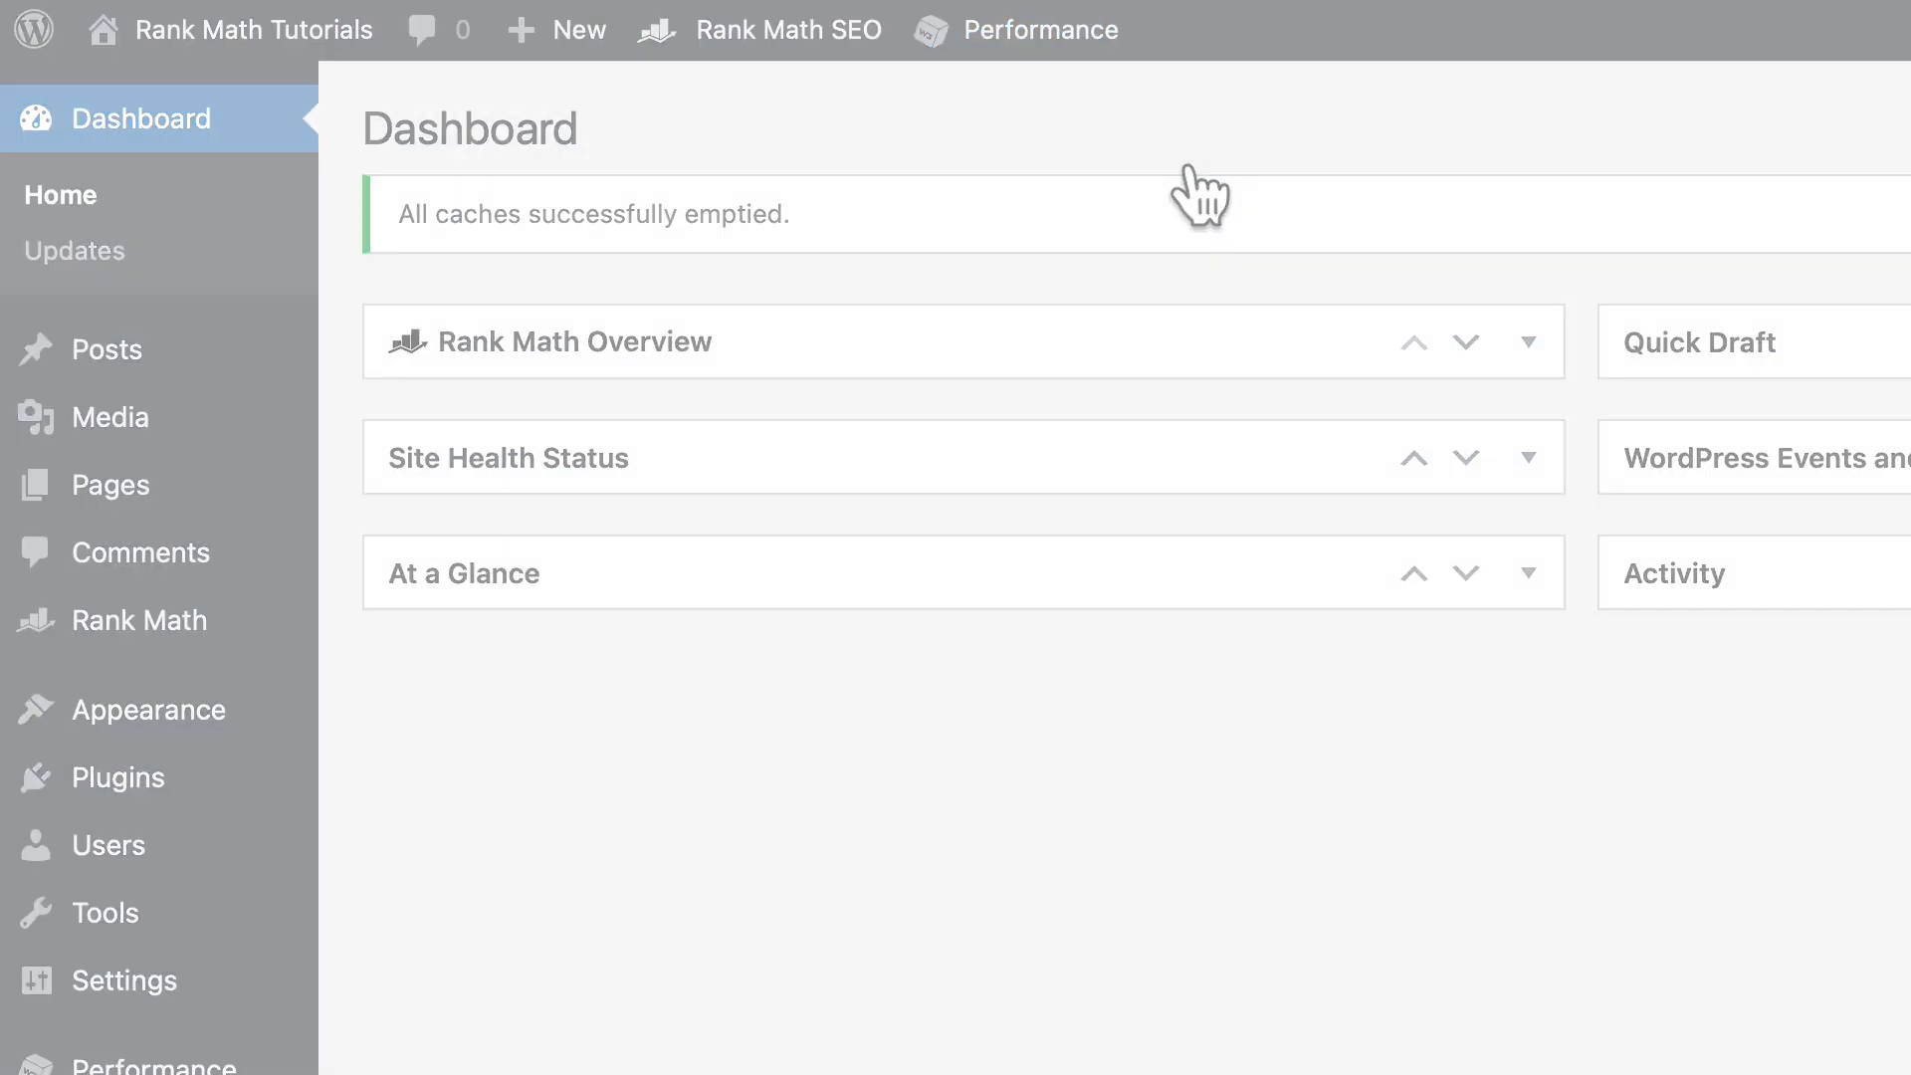
click(121, 979)
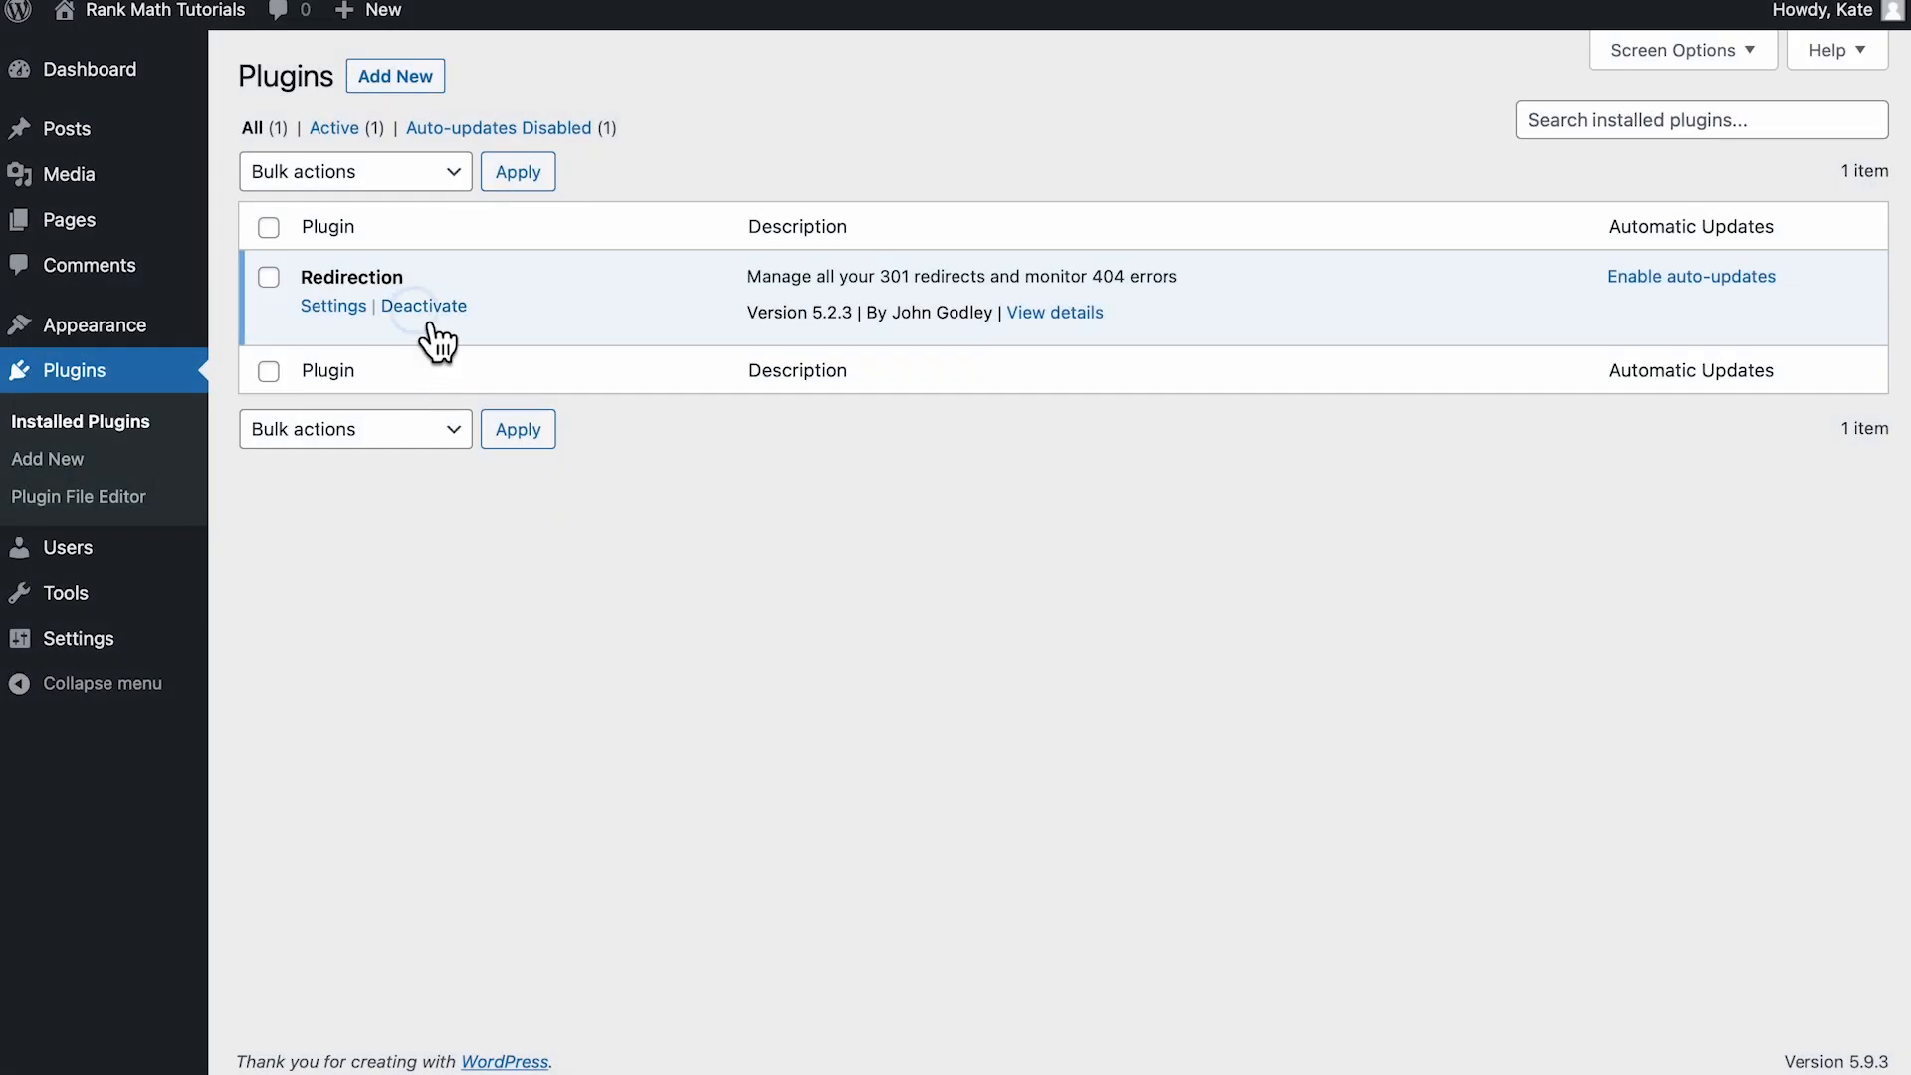
Step: Deactivate the Redirection plugin on the Installed Plugins list
click(423, 305)
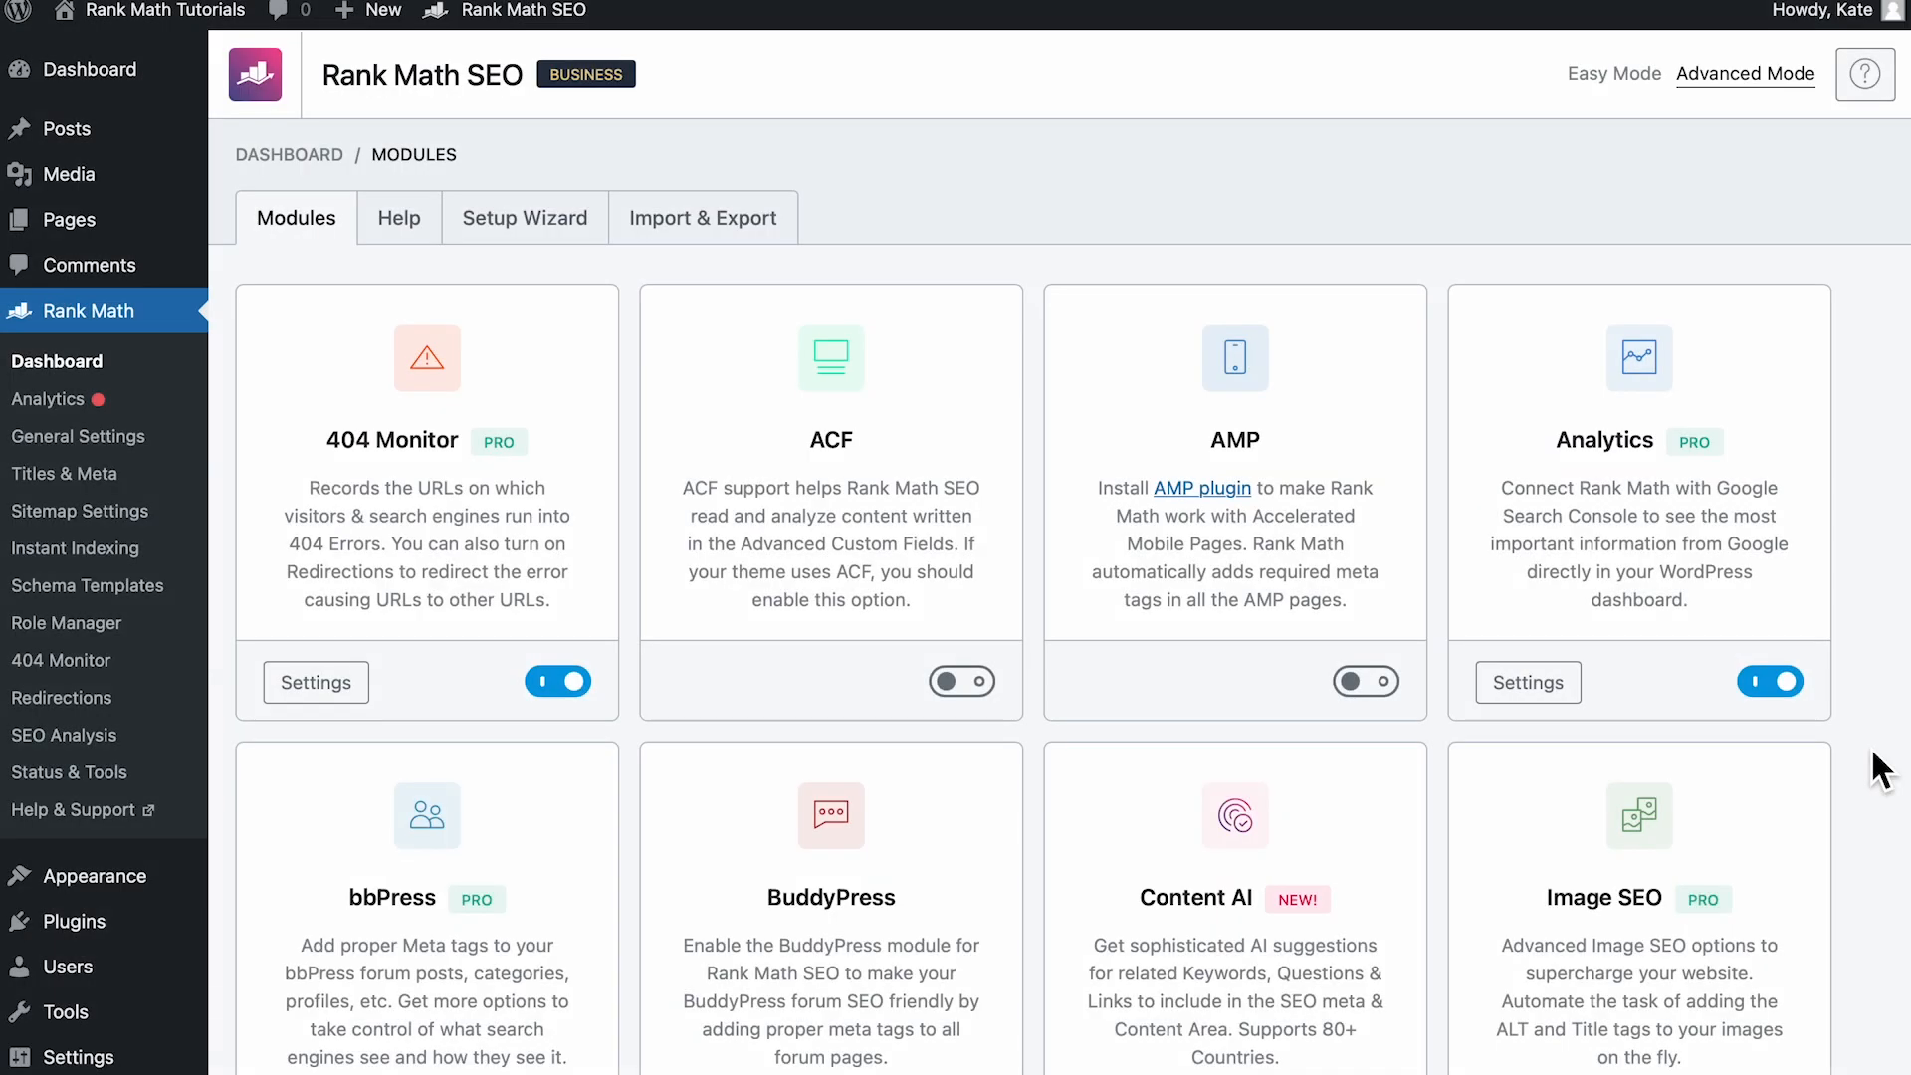
Step: Open Settings on the Redirections card in Rank Math's Modules page
scroll(down, 3)
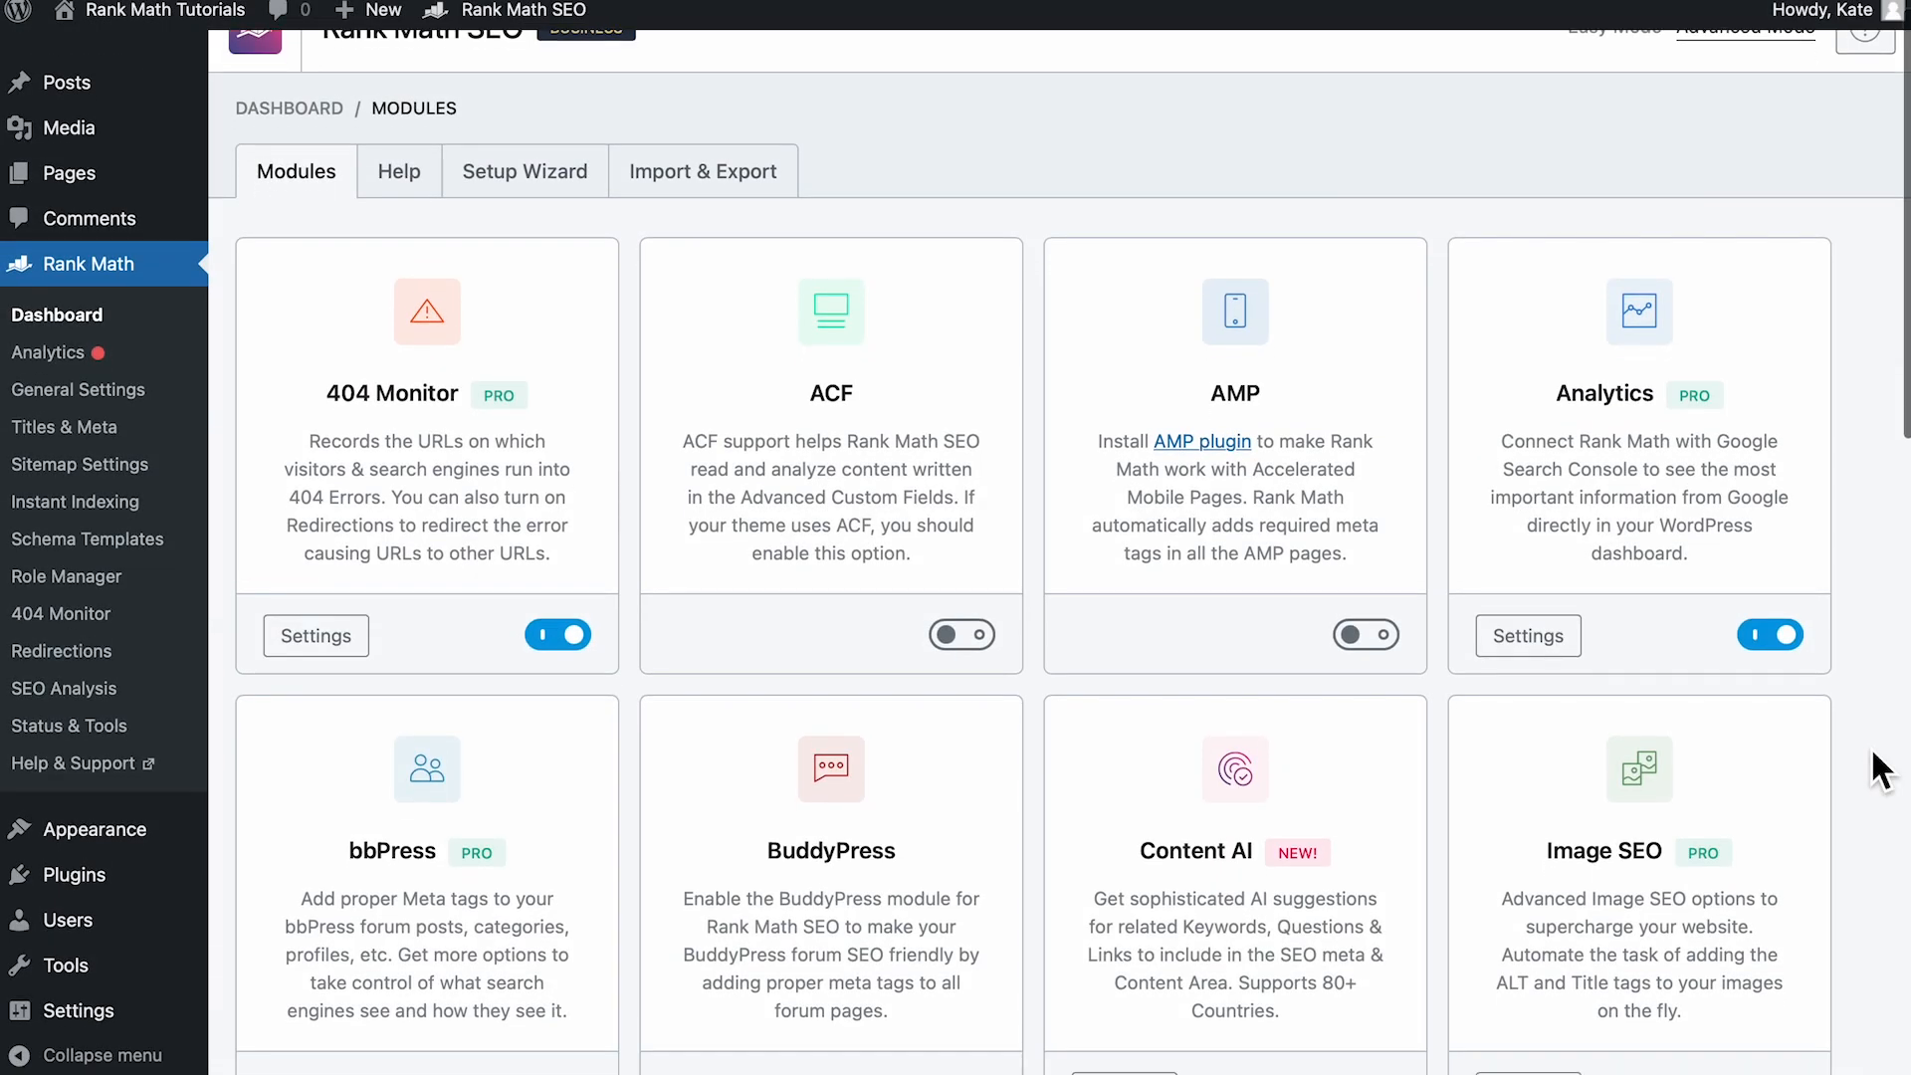
scroll(down, 3)
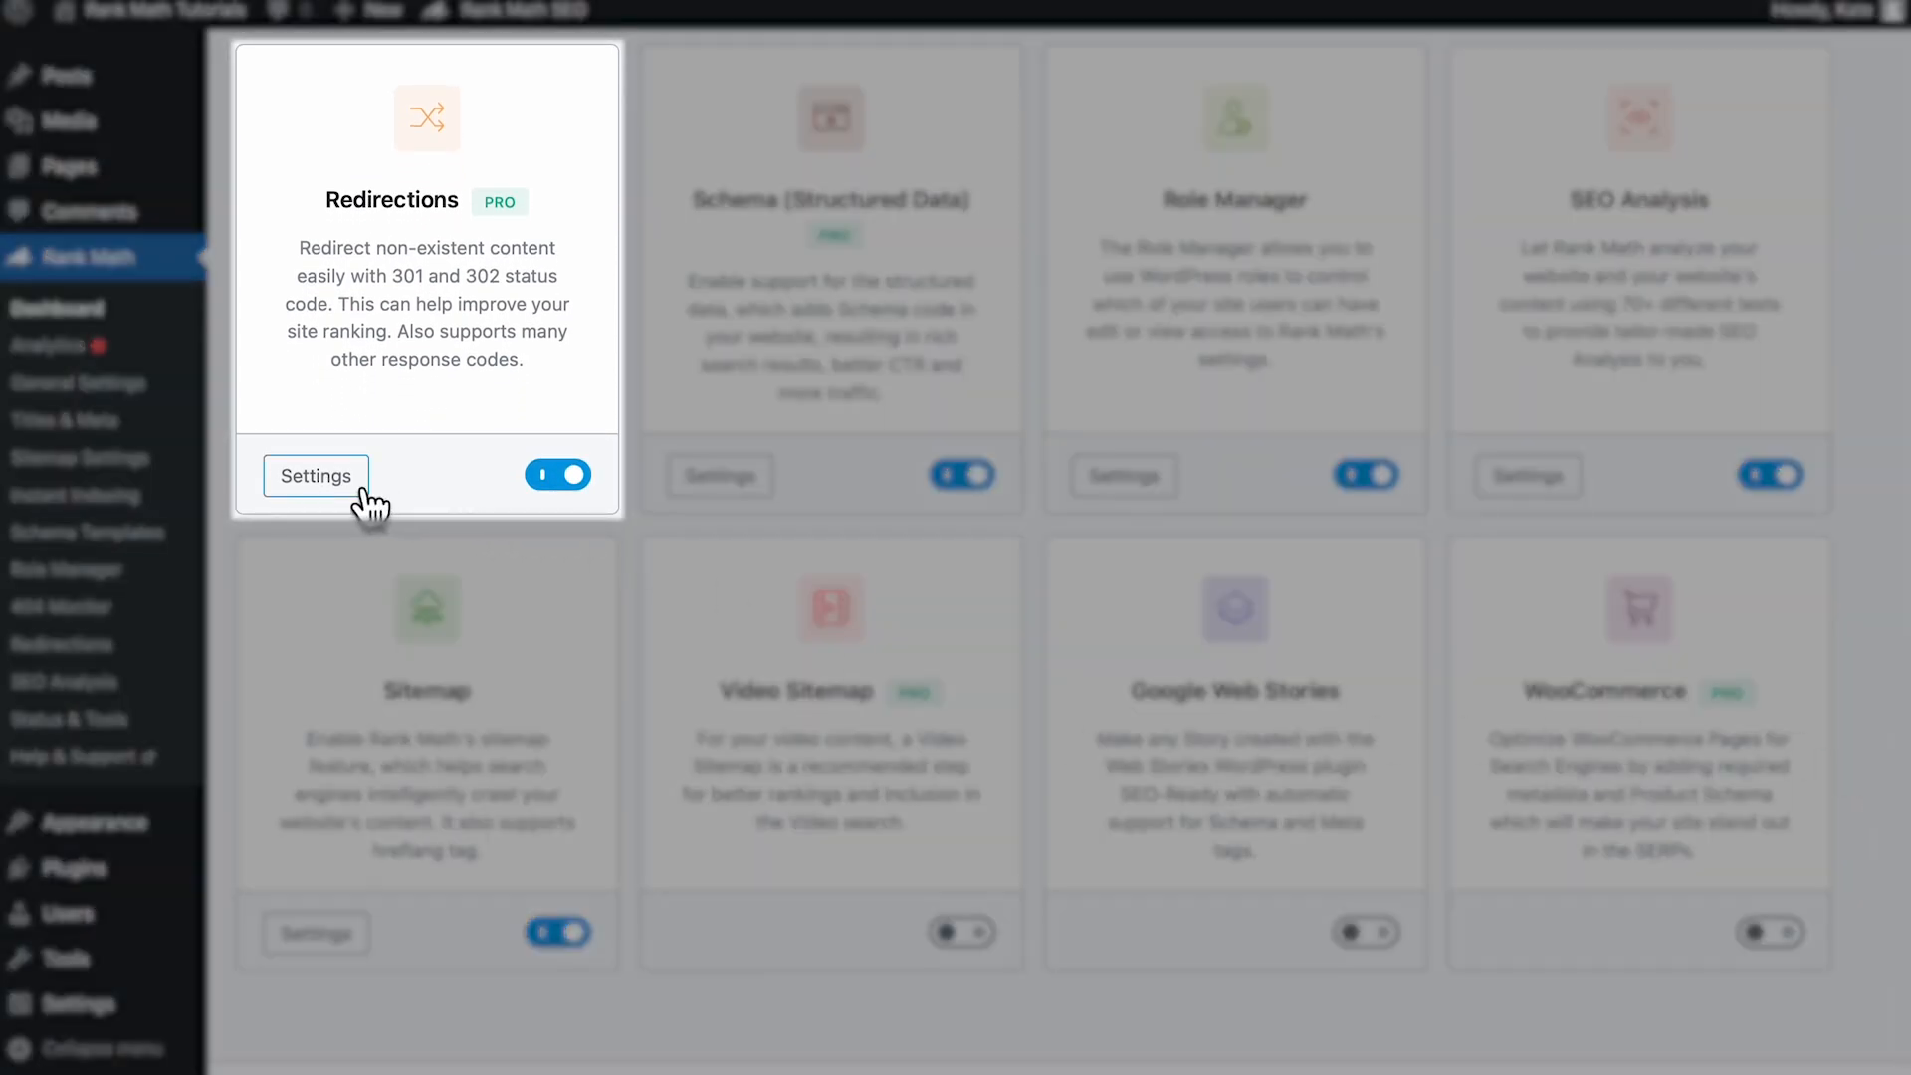
click(316, 475)
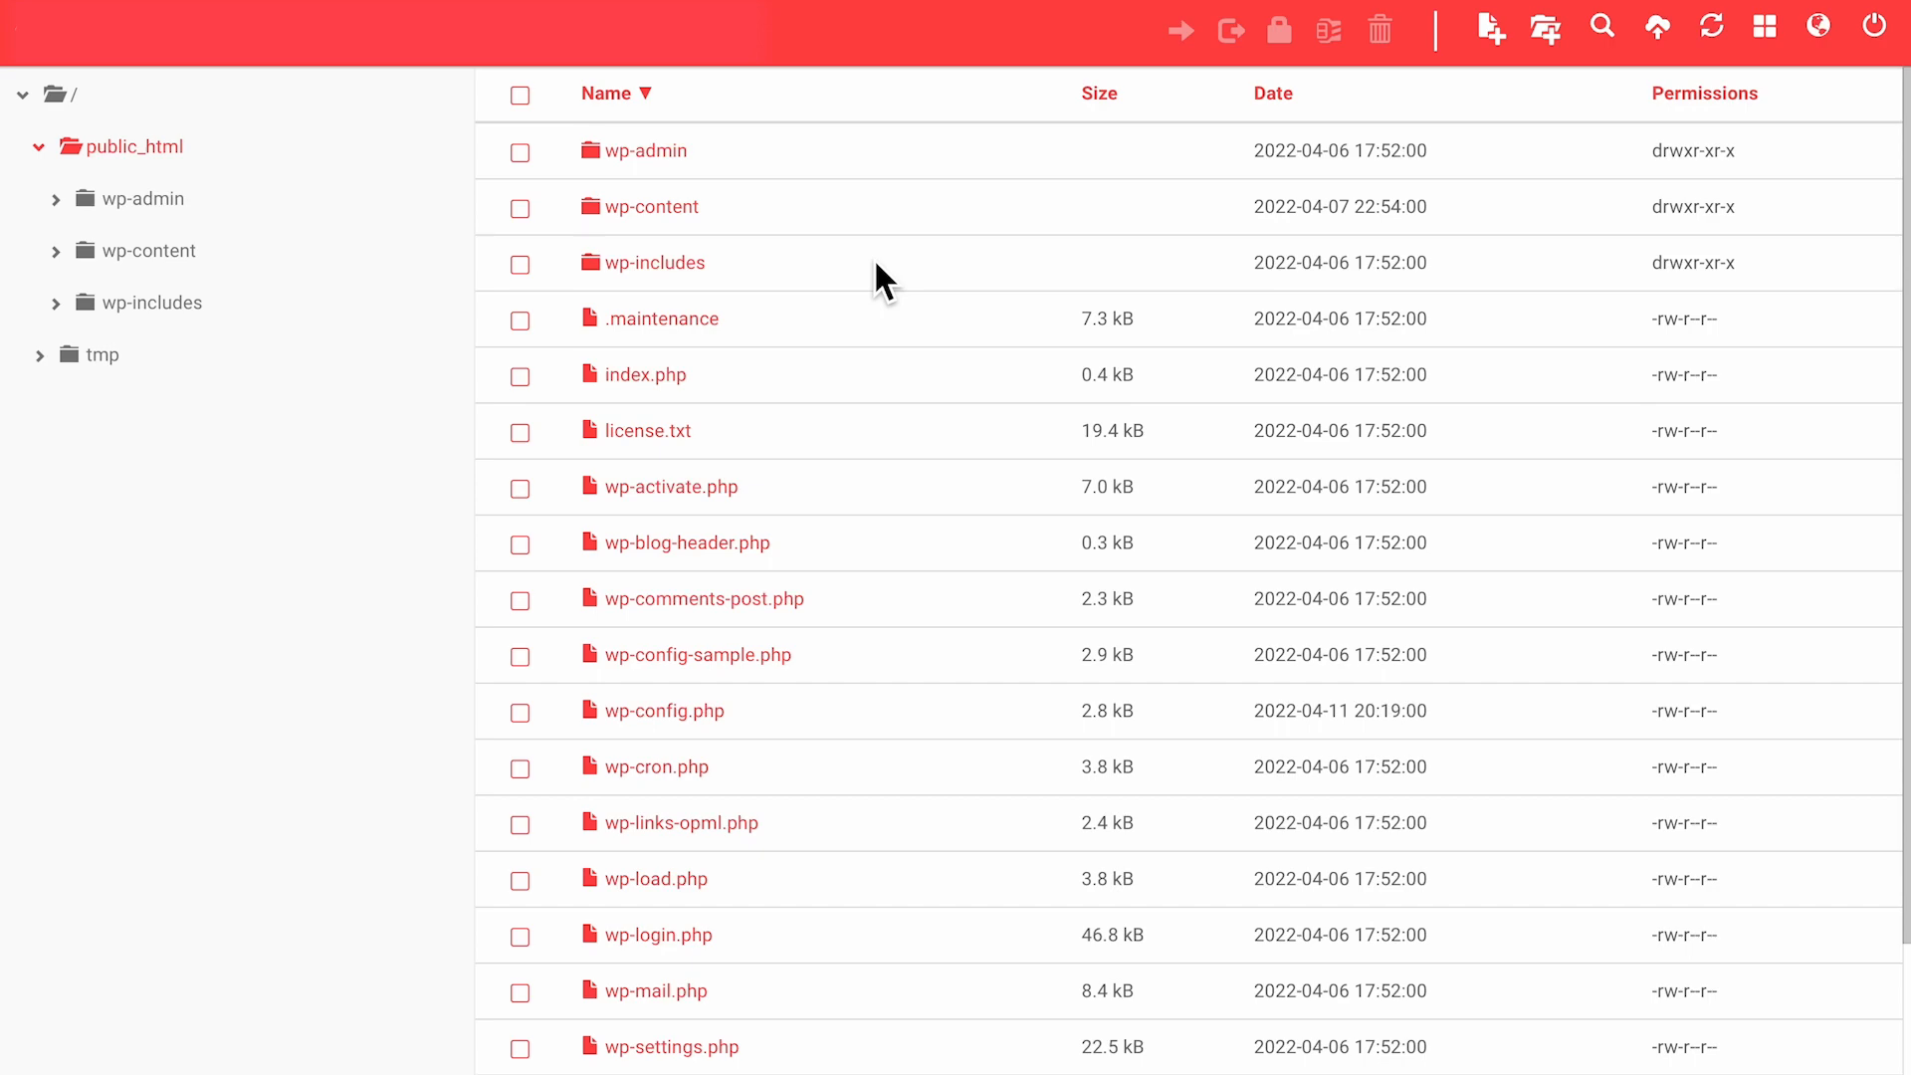
Step: Choose an action from the context menu of .htaccess in the server's root folder
right_click(1027, 586)
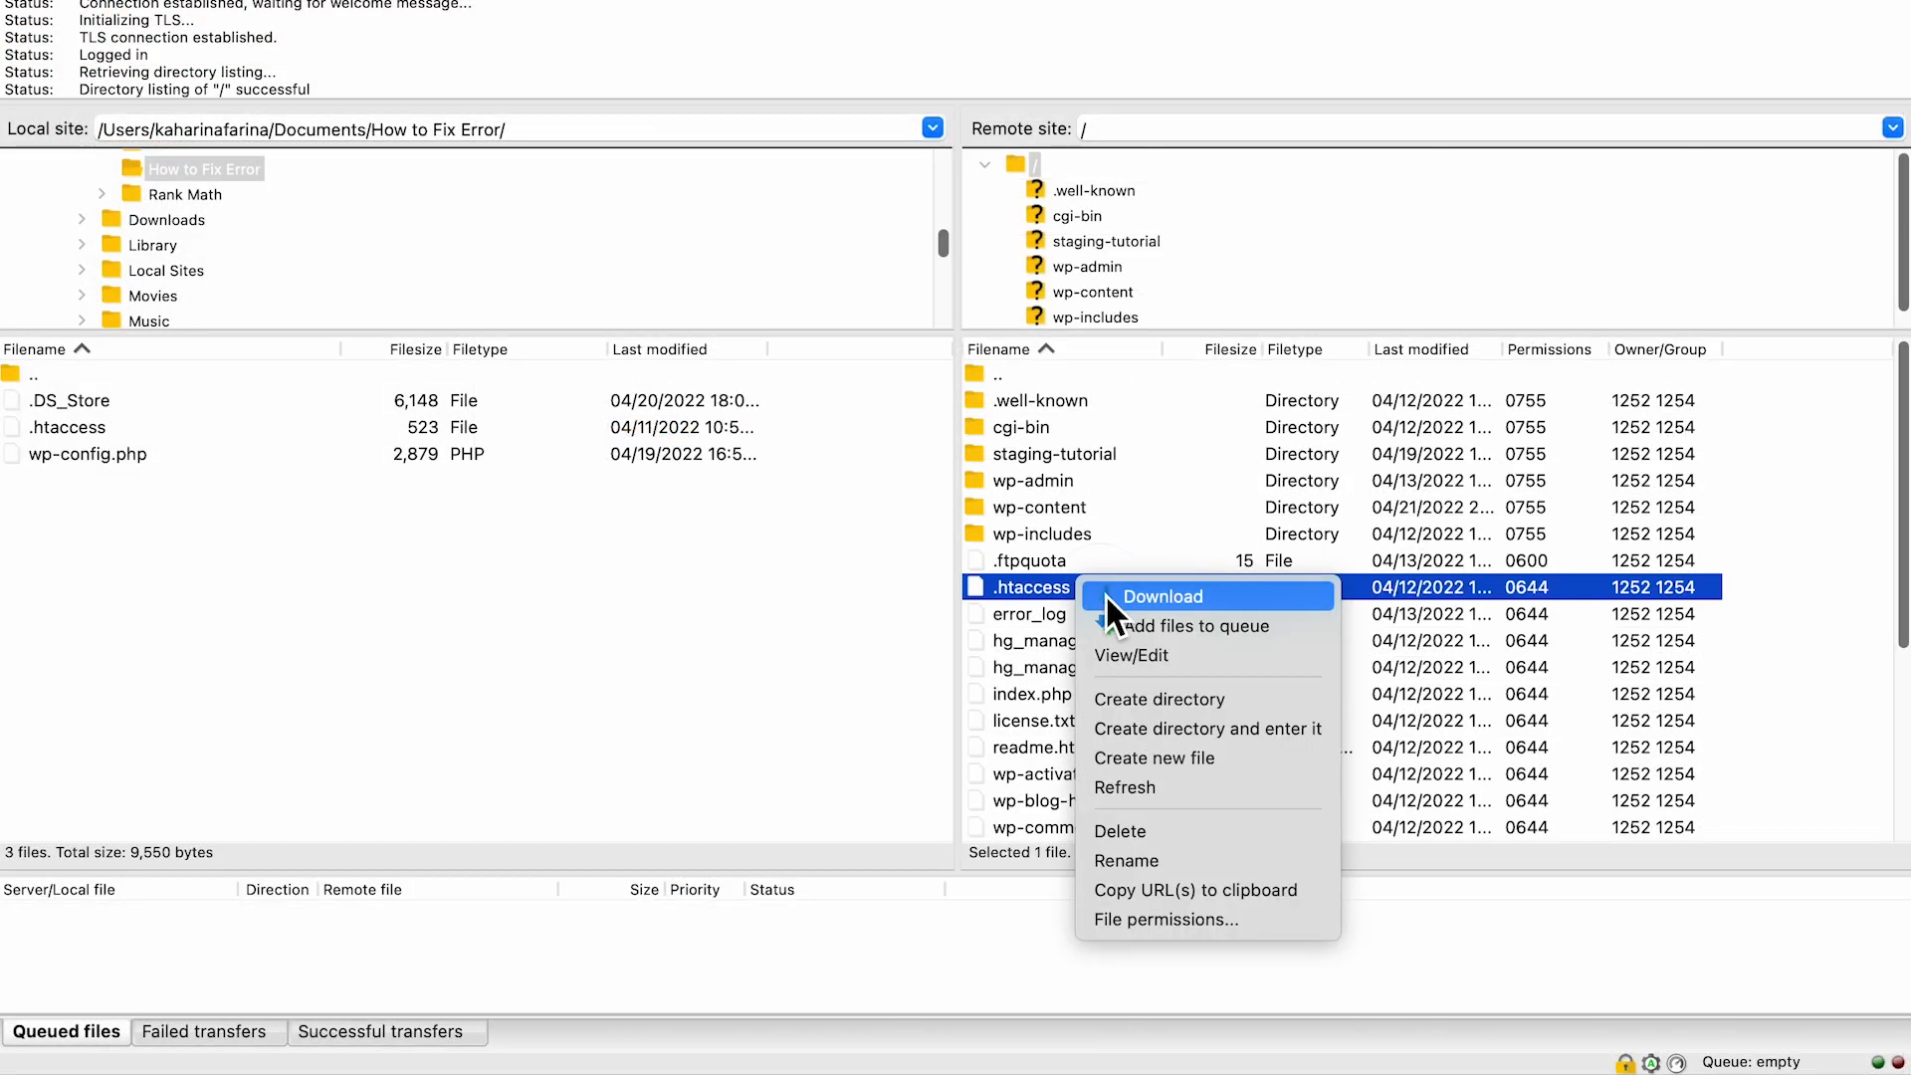
mouse_move(1170, 889)
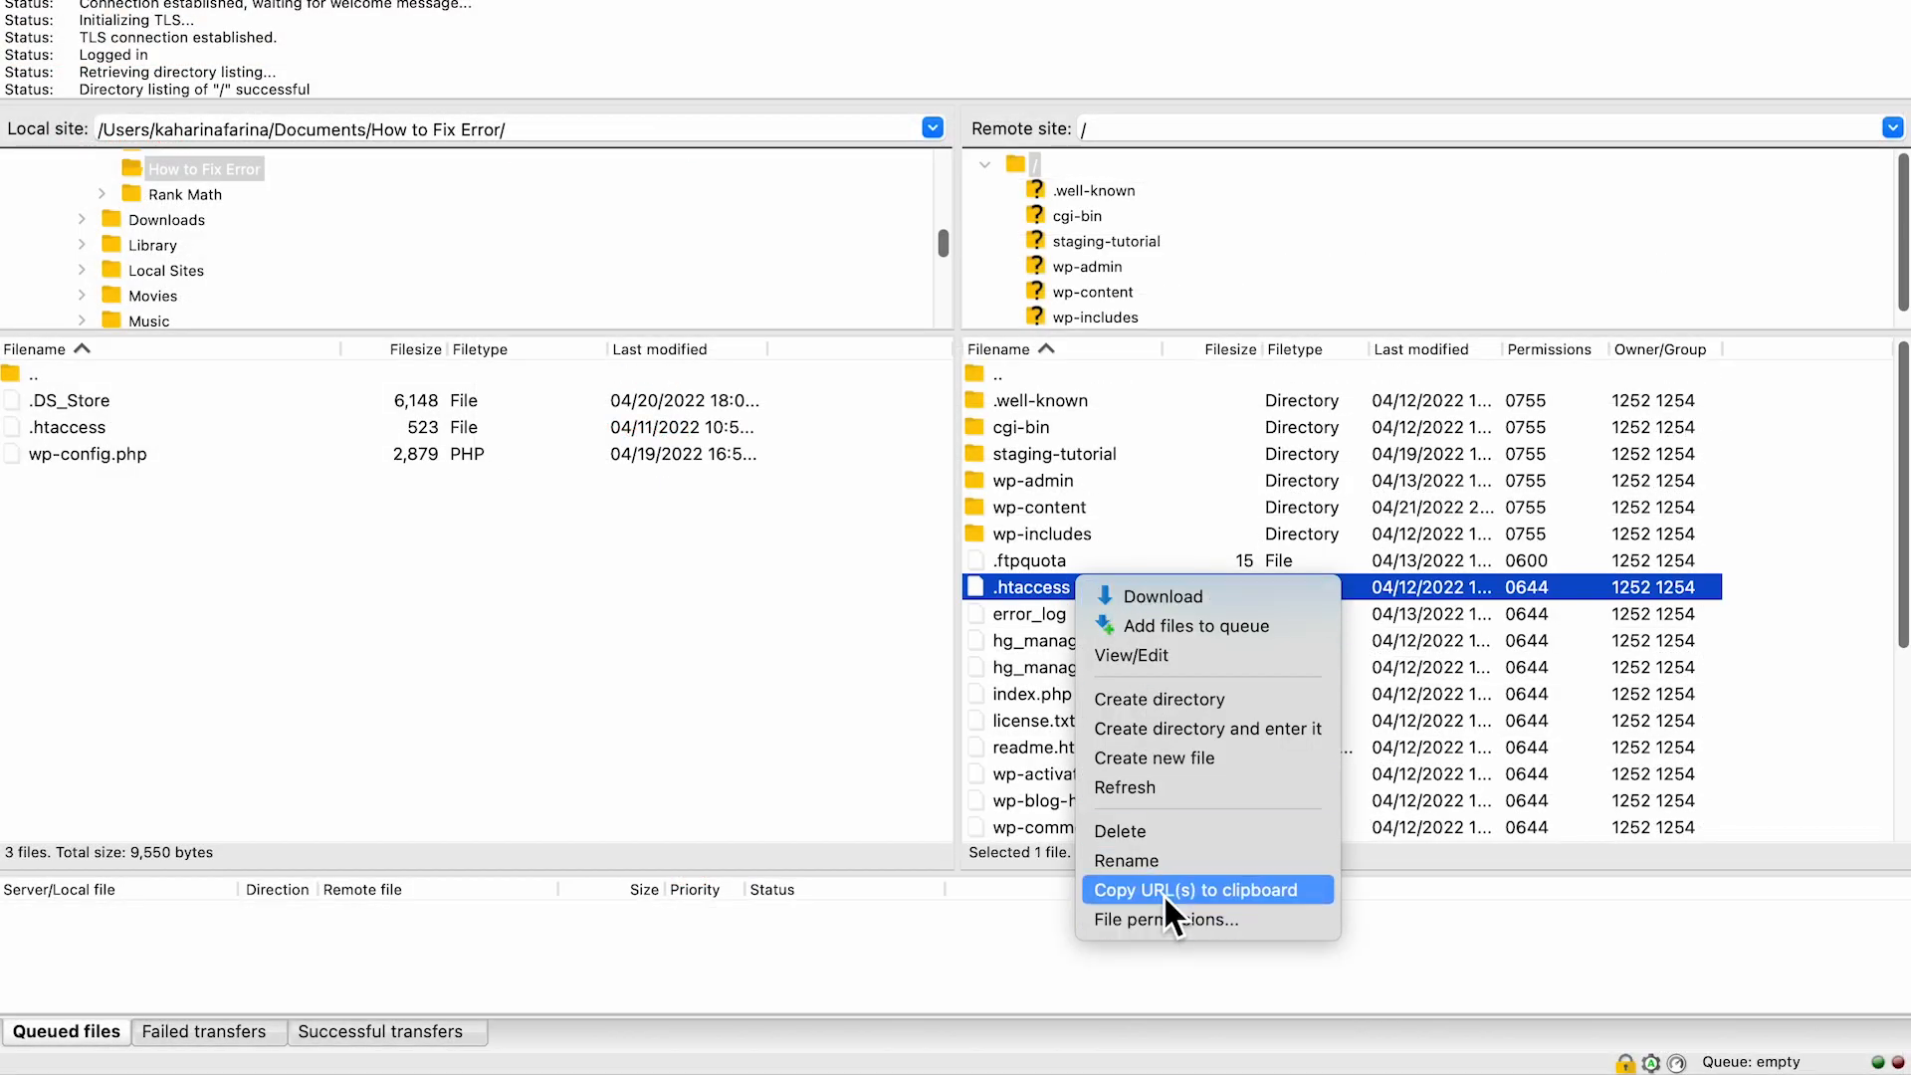
click(1126, 860)
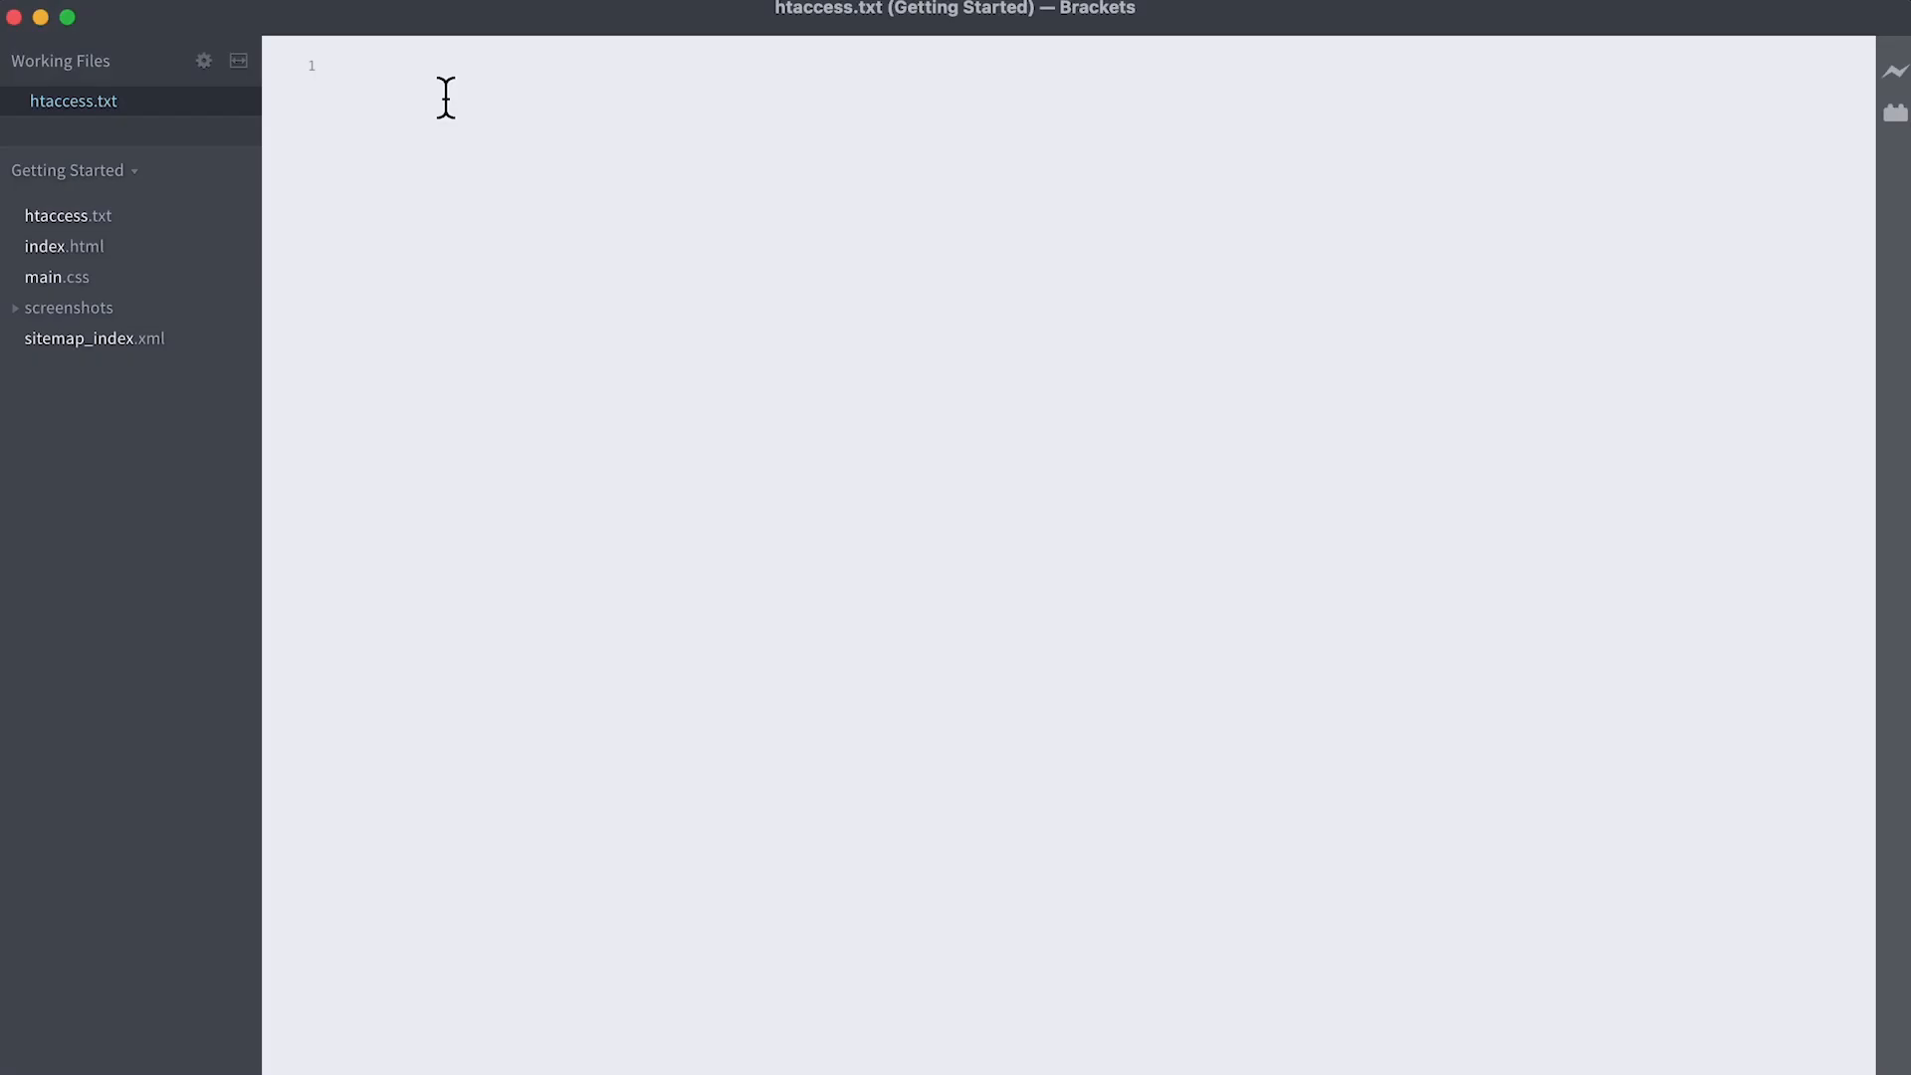
Step: Enter the default rules starting with '# BEGIN WordPress' into htaccess.txt
text(# BEGIN WordPress)
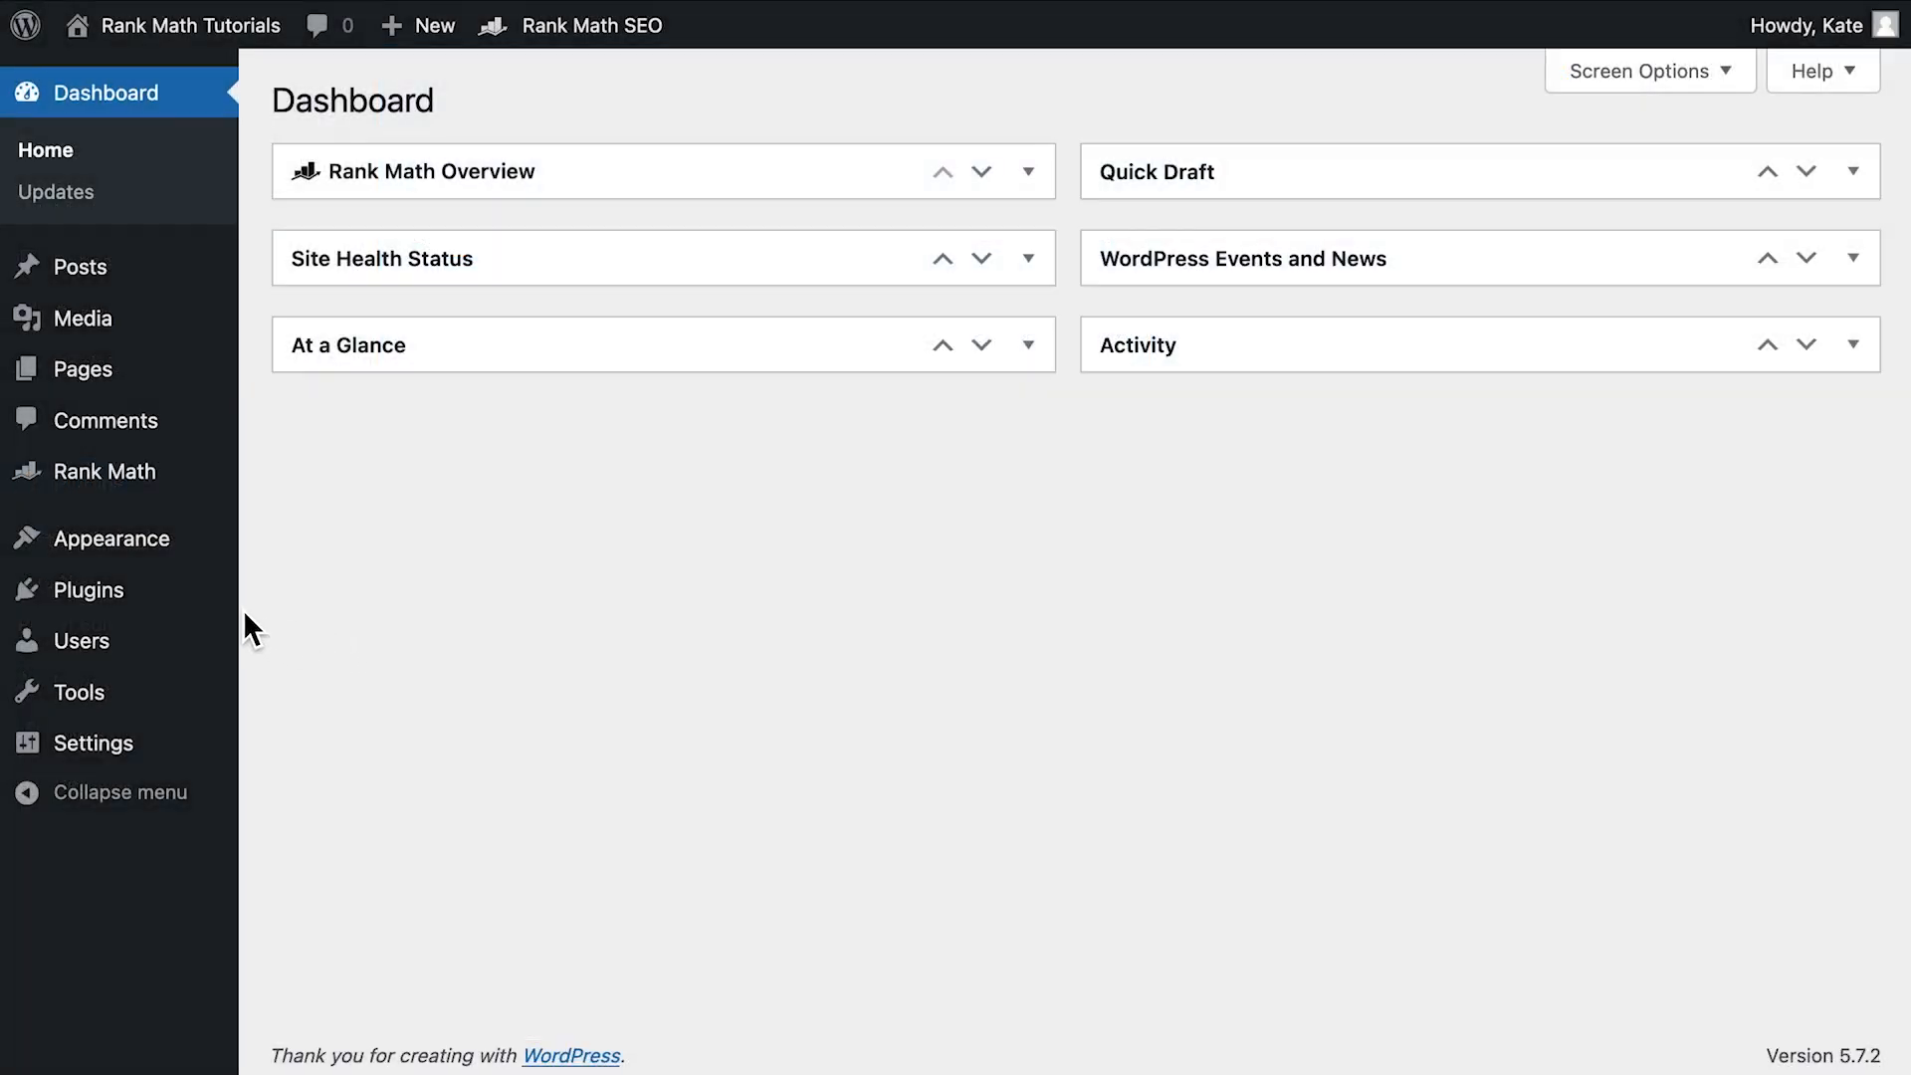
mouse_move(87, 588)
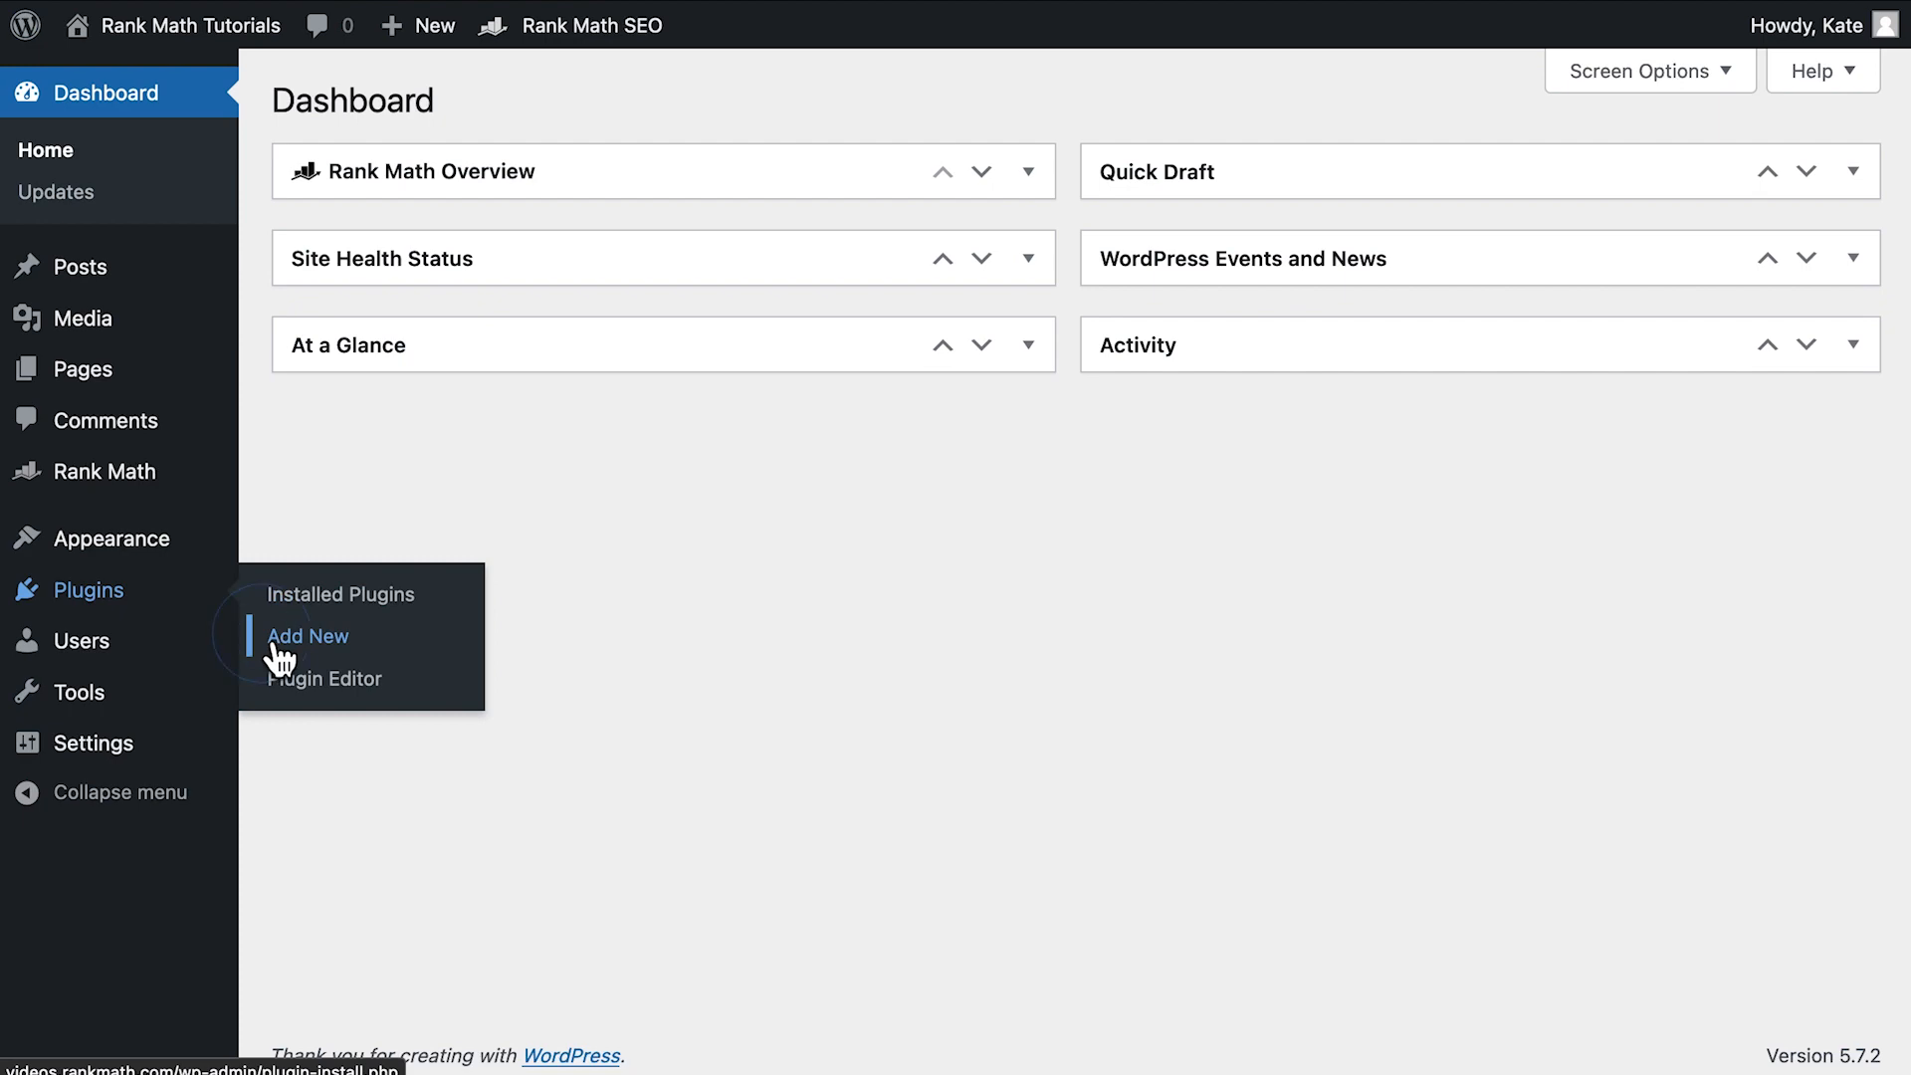
Step: Install the Health Check plugin and enable Troubleshooting Mode from Site Health
click(309, 635)
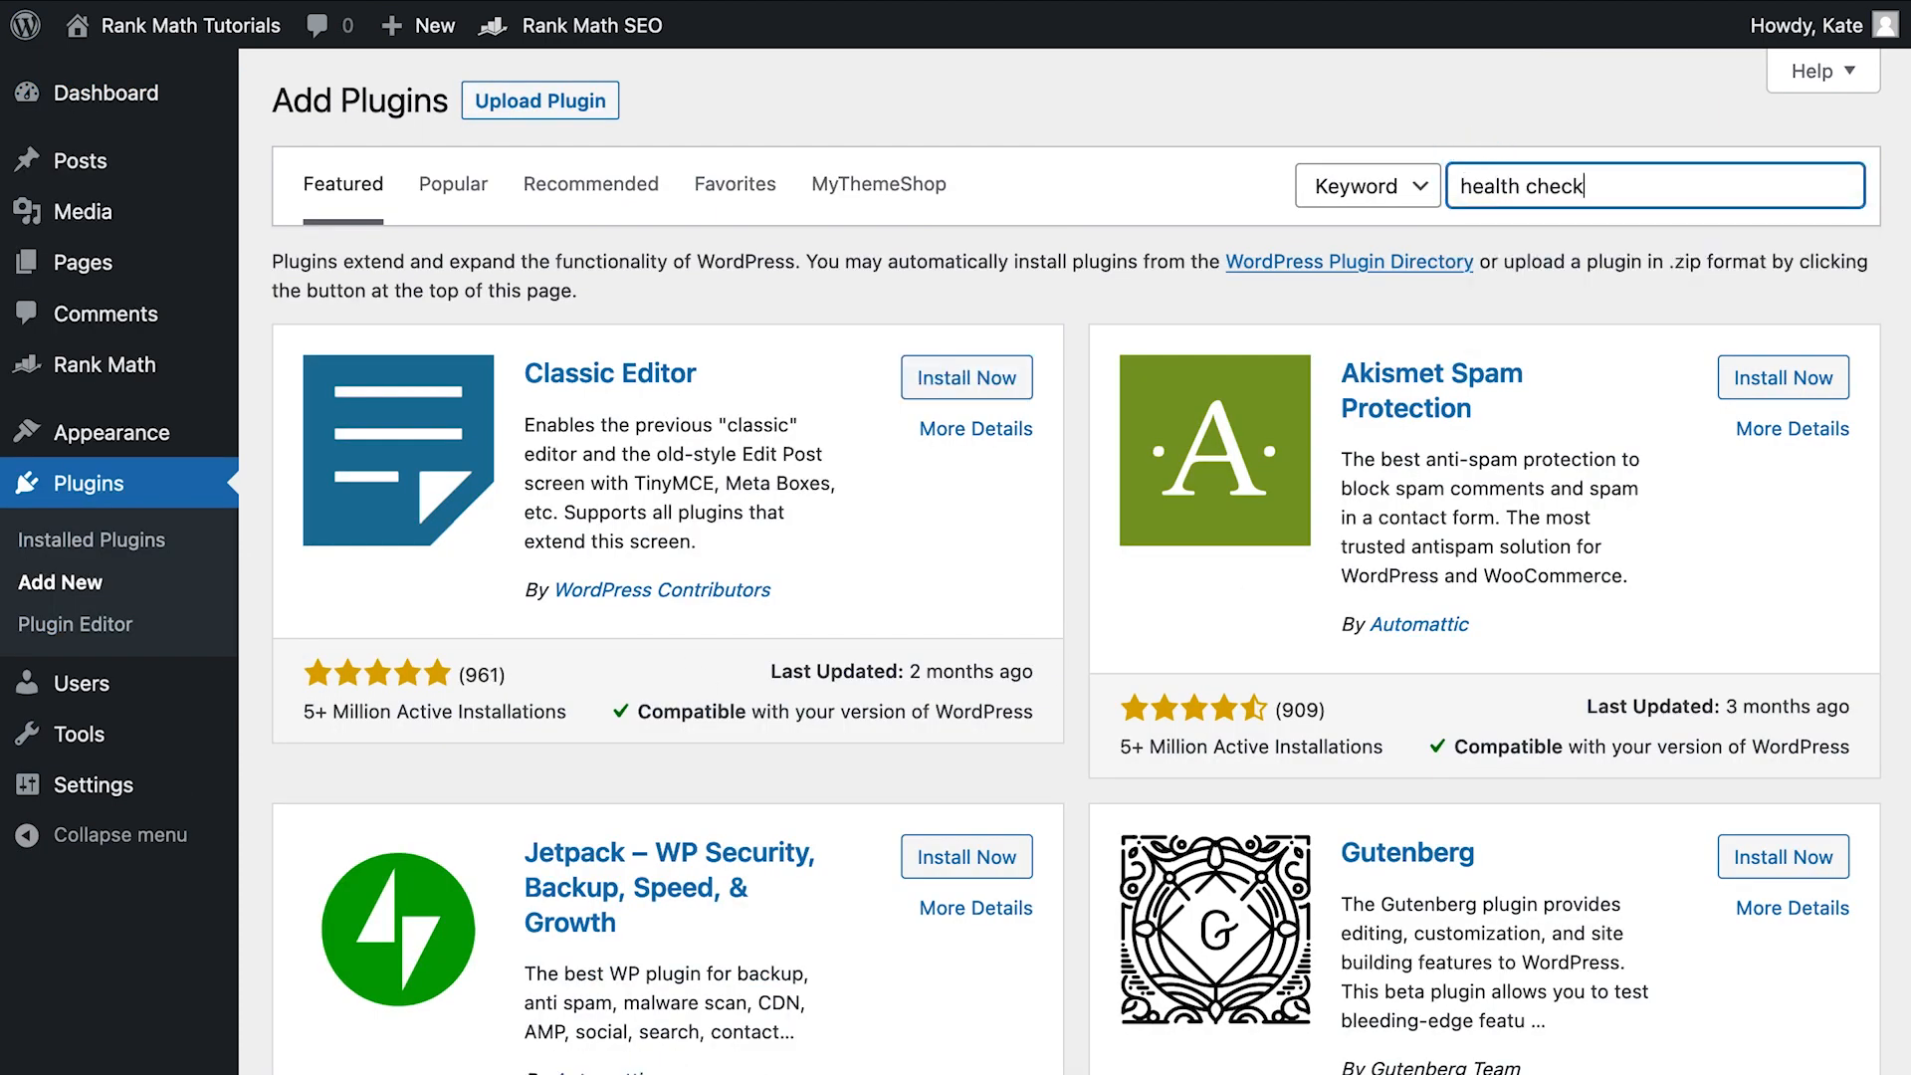
click(966, 354)
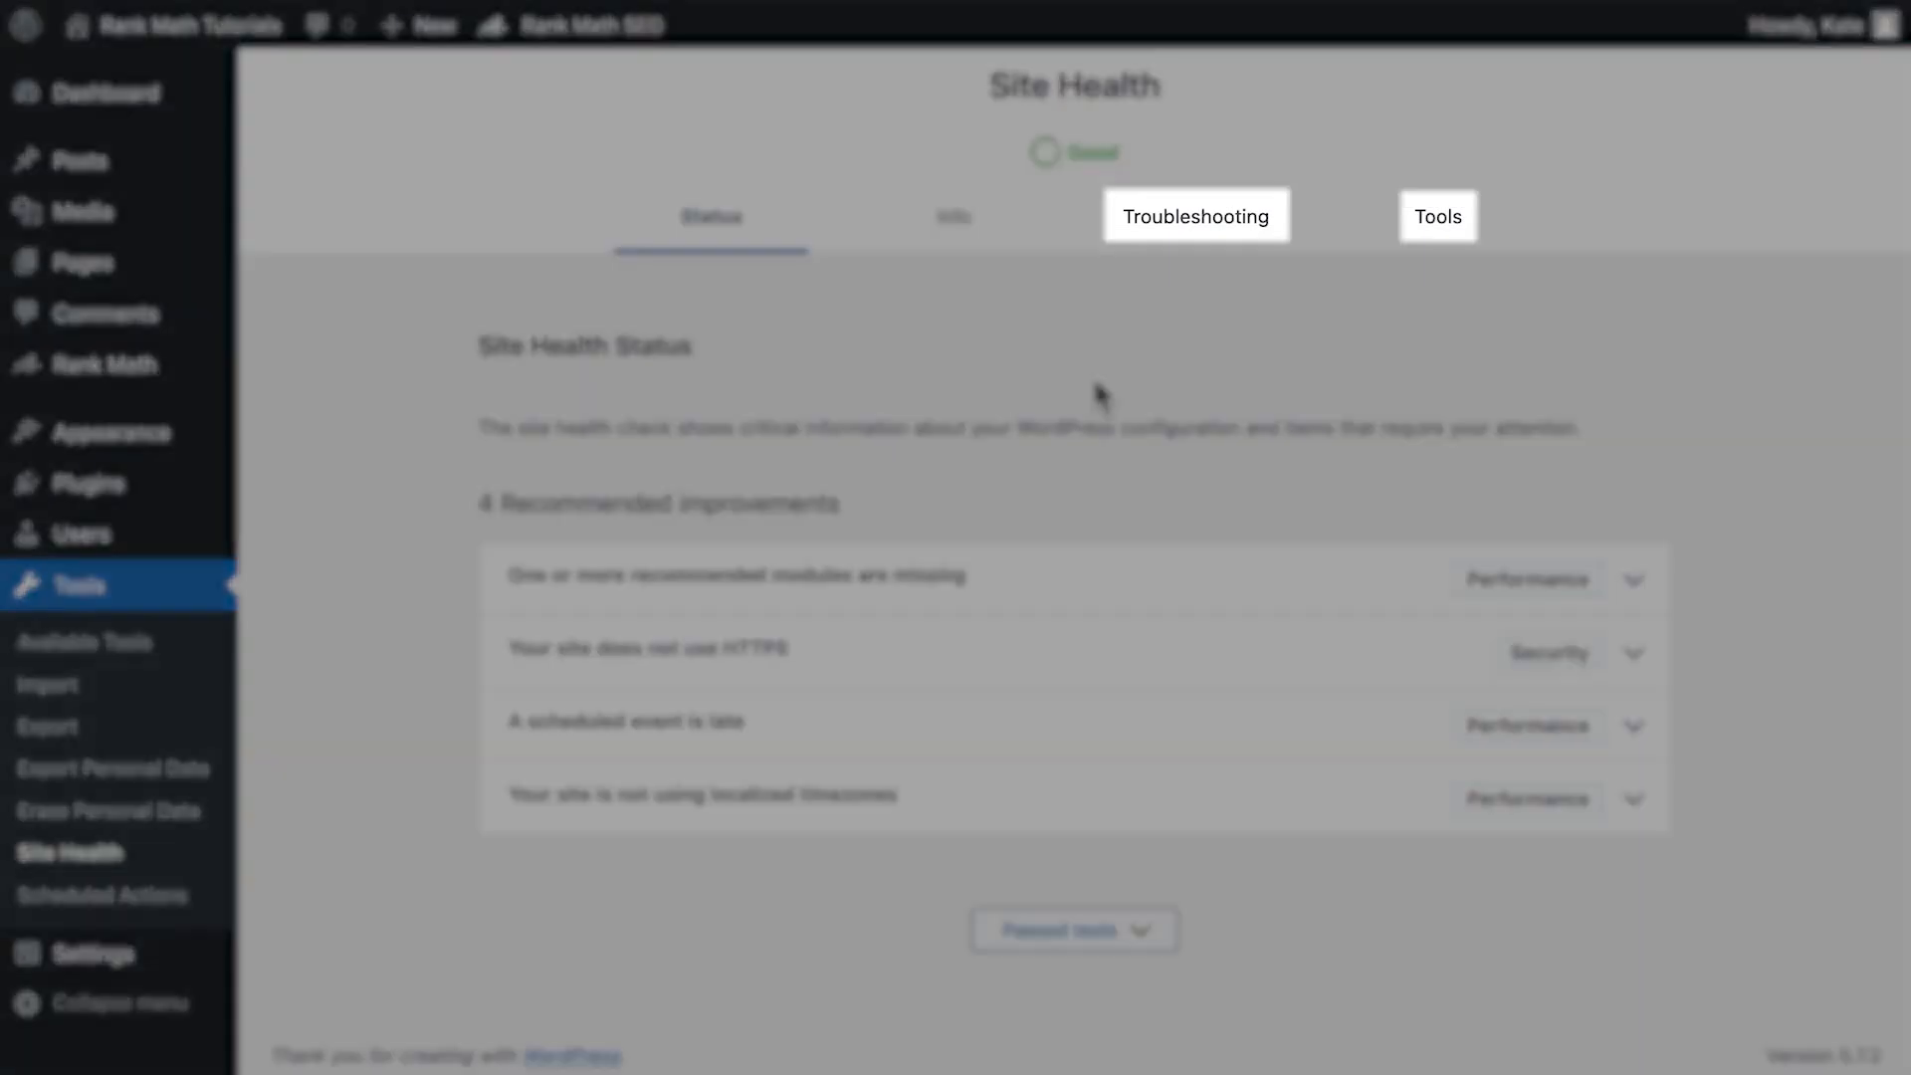
click(1198, 216)
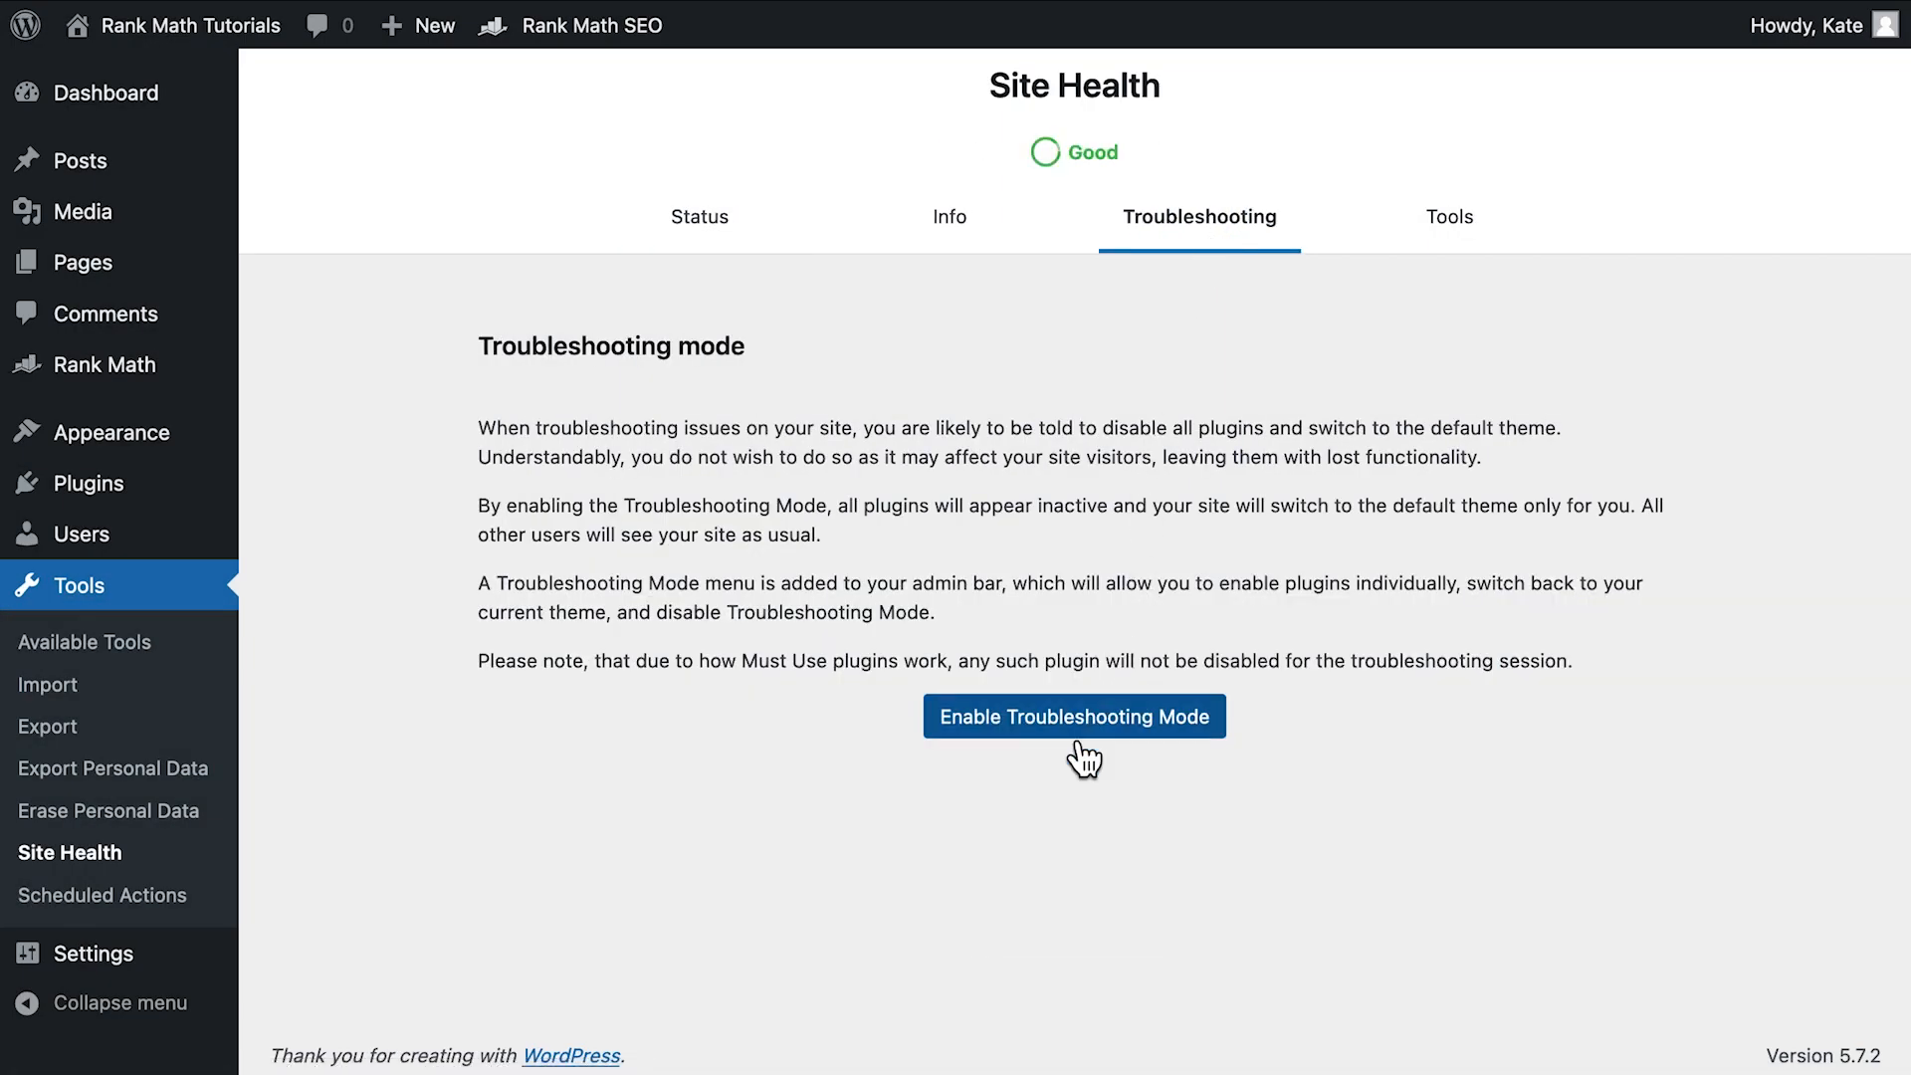
click(1074, 715)
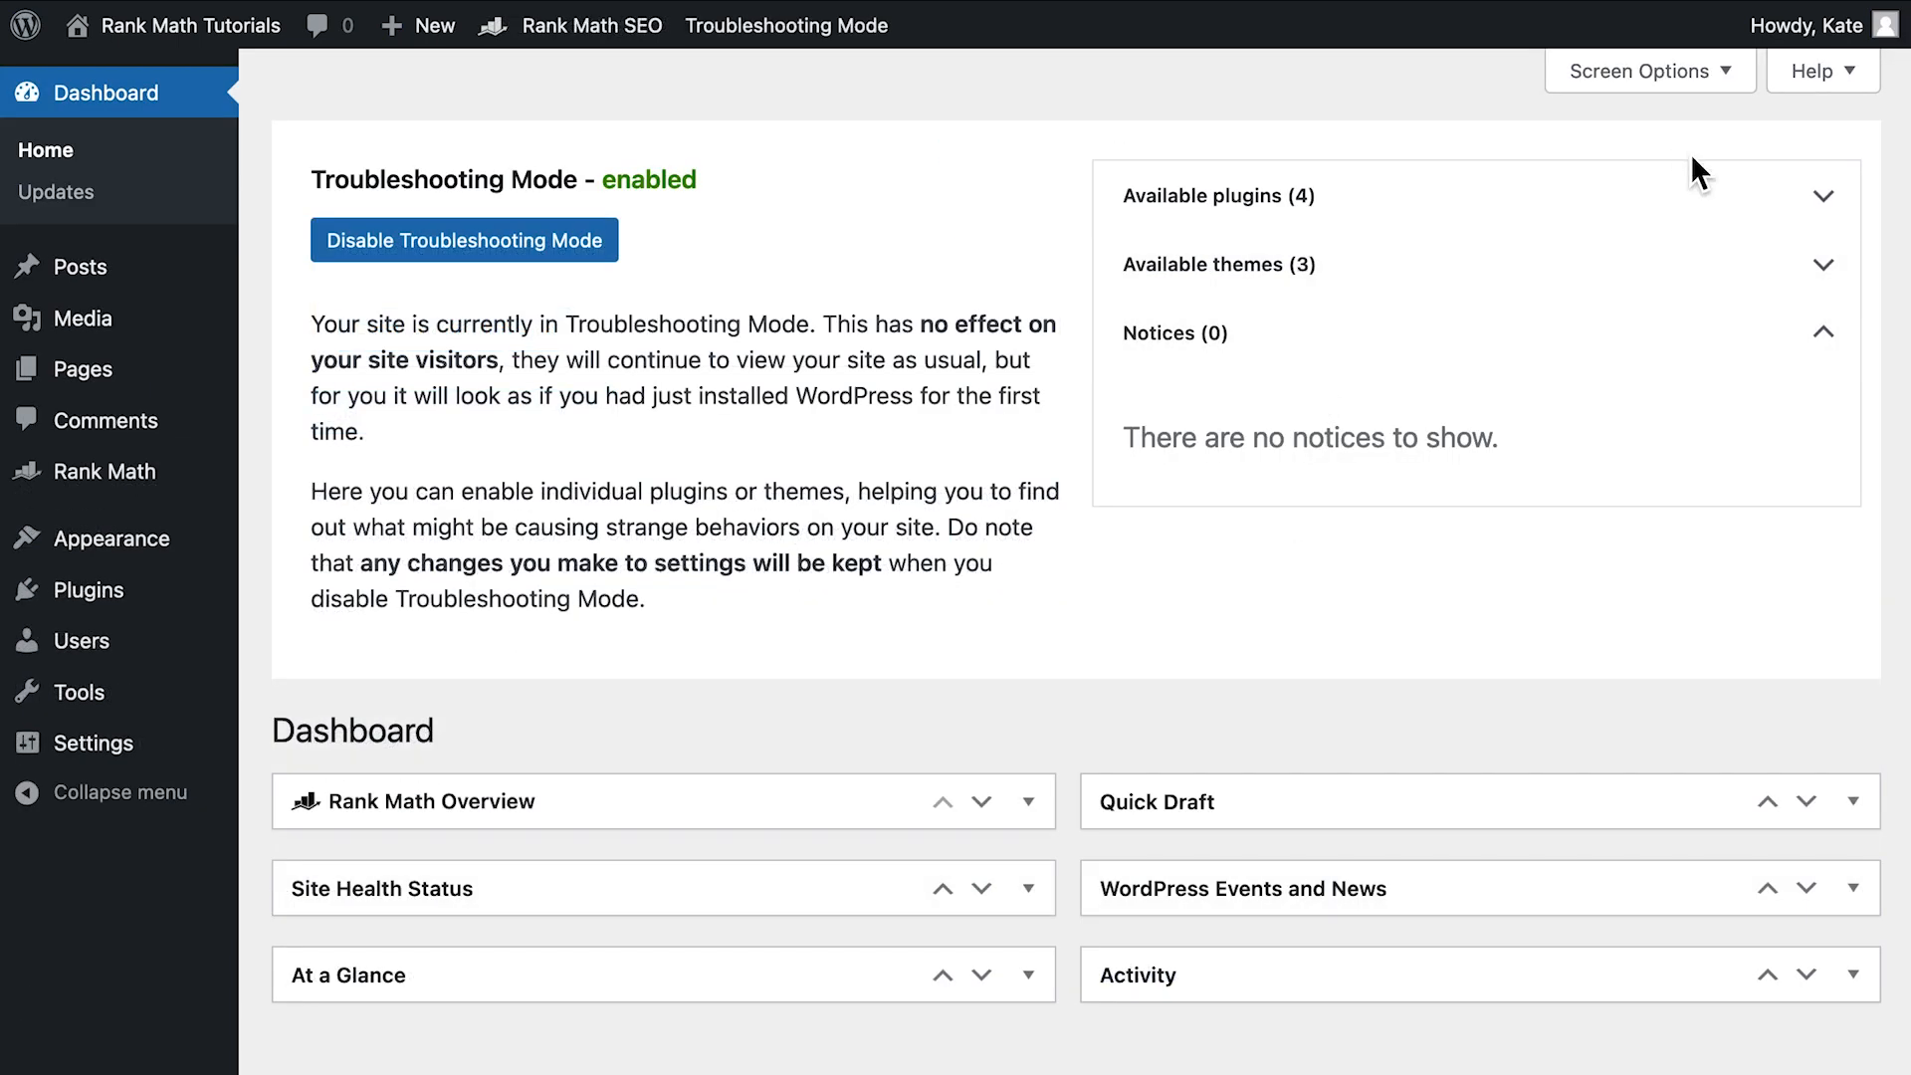
Step: Enable Rank Math SEO PRO in Troubleshooting Mode and activate the Classic Editor plugin
click(1218, 195)
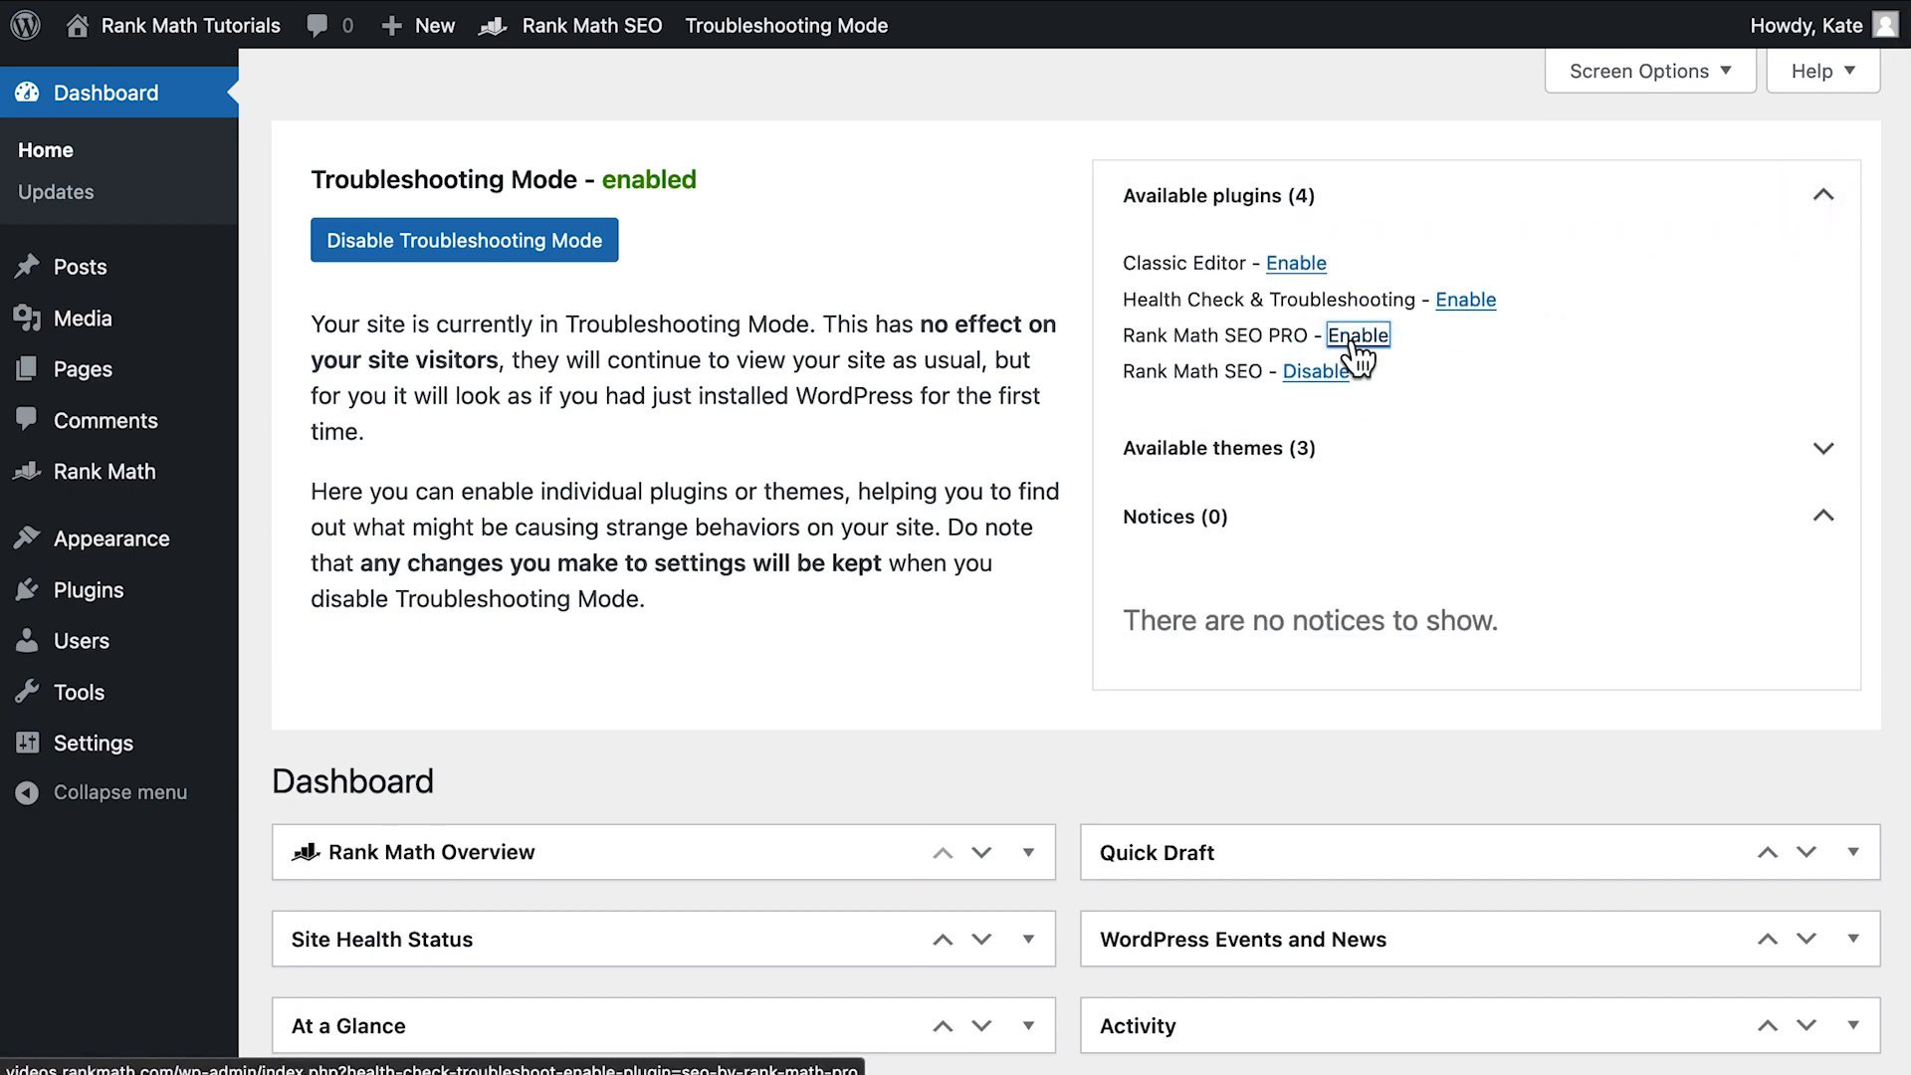
click(1358, 335)
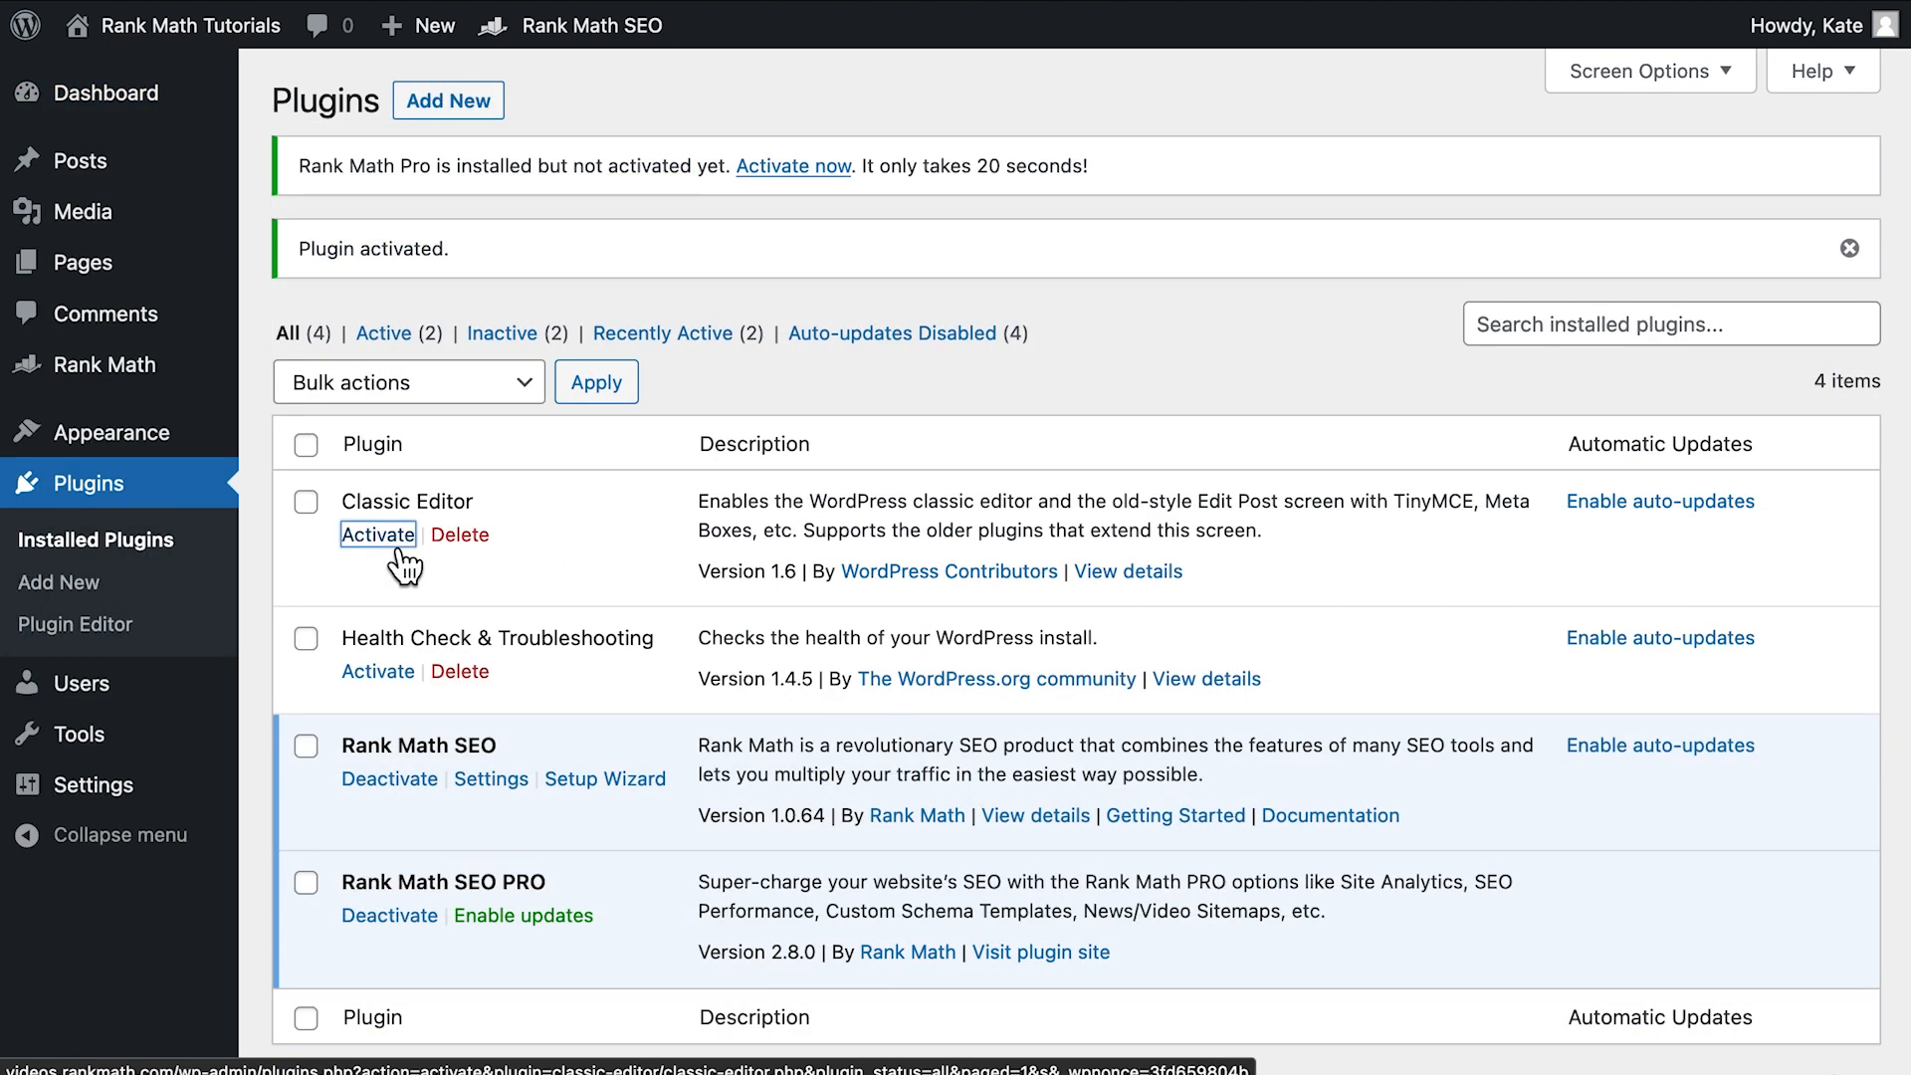
click(378, 533)
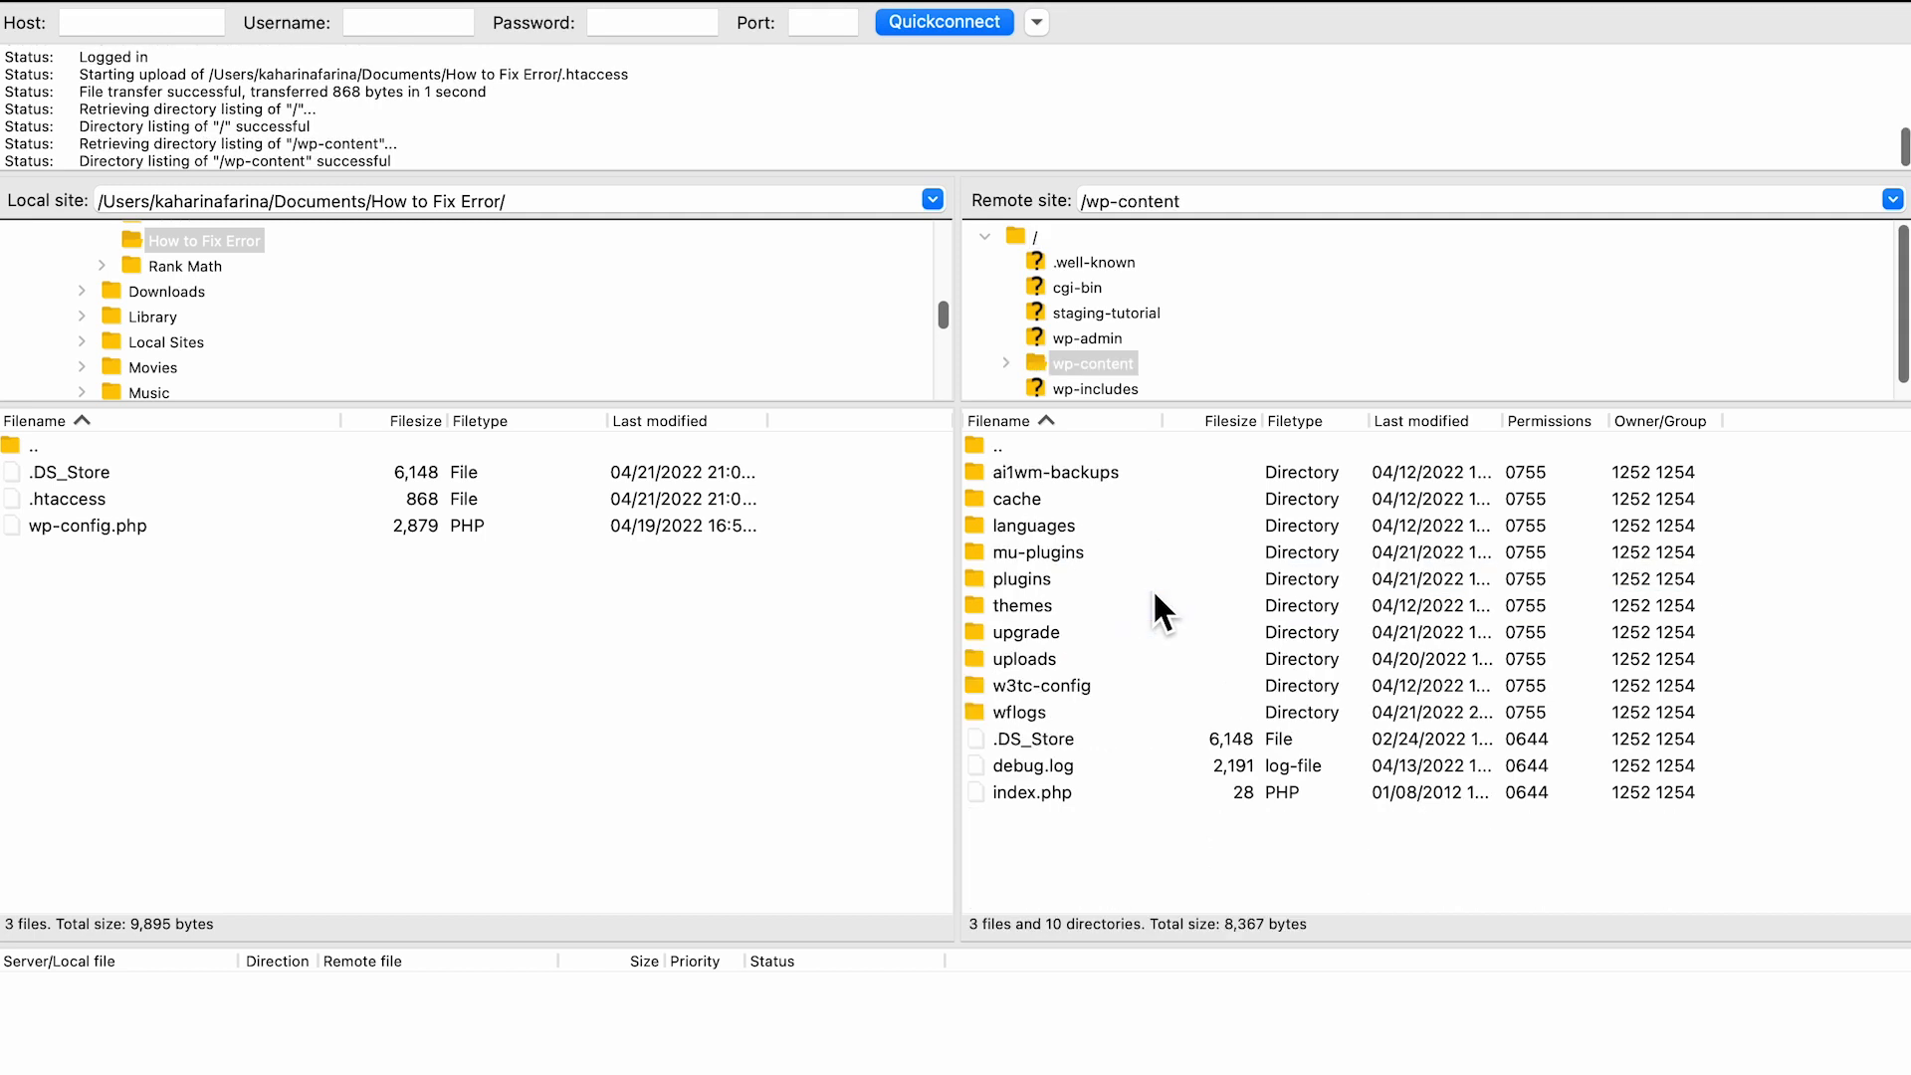
Step: Rename the server's plugins folder with a date suffix, then rename it back
click(1021, 579)
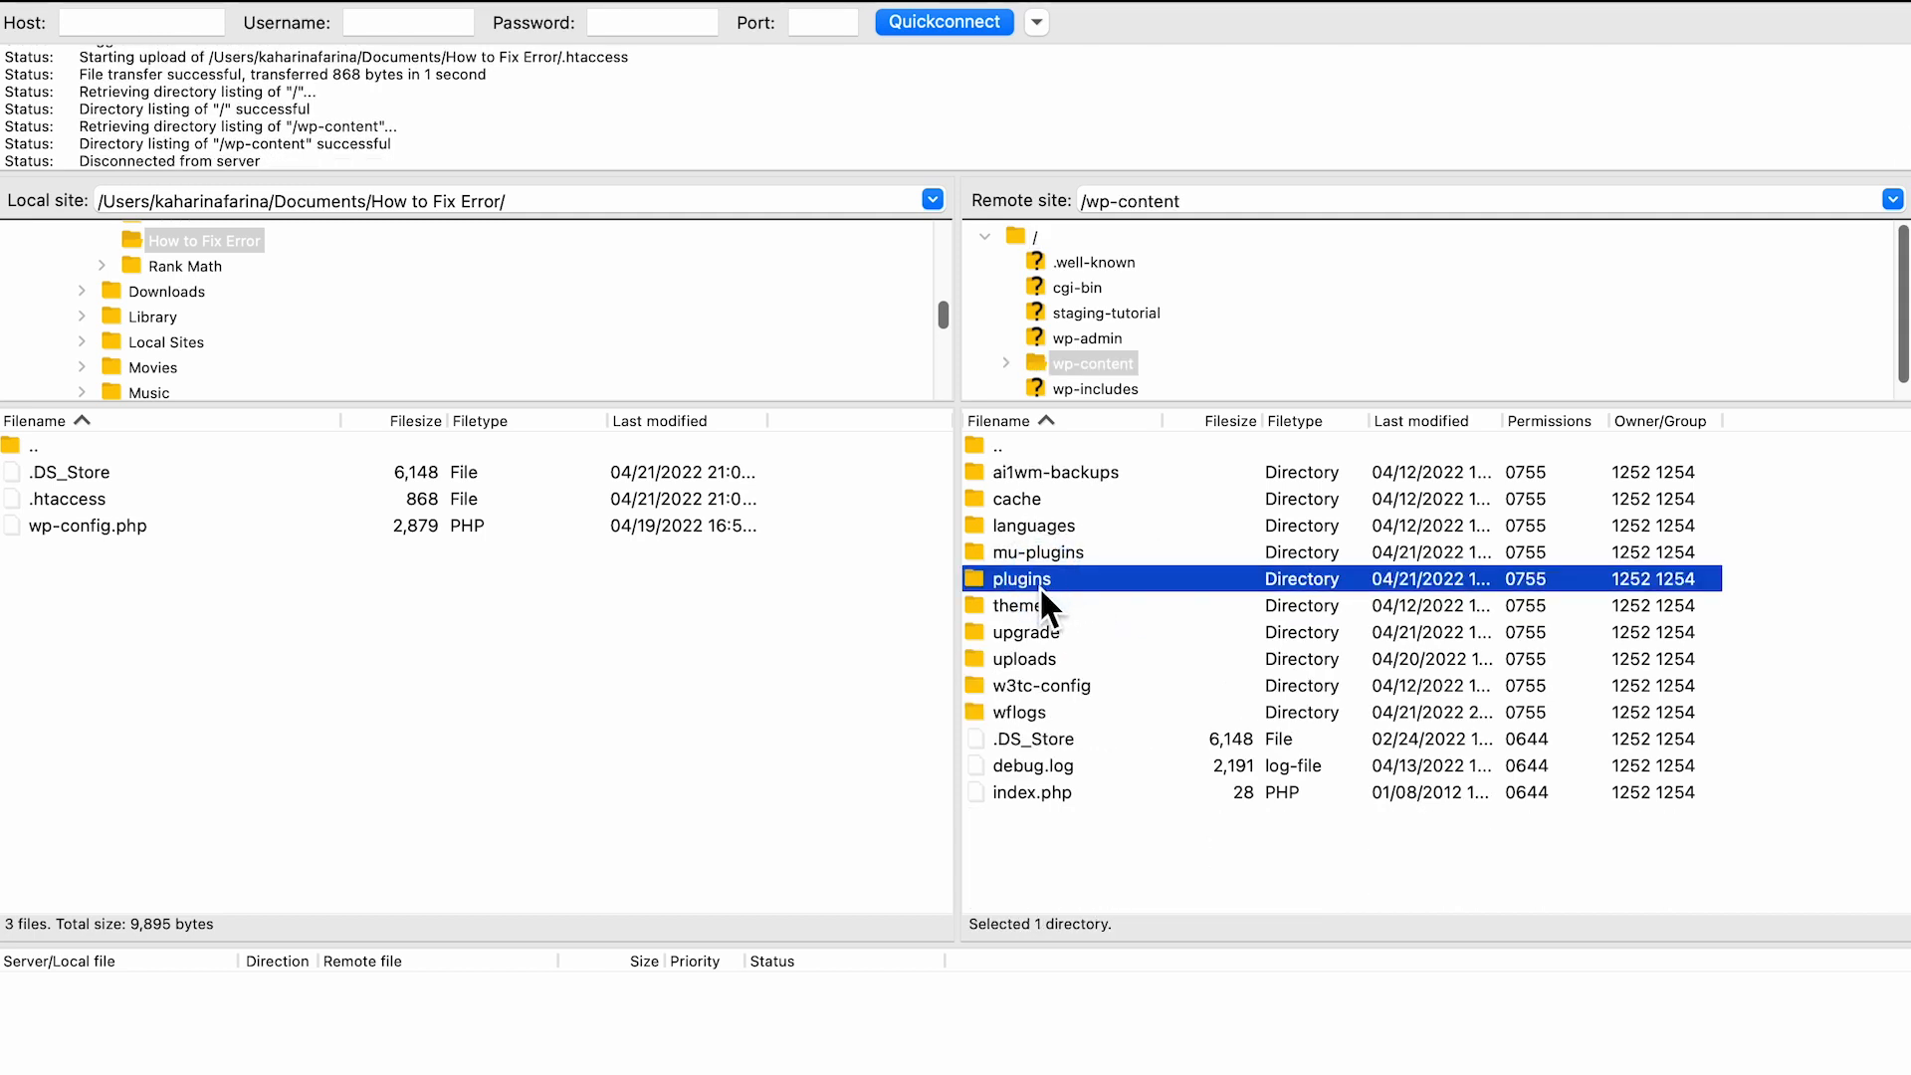
right_click(1021, 578)
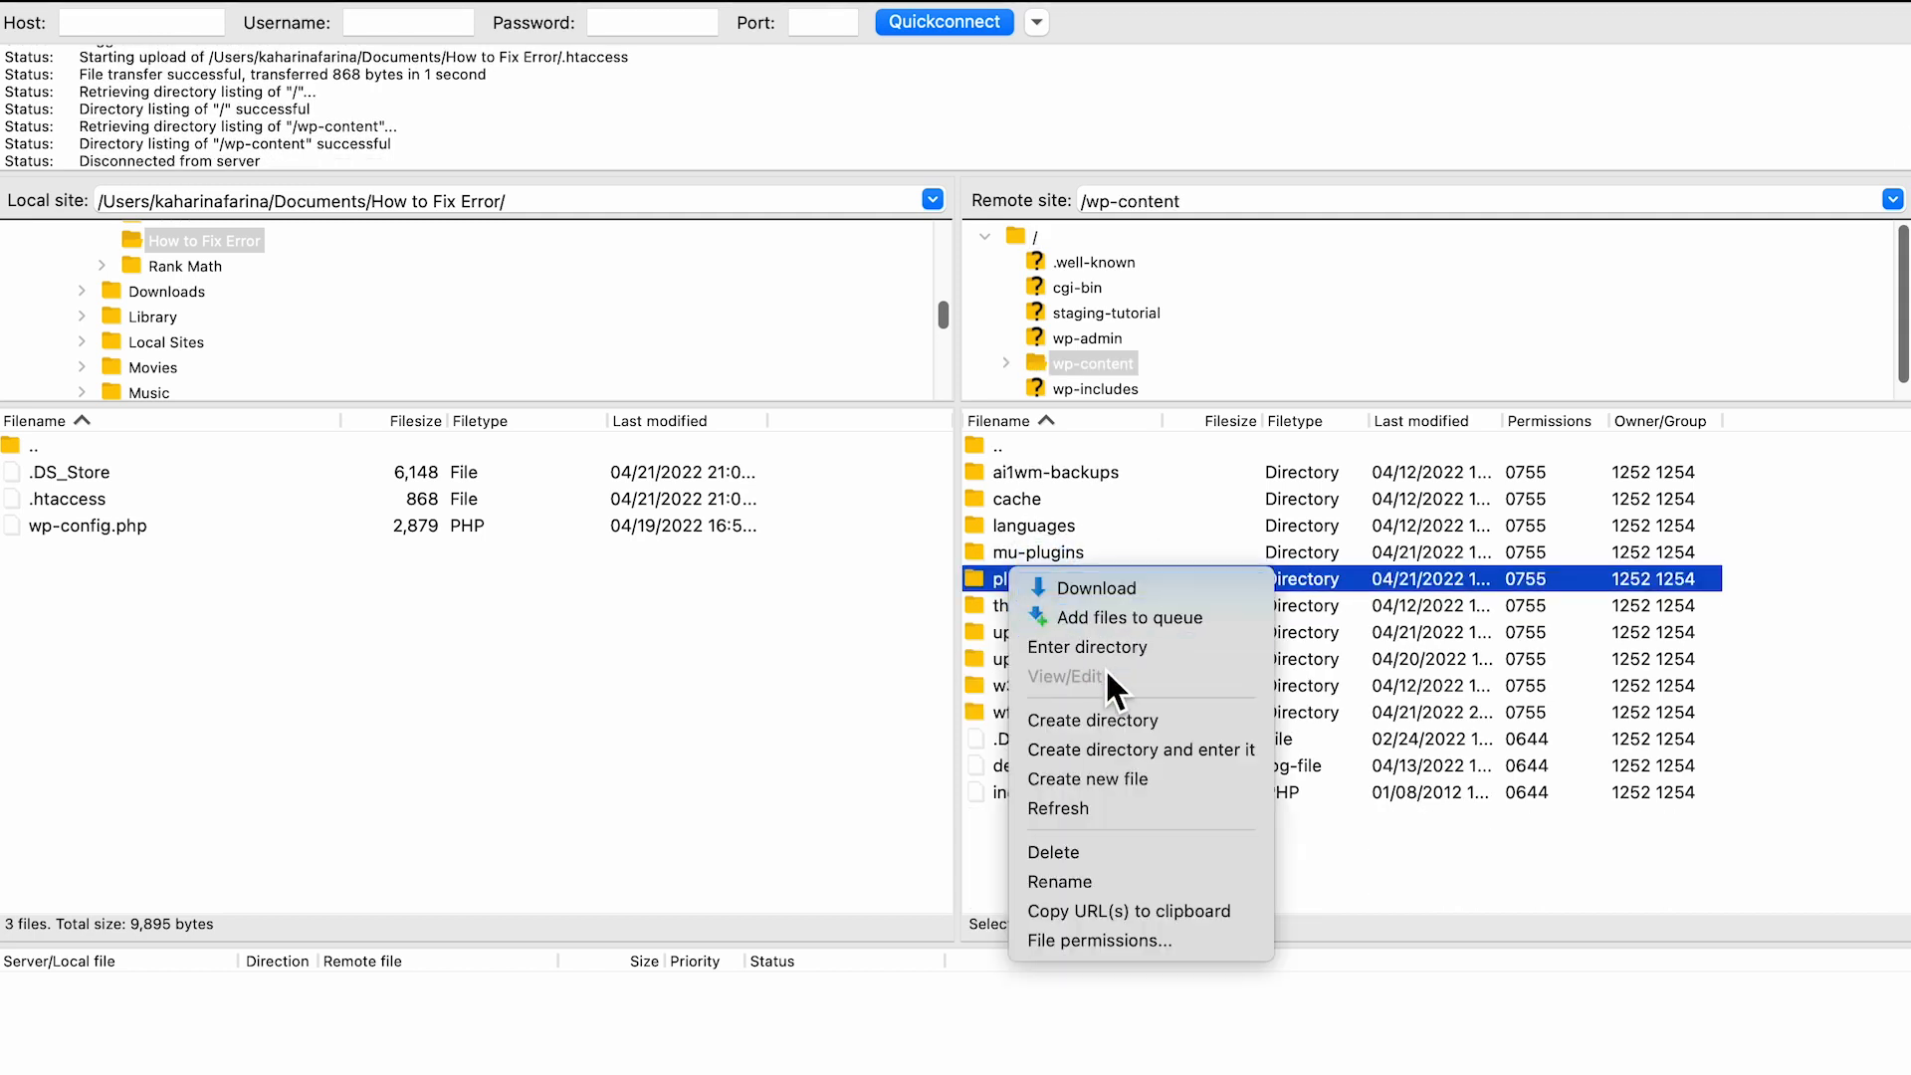
click(1060, 881)
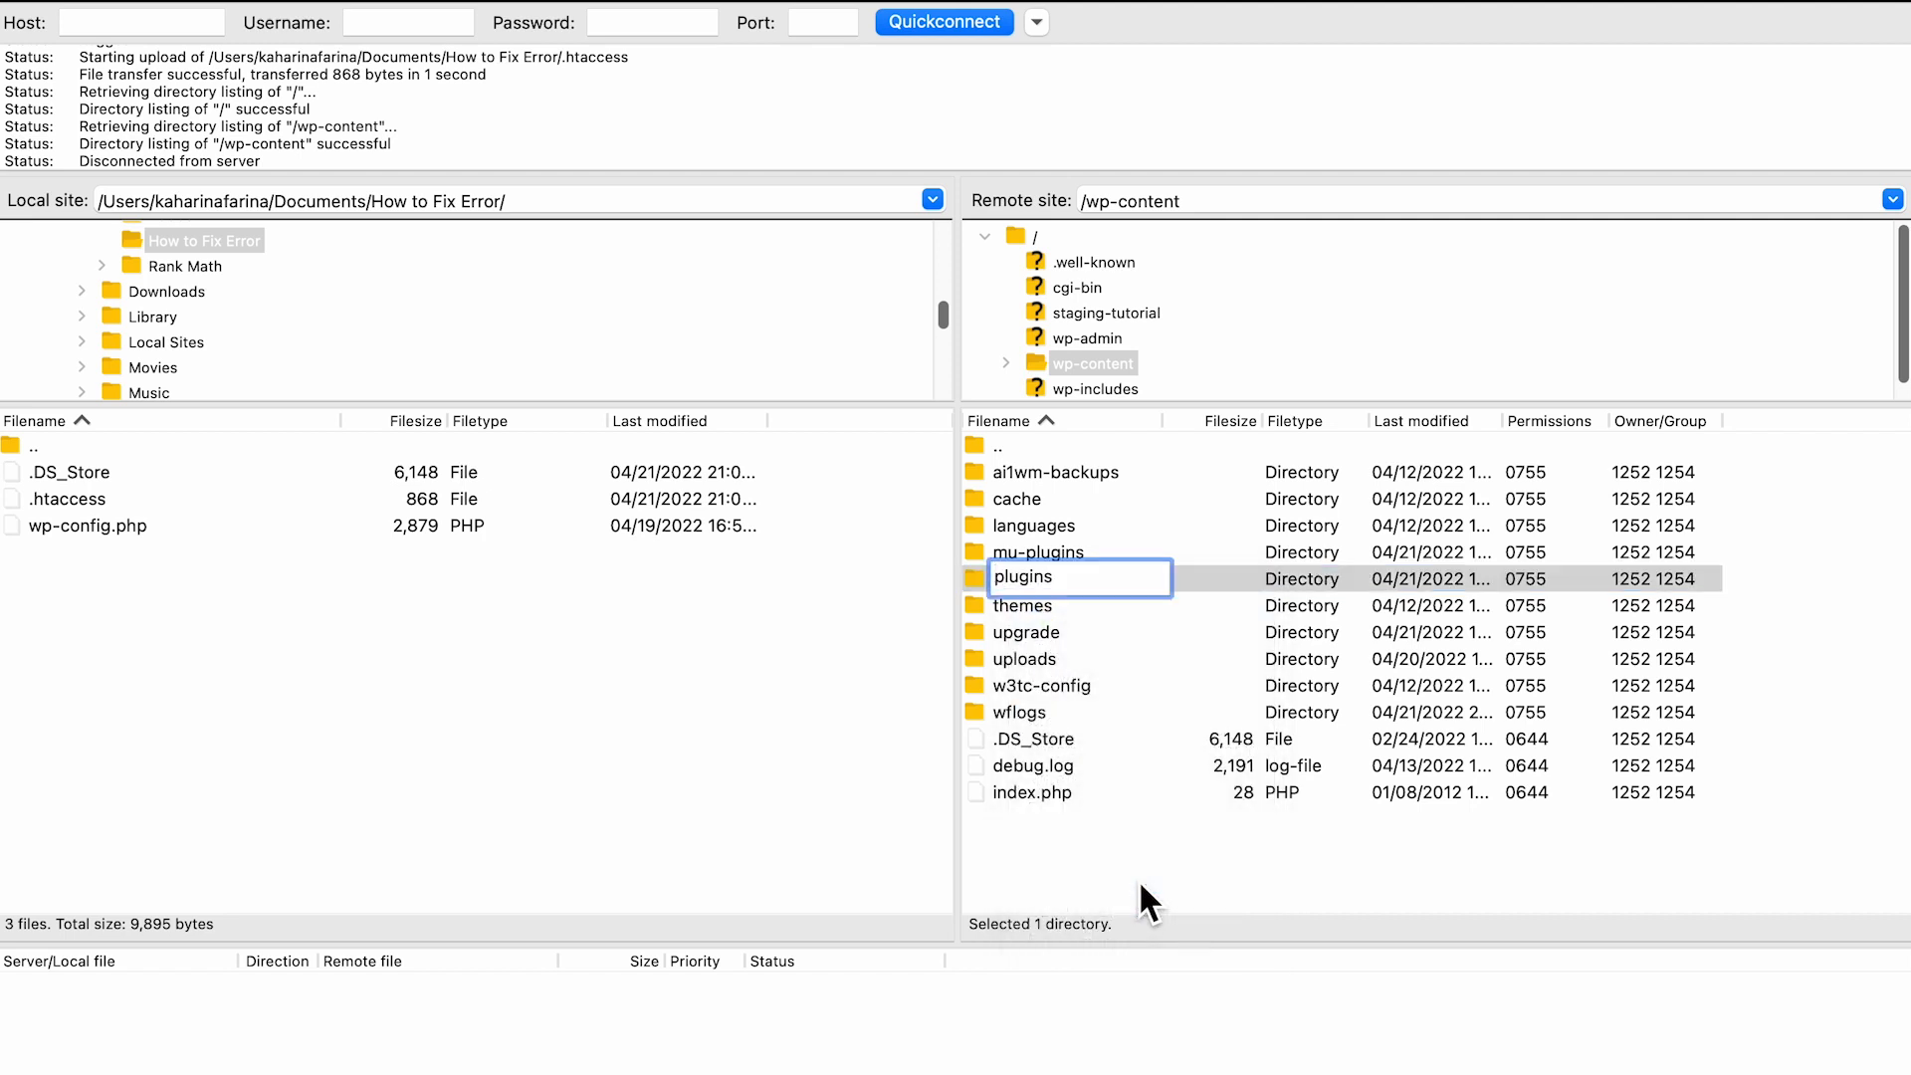
text(-2022043)
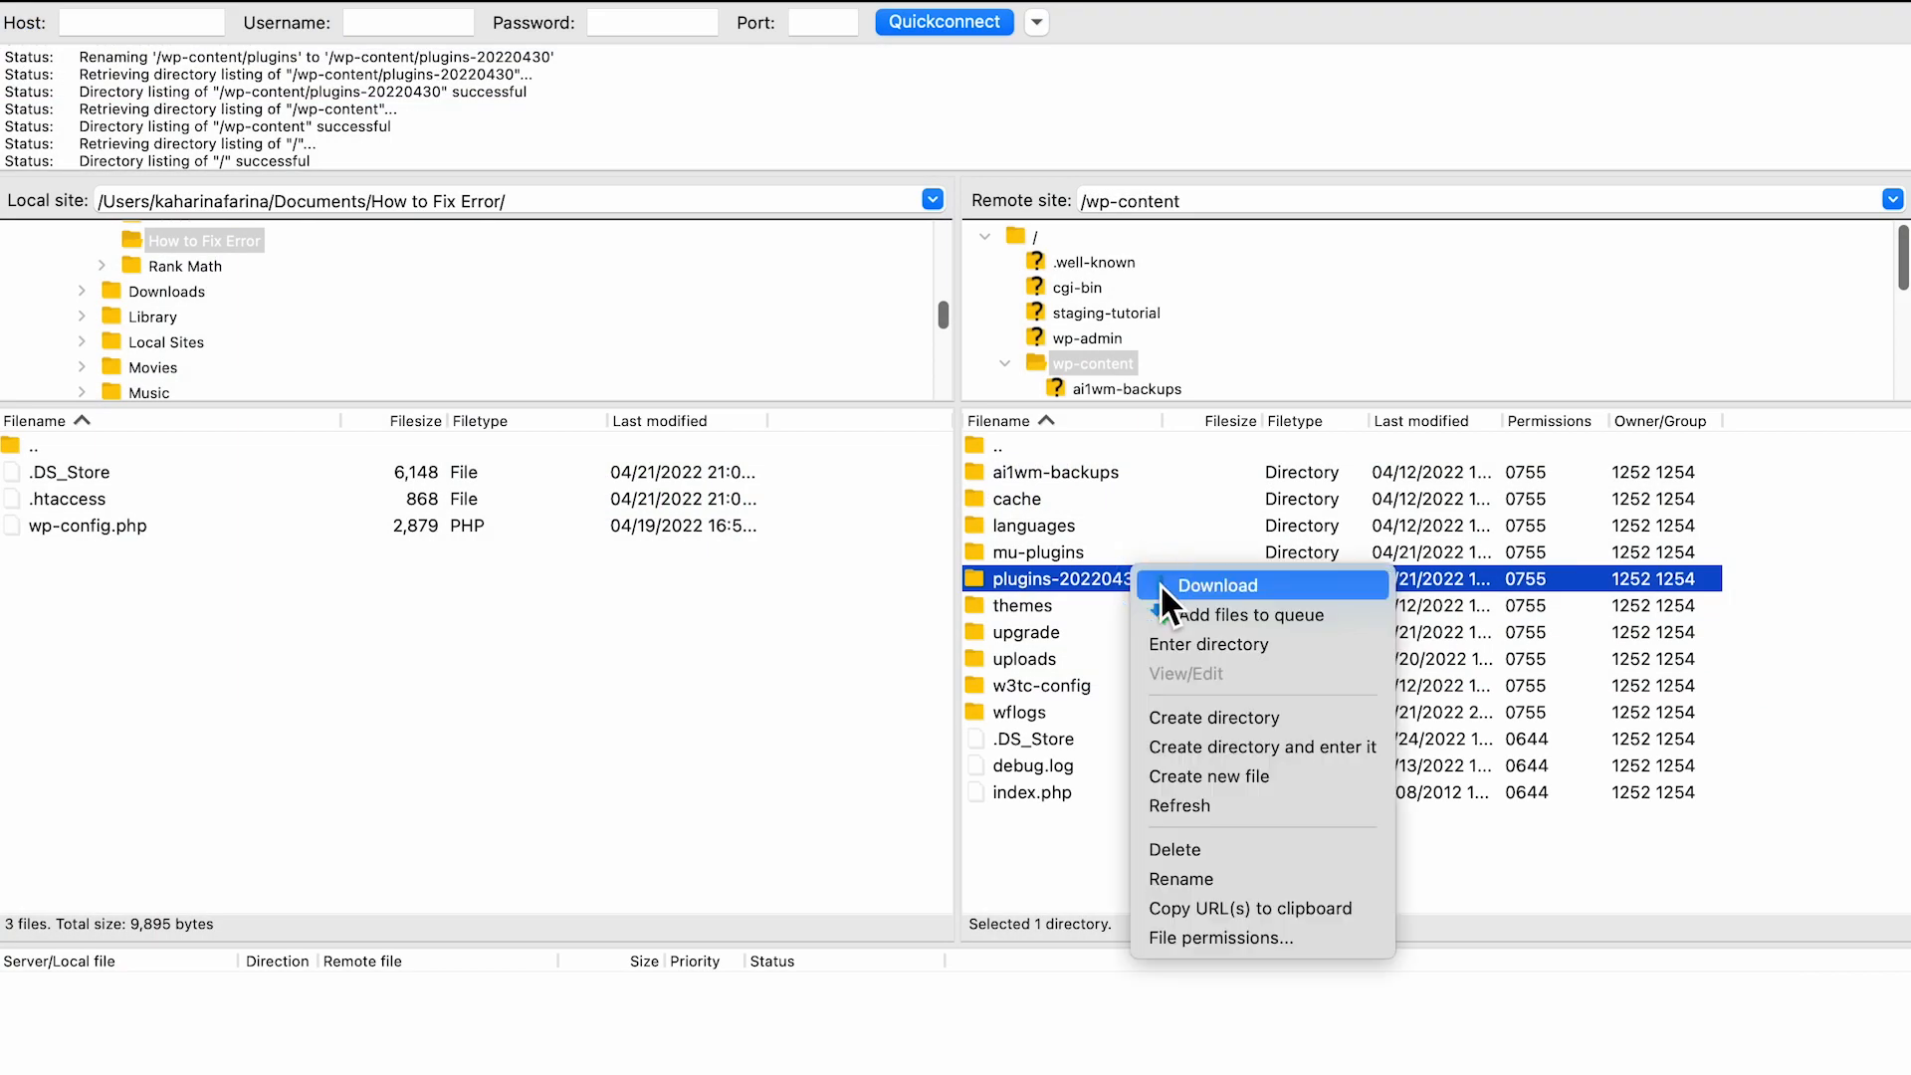
click(1179, 879)
text(plugins)
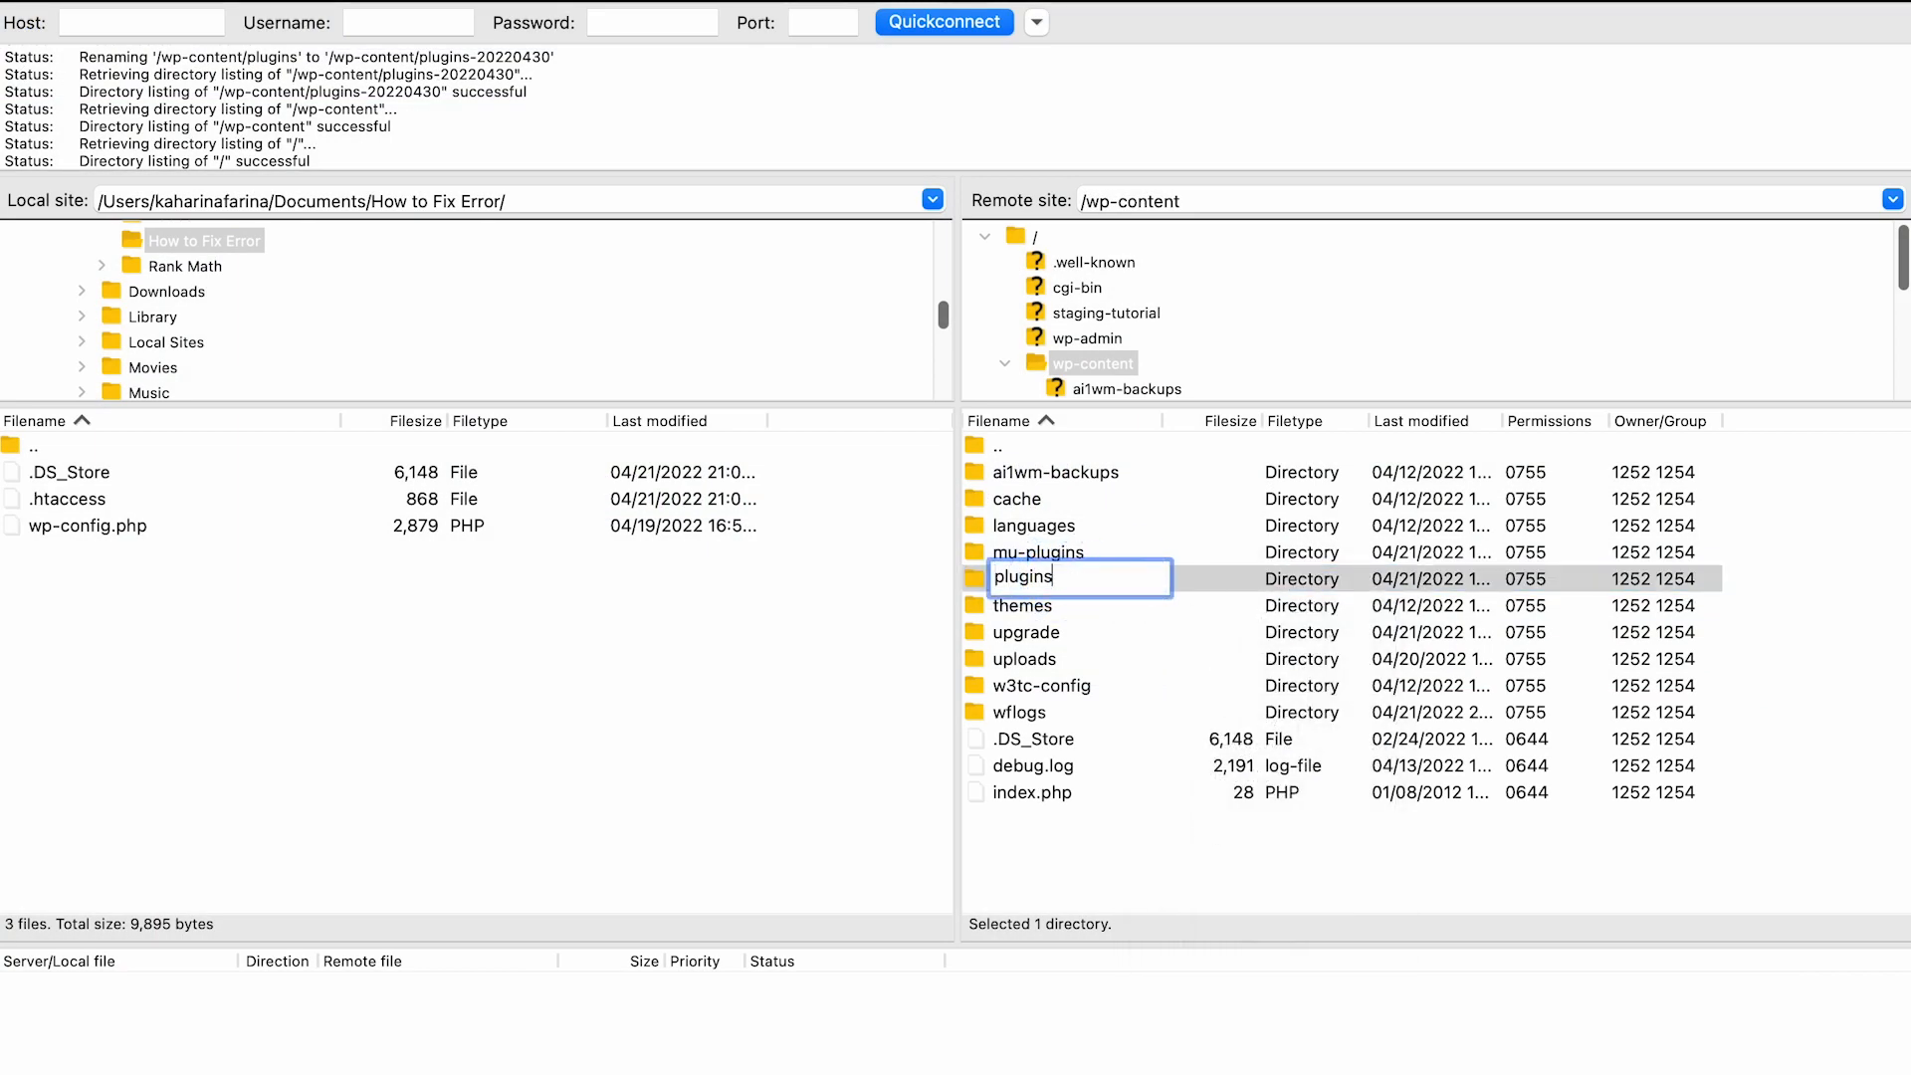
Step: Rename the classic-editor plugin folder to classic-editor-testing
right_click(1036, 499)
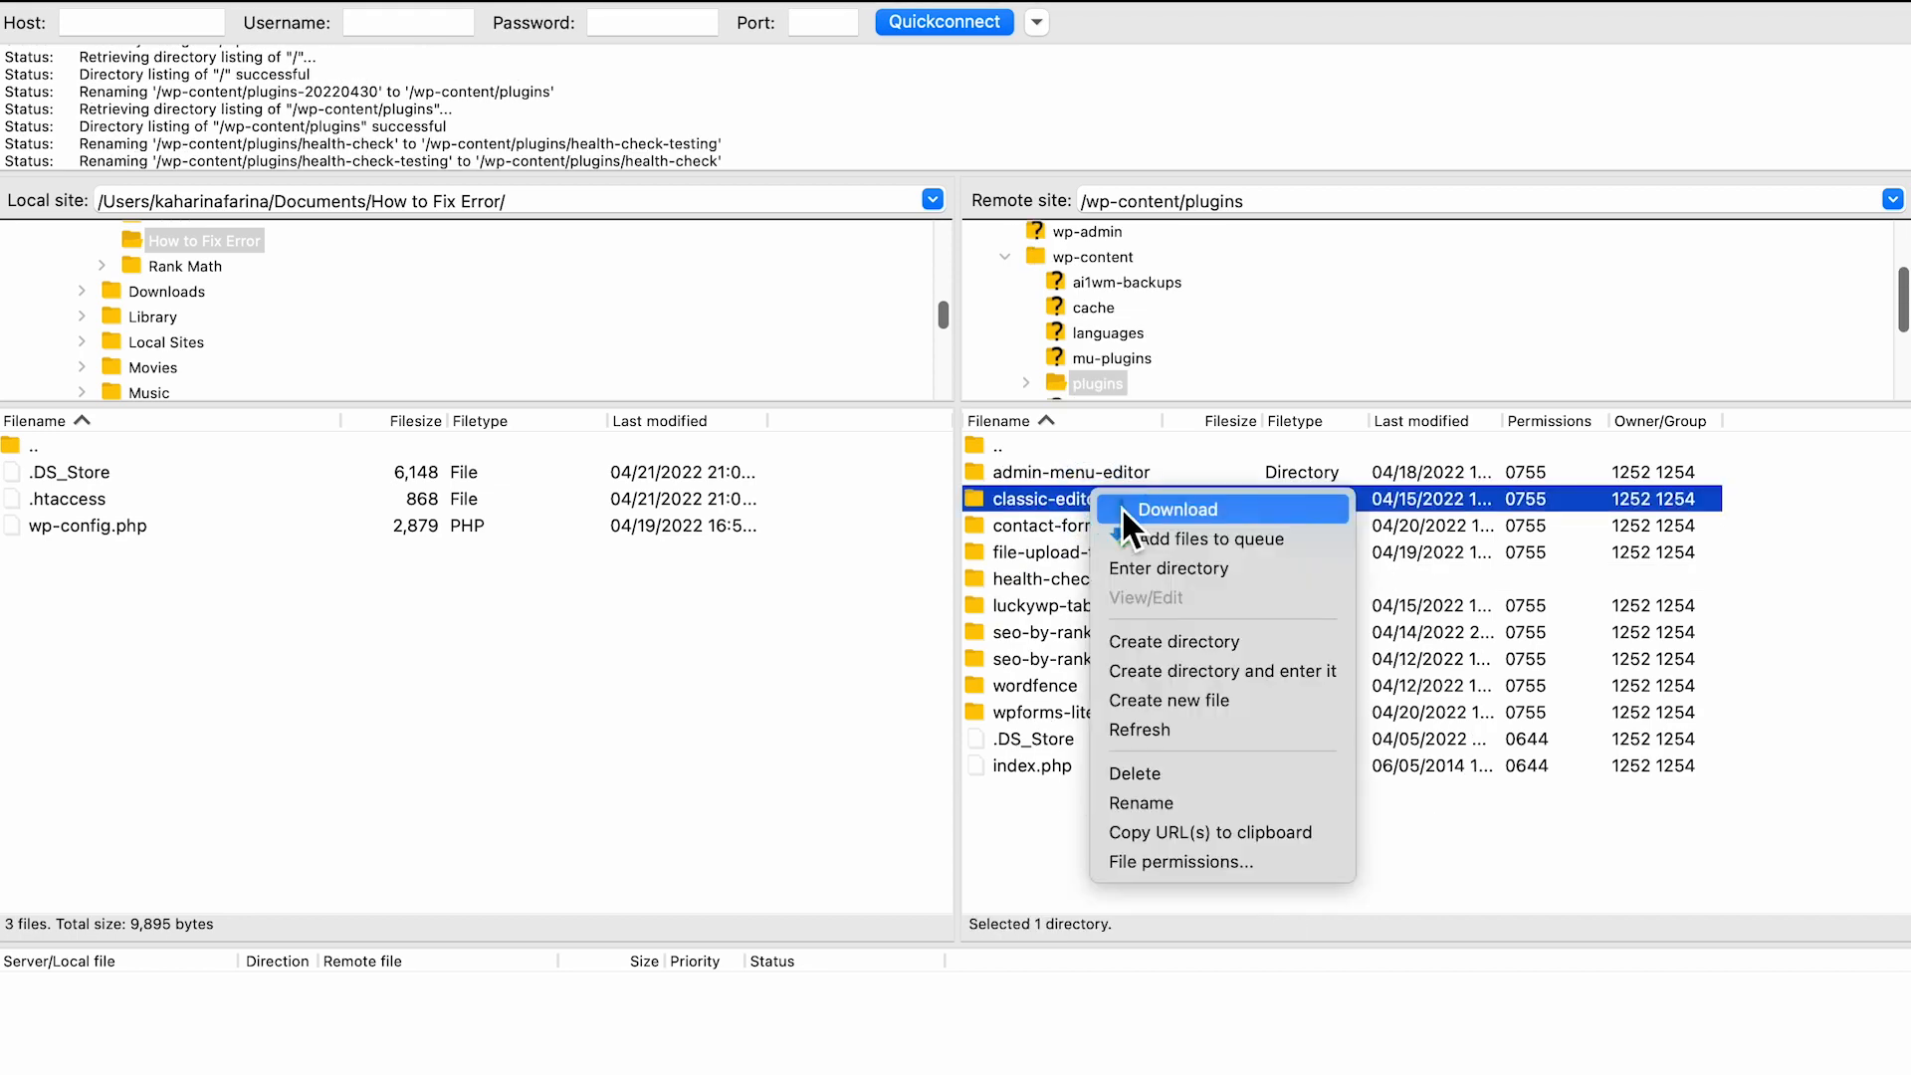
click(1140, 802)
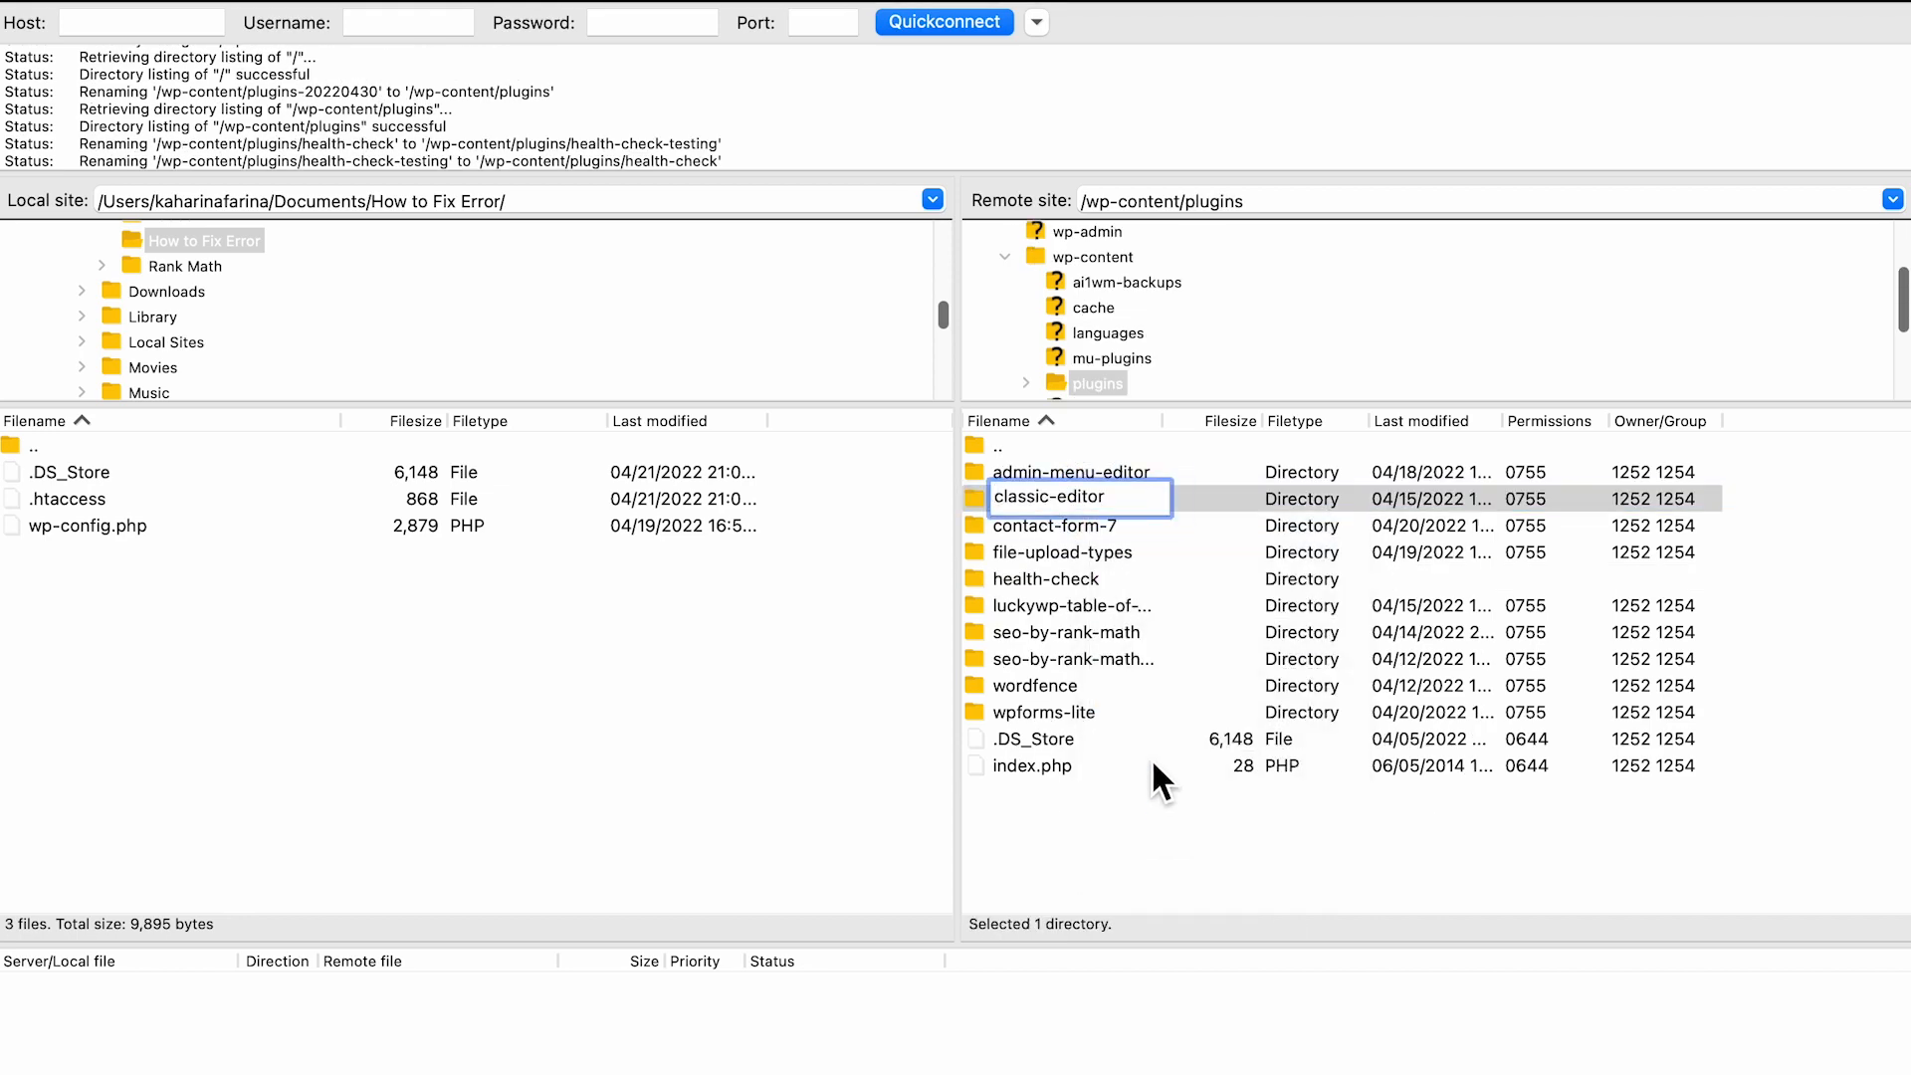
text(-tes)
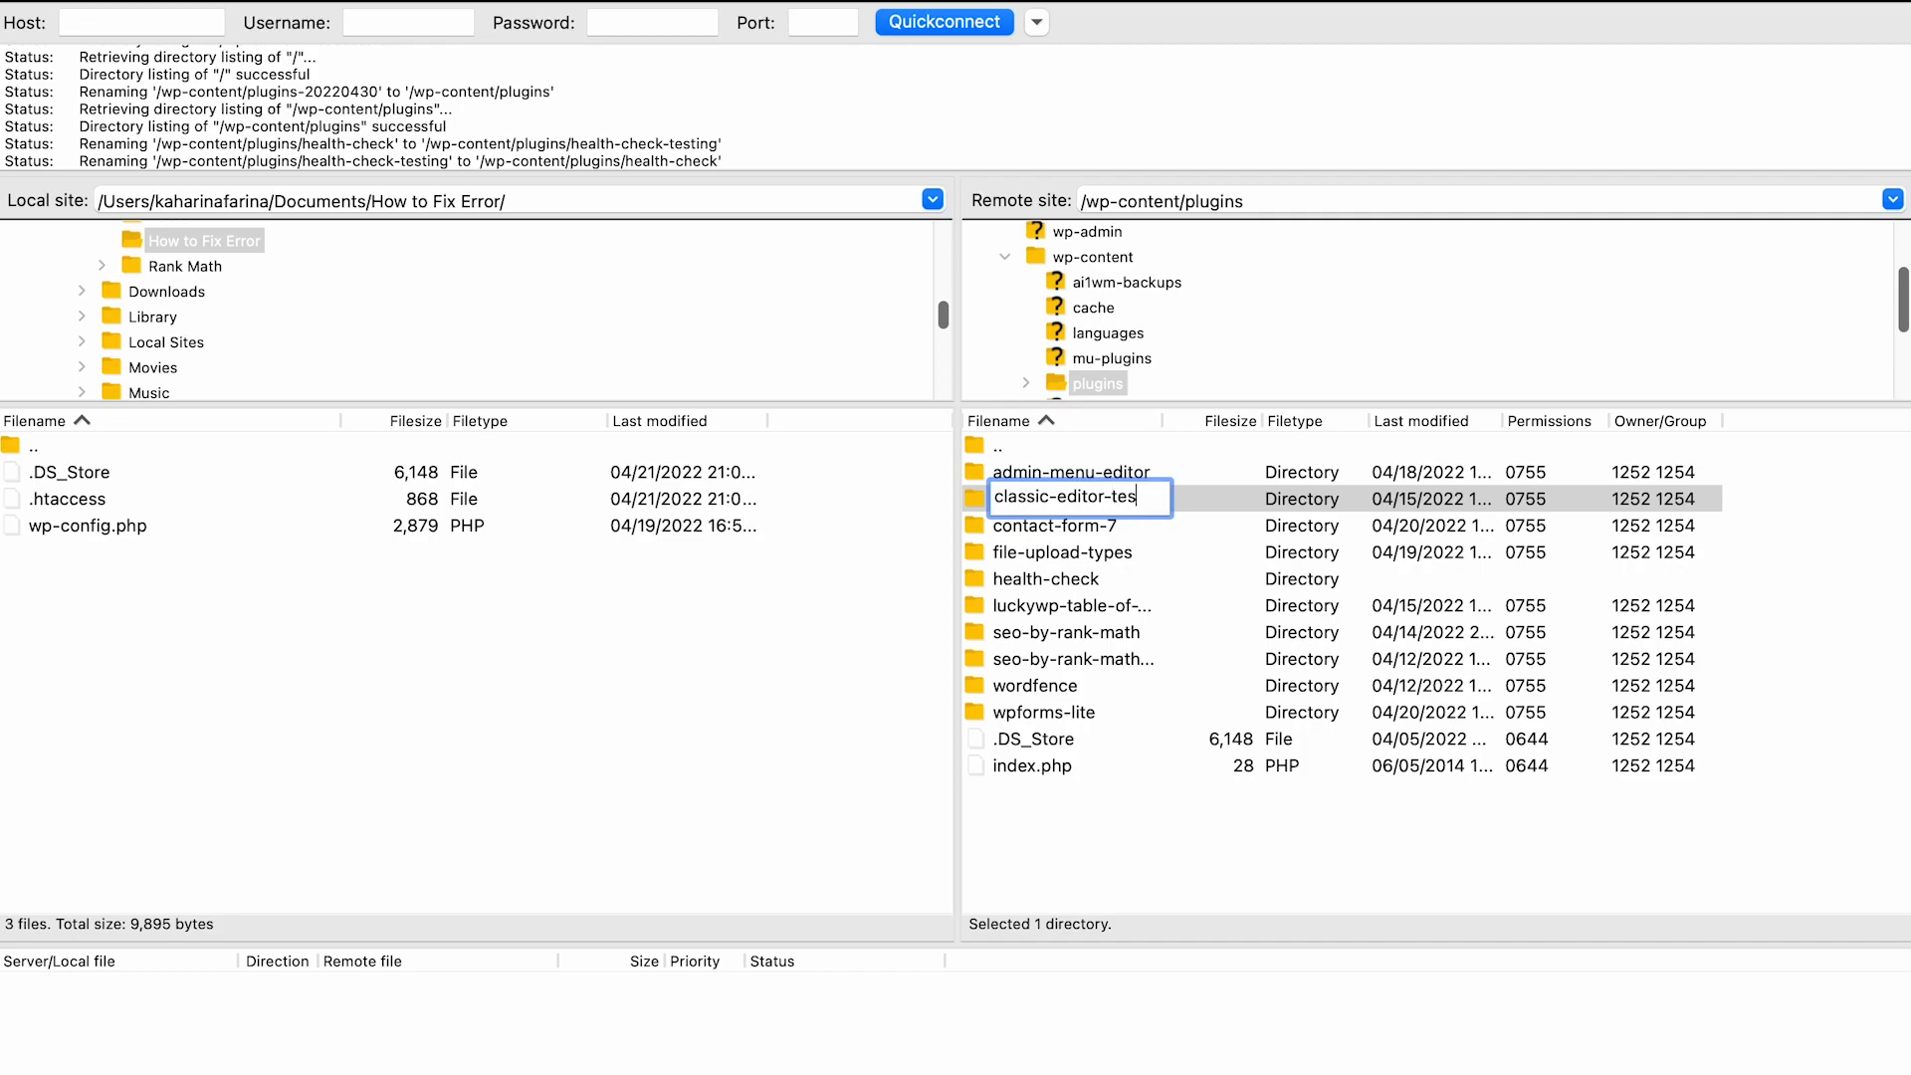